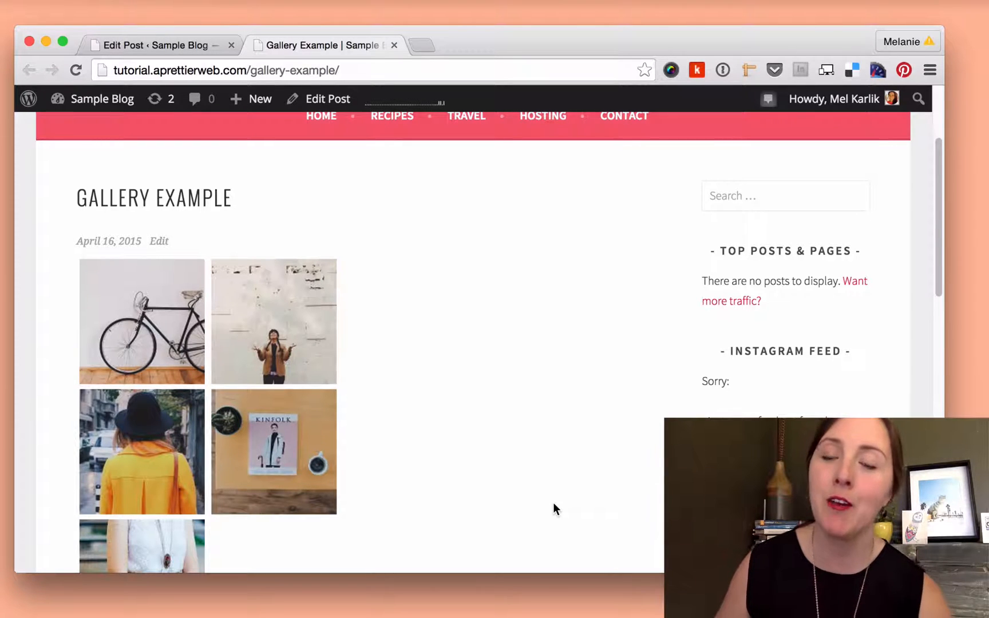
mouse_move(504, 403)
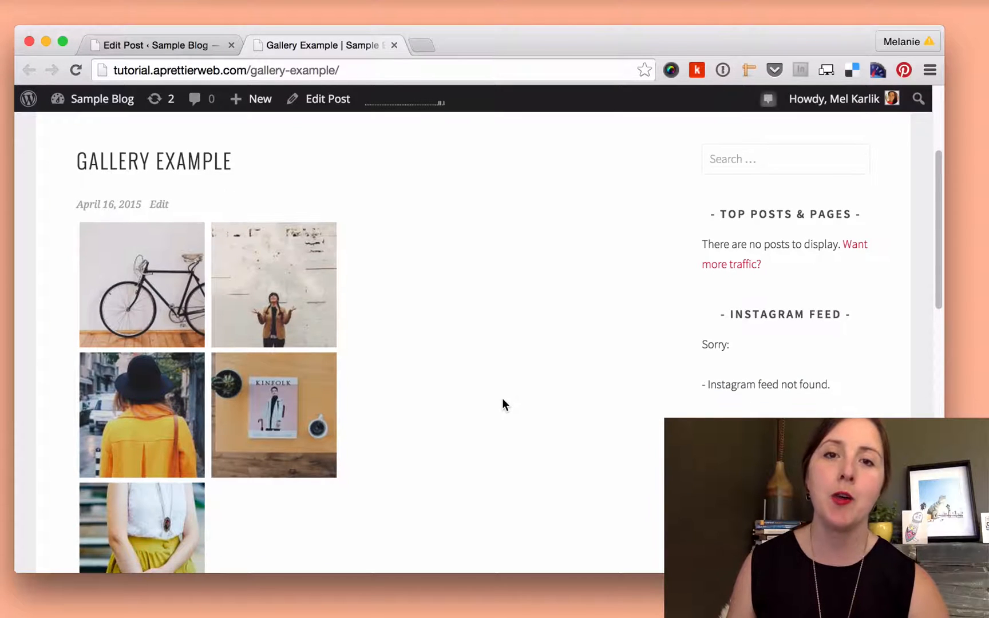
Step: Preview a gallery photo on its own attachment page and return to the Gallery Example post
scroll(down, 3)
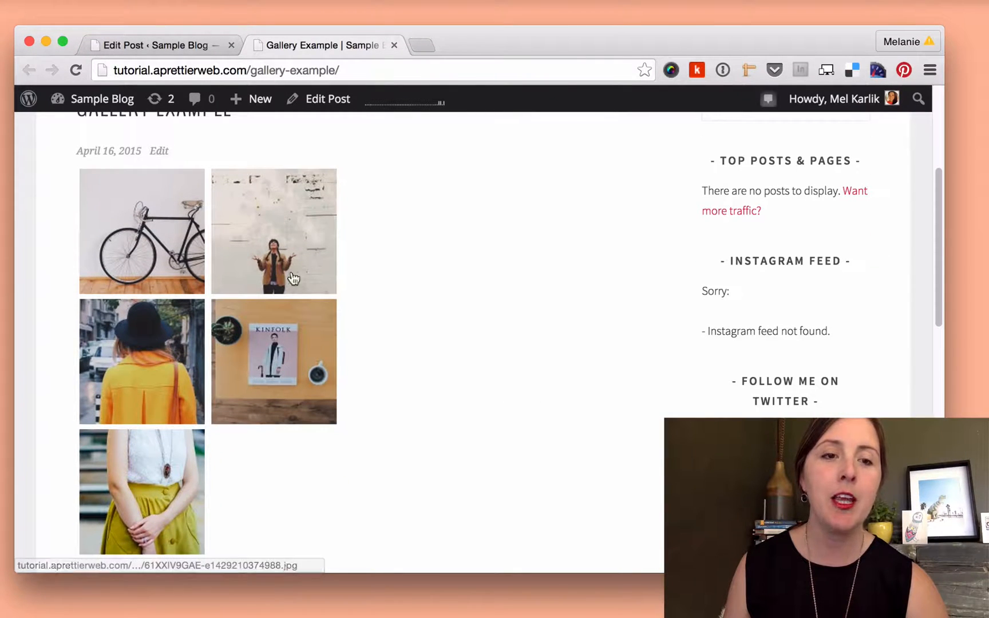
click(140, 231)
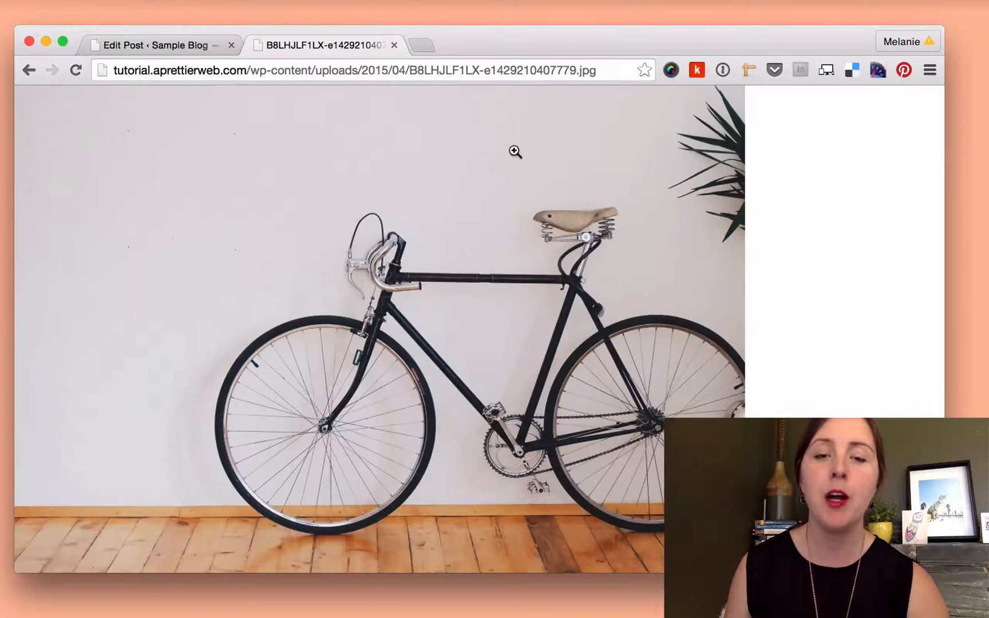
click(372, 69)
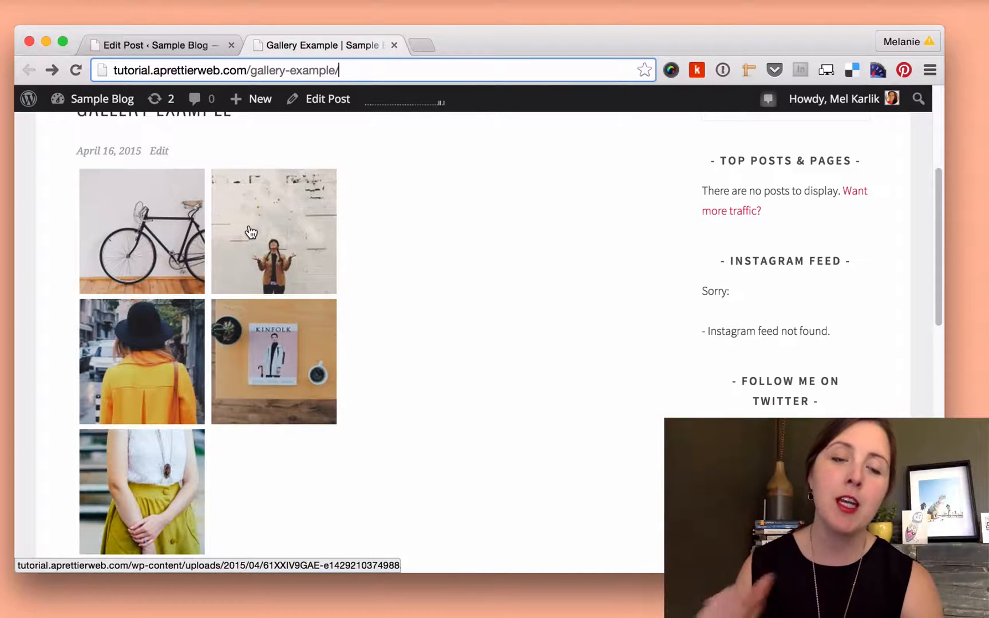
Step: Switch to editing the post and scroll down to the old gallery in the Visual editor
click(162, 45)
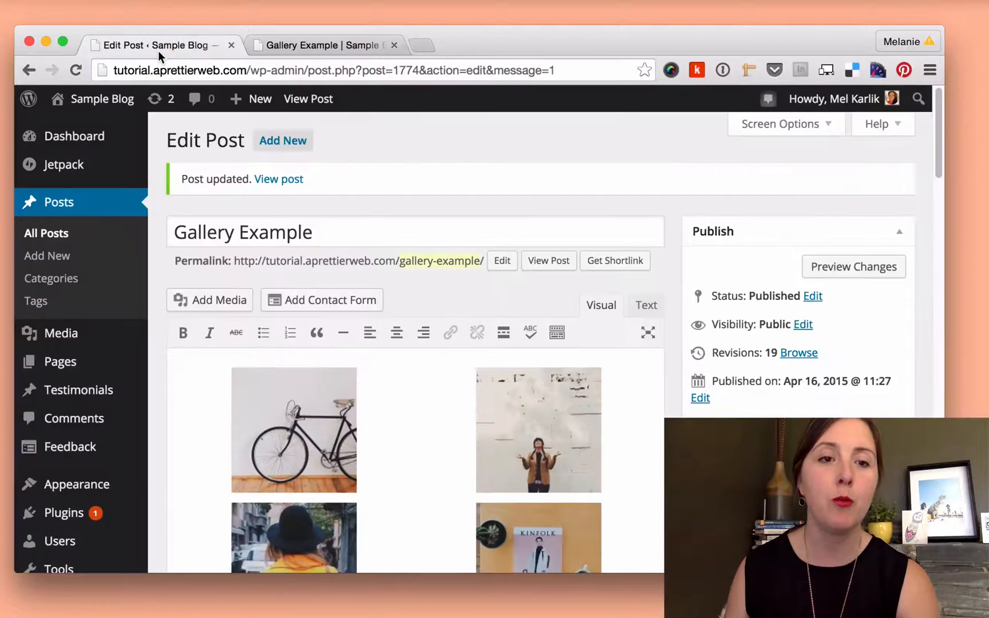
scroll(down, 3)
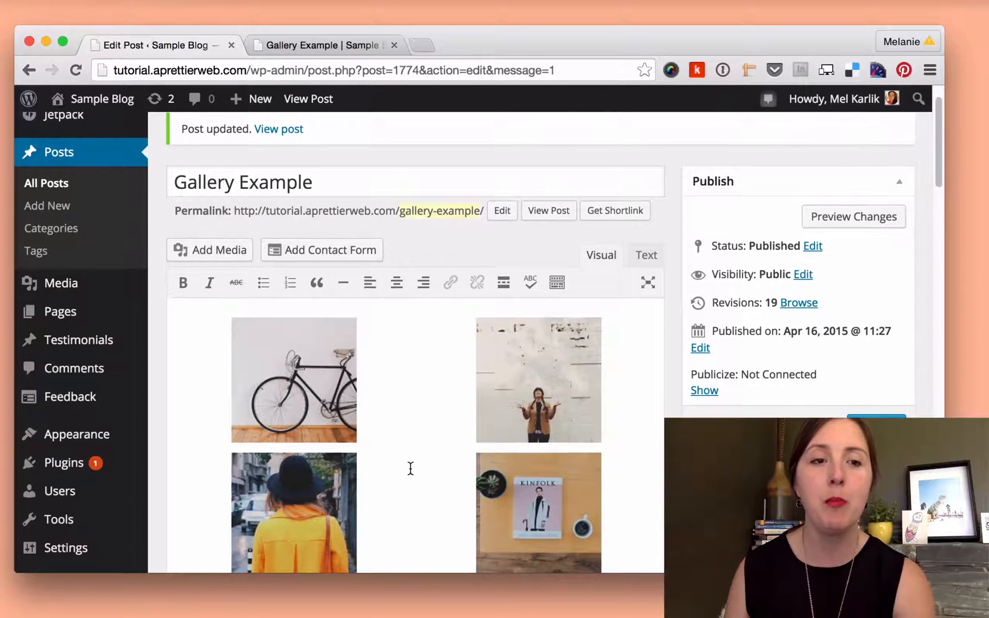
scroll(down, 3)
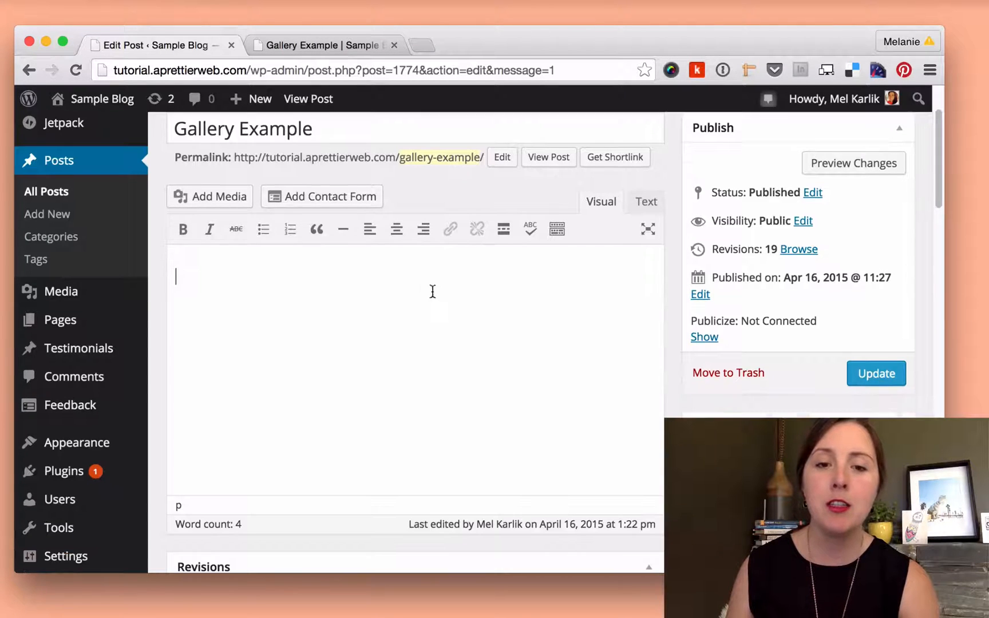
Step: Bring up the Add Media window in Create Gallery mode for the empty post
click(209, 195)
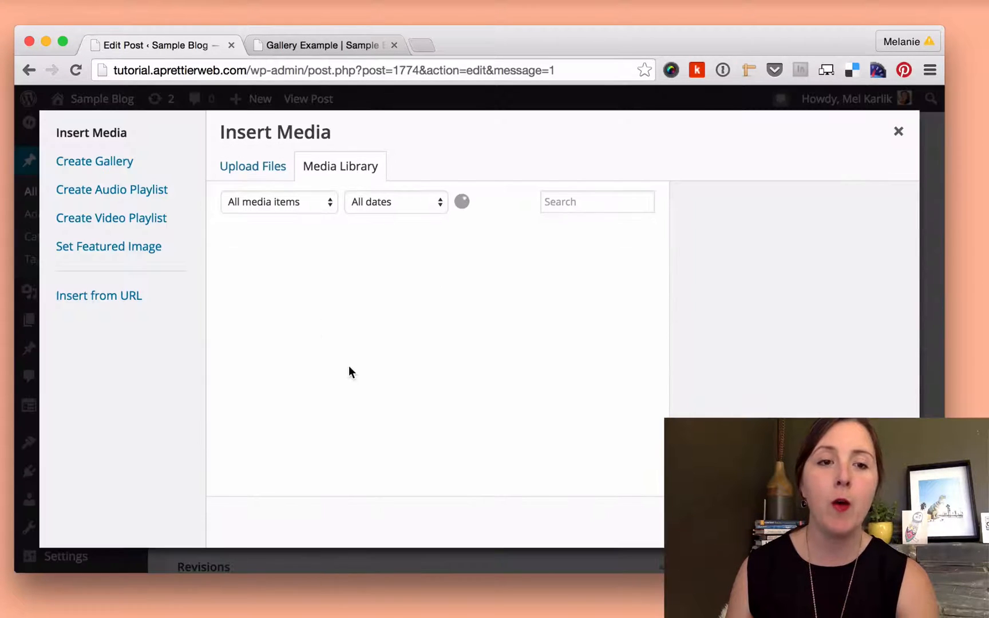
click(95, 161)
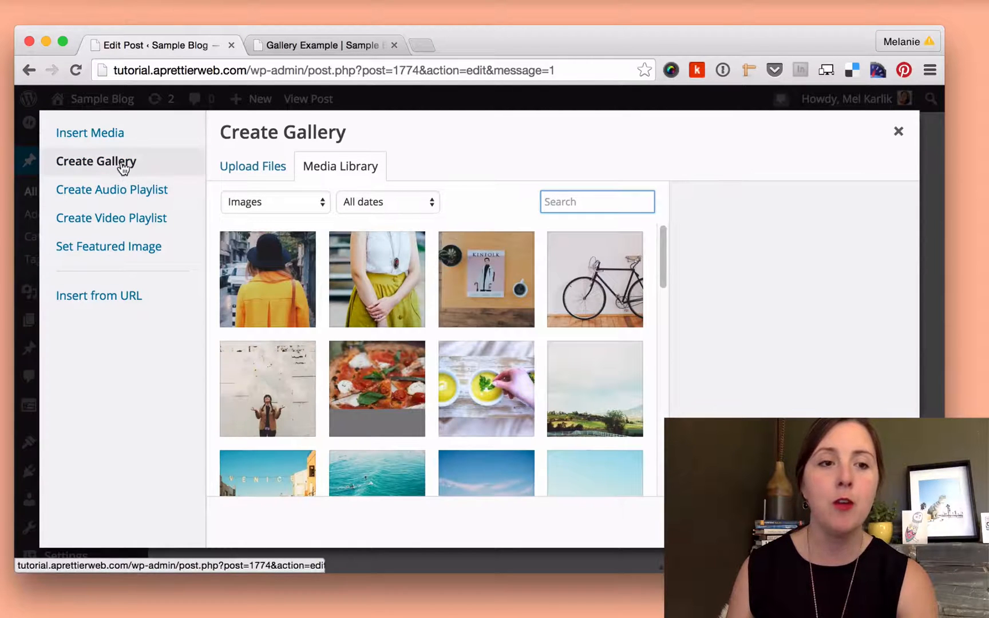
mouse_move(899, 133)
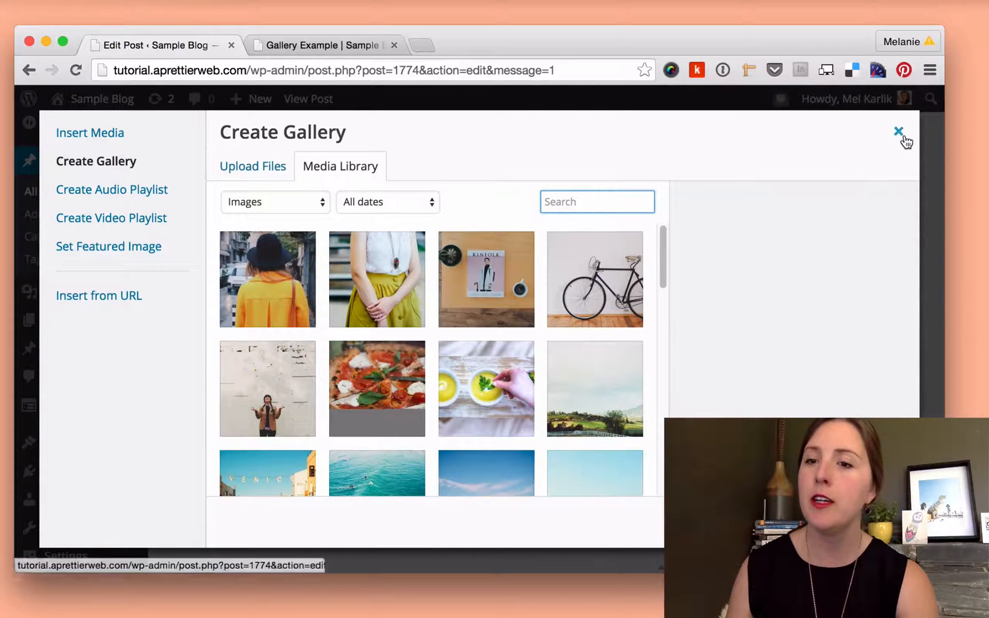
click(900, 132)
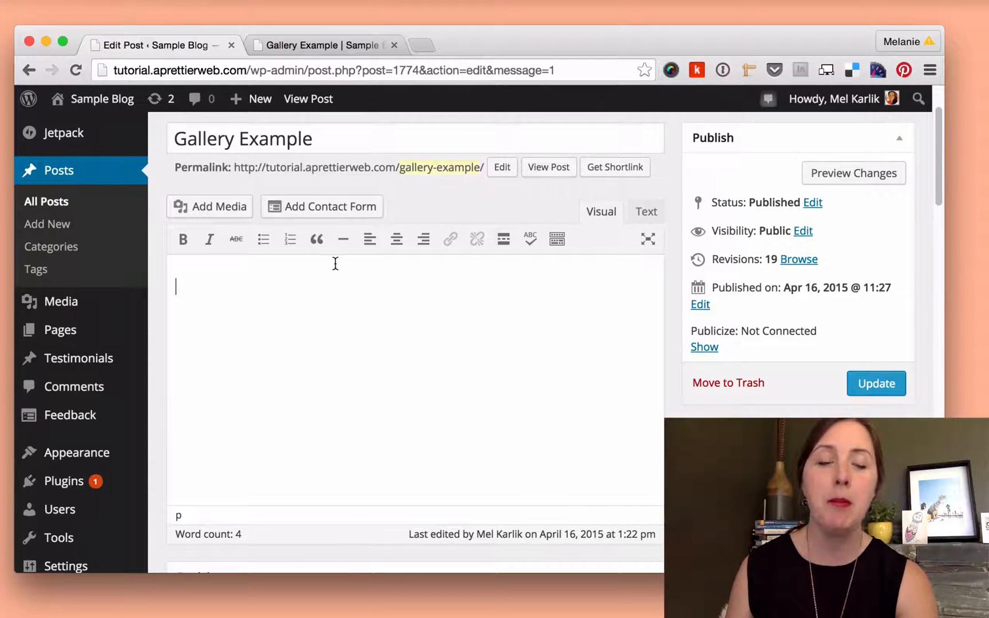
click(210, 206)
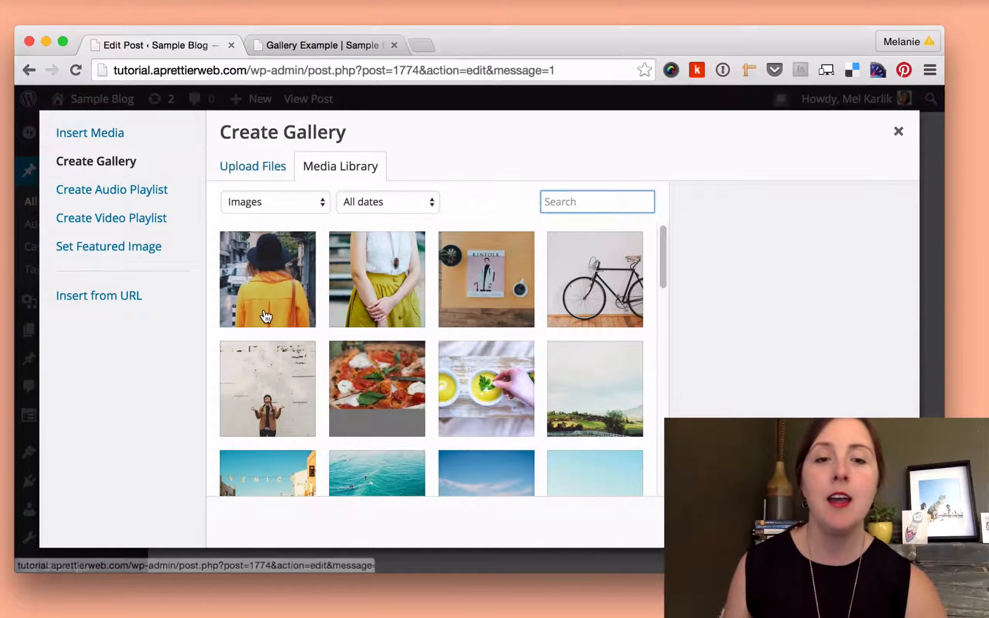
Step: Select the yellow coat and magazine photos in the Media Library for the gallery
click(375, 279)
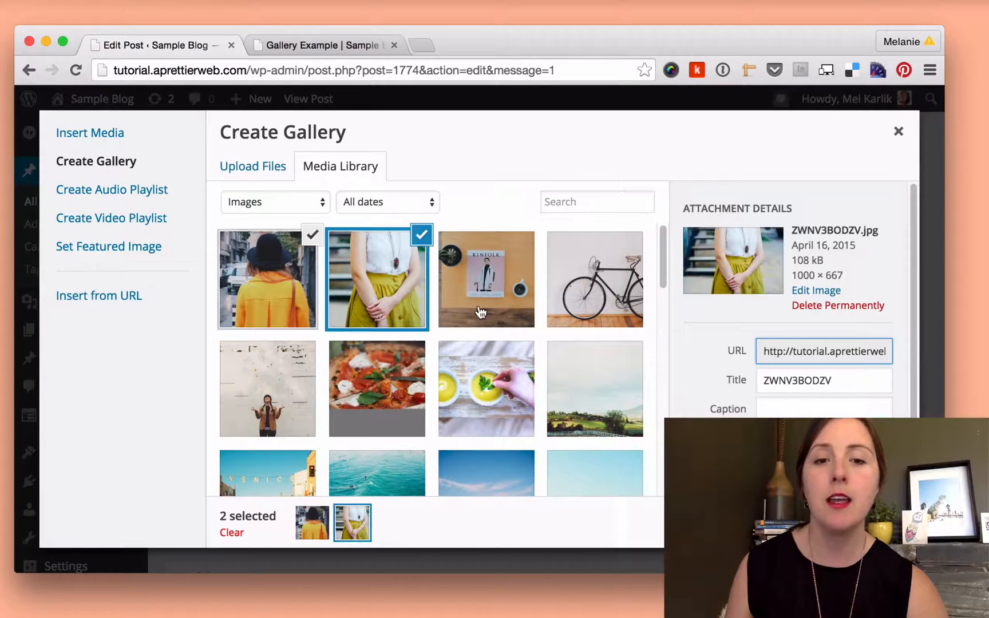
click(268, 389)
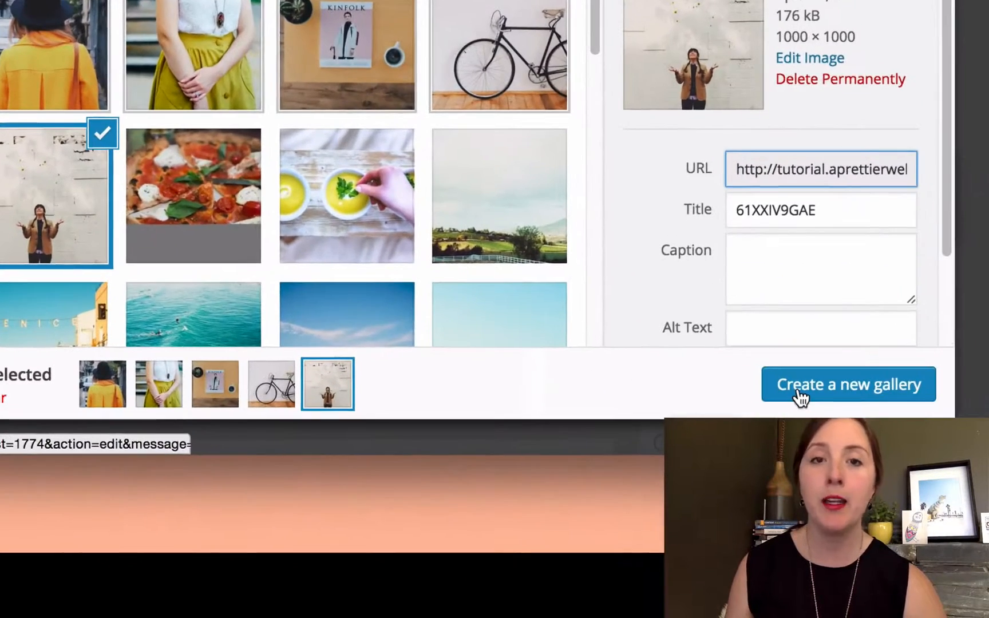
Step: Create a new gallery from the selected photos, keeping images linked to attachment pages
click(848, 384)
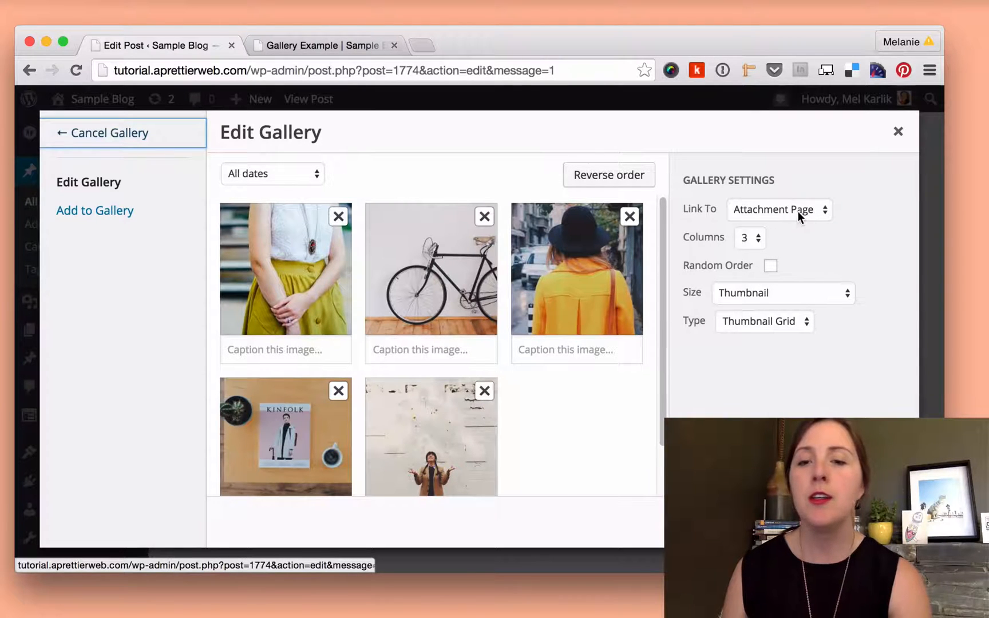
click(780, 209)
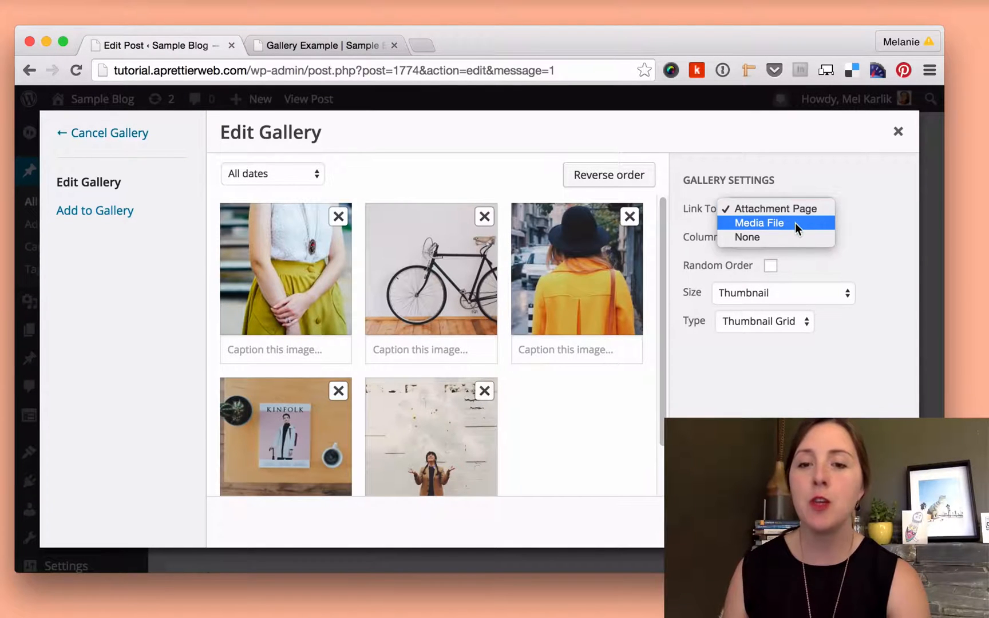
click(775, 209)
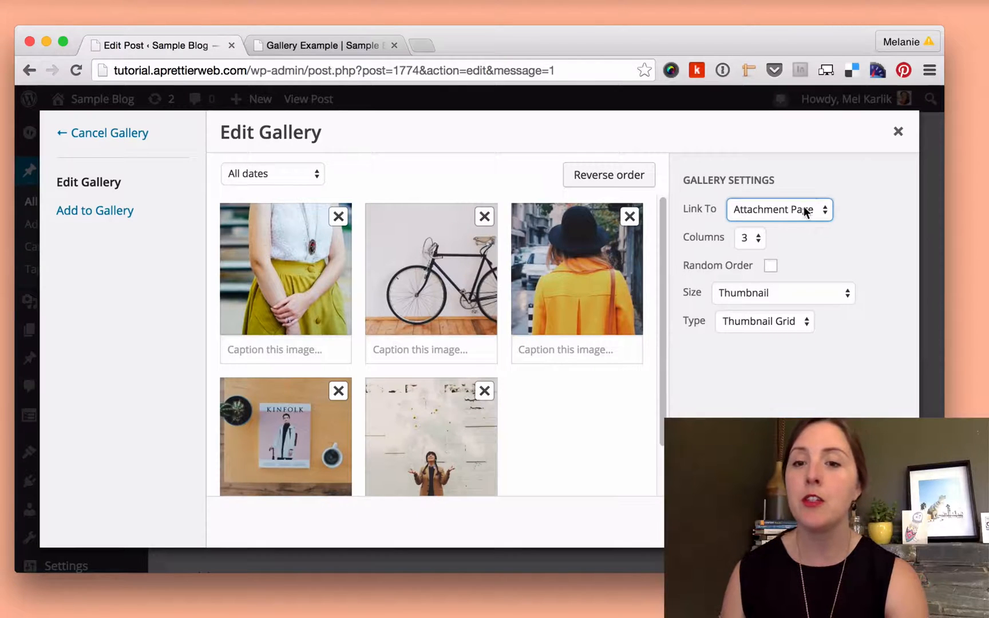
mouse_move(763, 246)
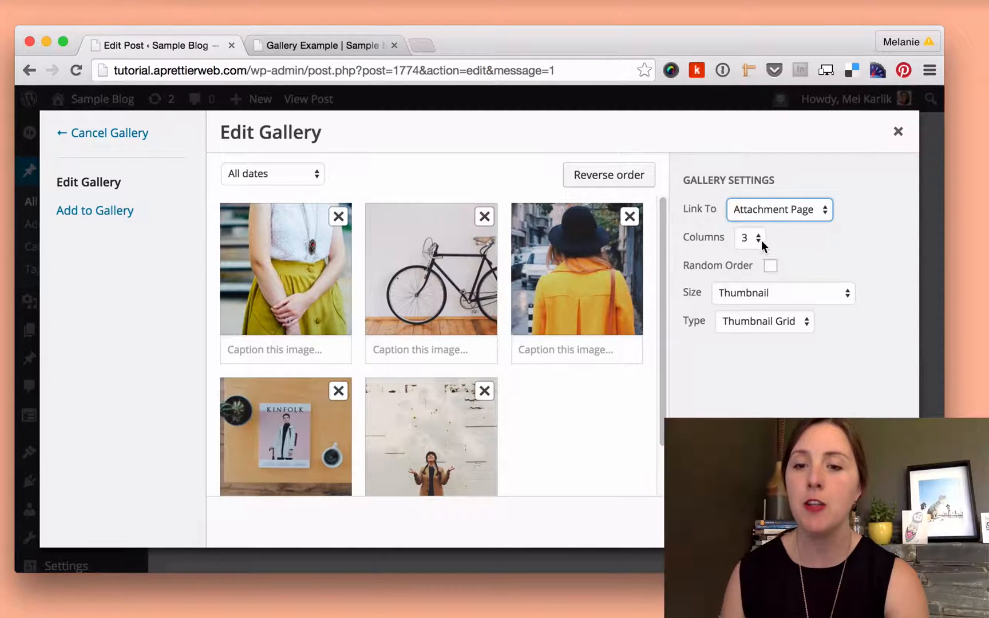
Step: Set the gallery to four columns and insert it into the post body
click(324, 46)
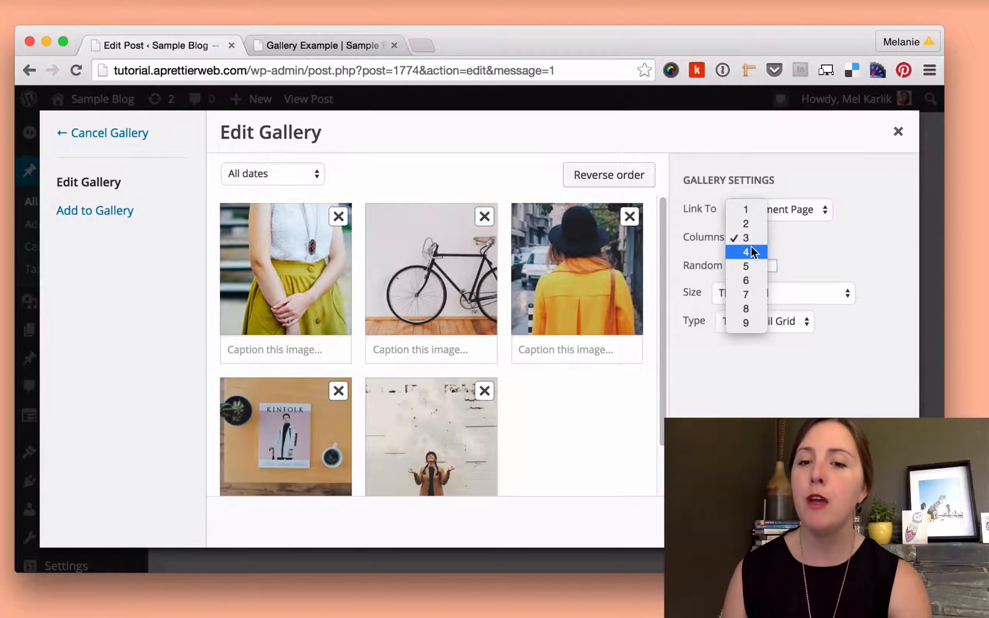
click(745, 252)
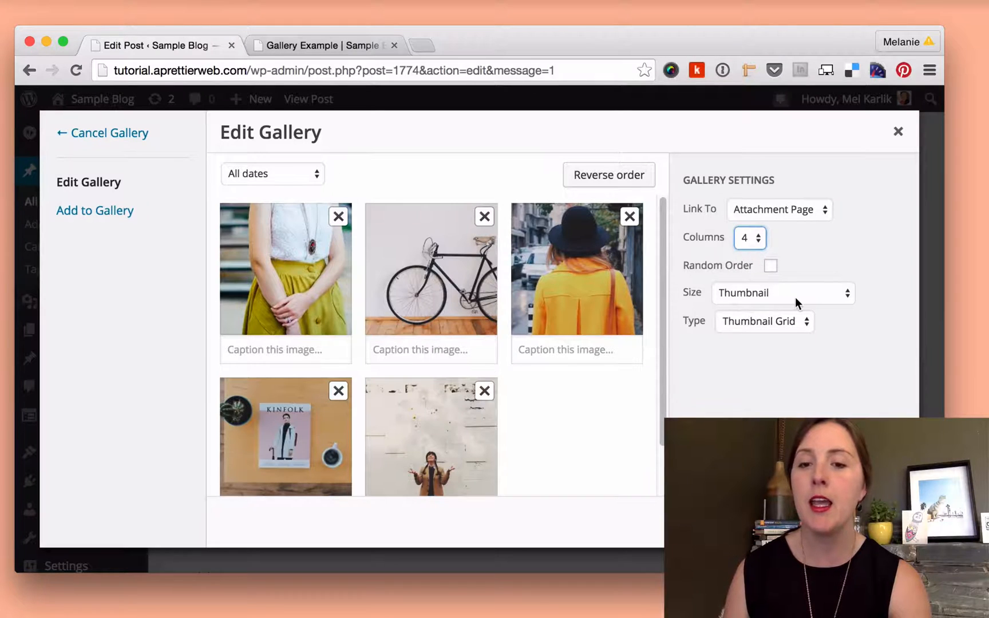
mouse_move(793, 305)
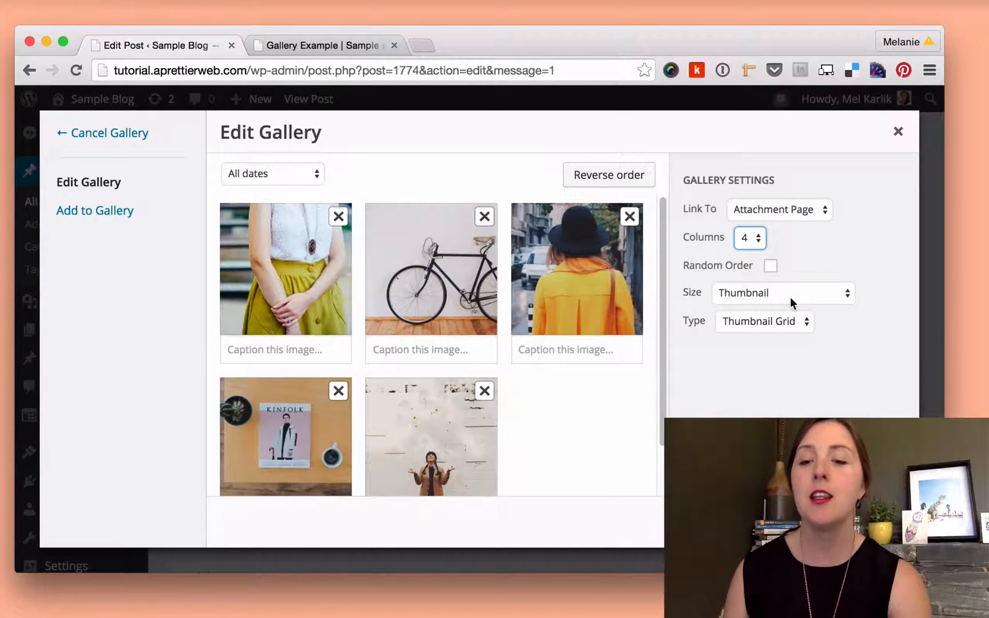
click(781, 293)
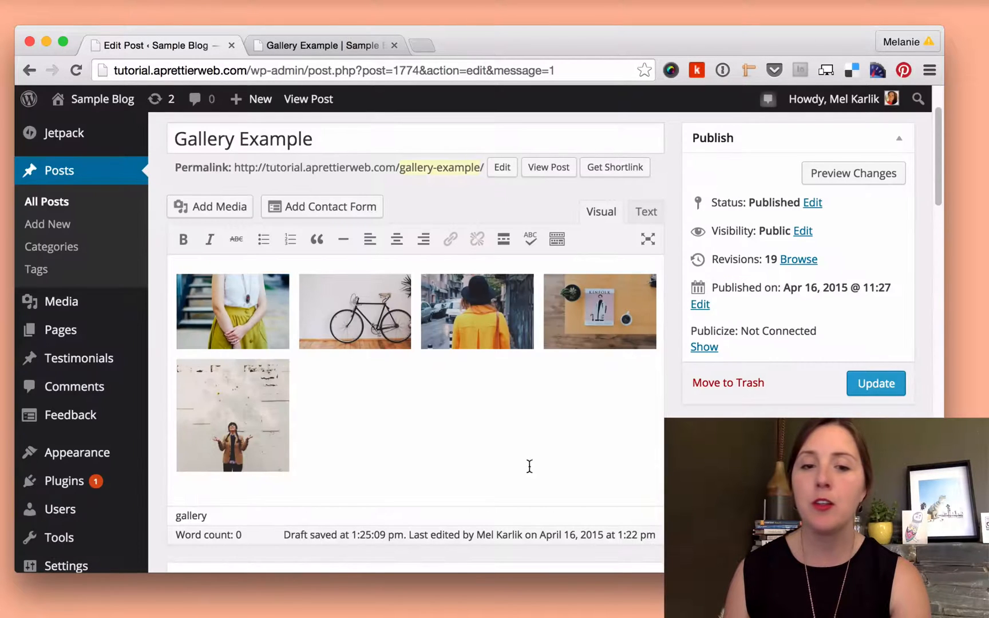
mouse_move(416, 443)
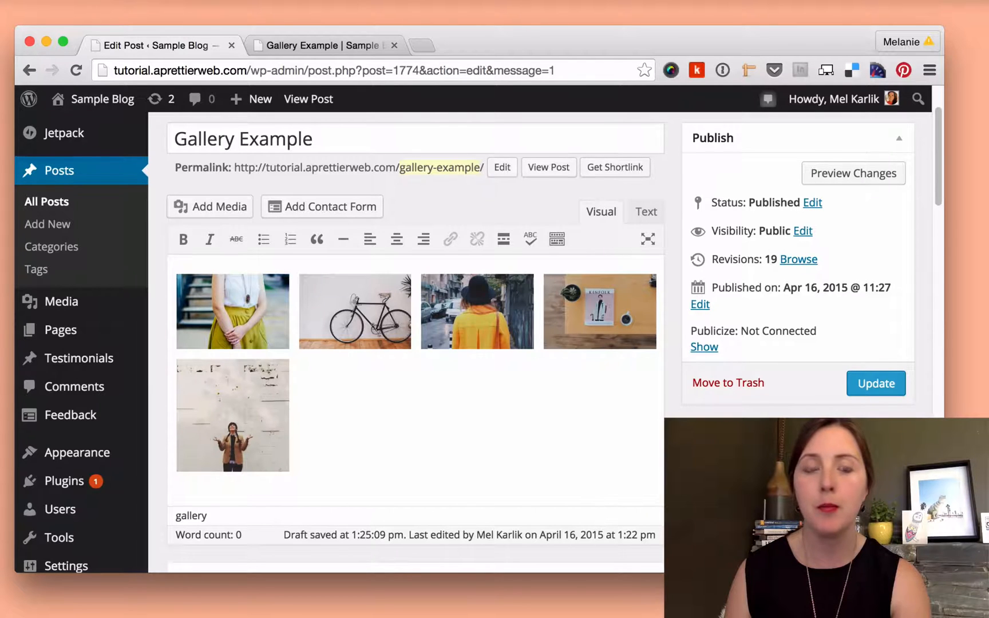
Step: Update the Gallery Example post so the new four-column gallery is saved
click(875, 383)
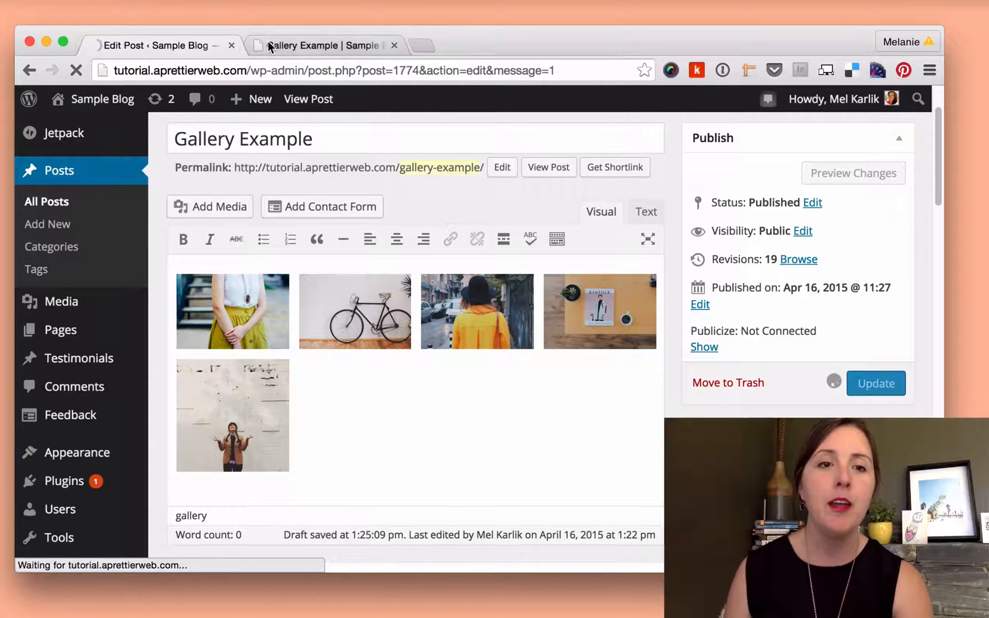
click(876, 383)
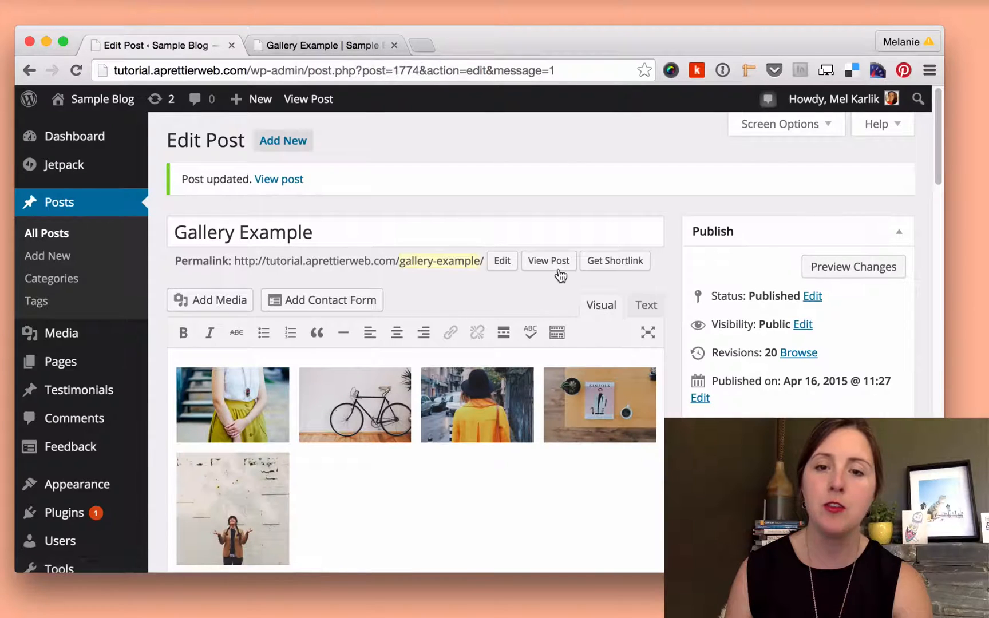
Step: Reload the live Gallery Example page to show the photos four across with the fifth below
click(324, 46)
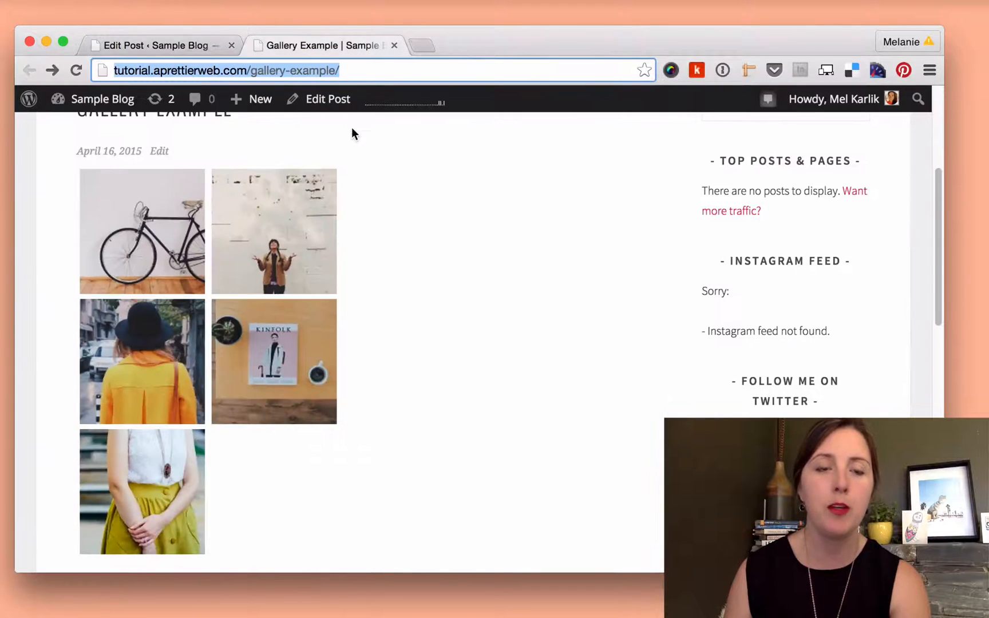
click(75, 70)
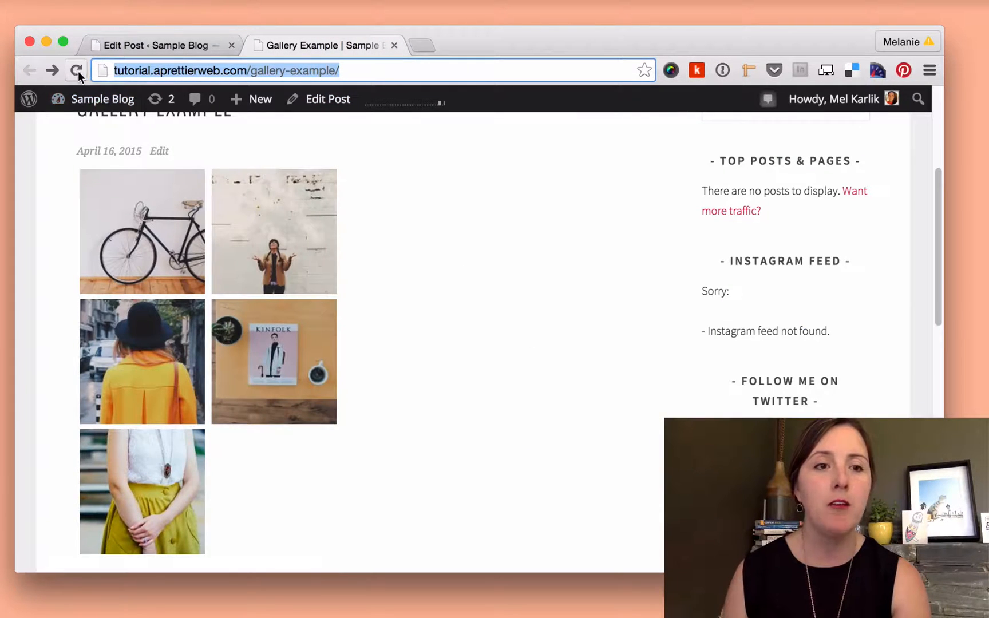
click(76, 70)
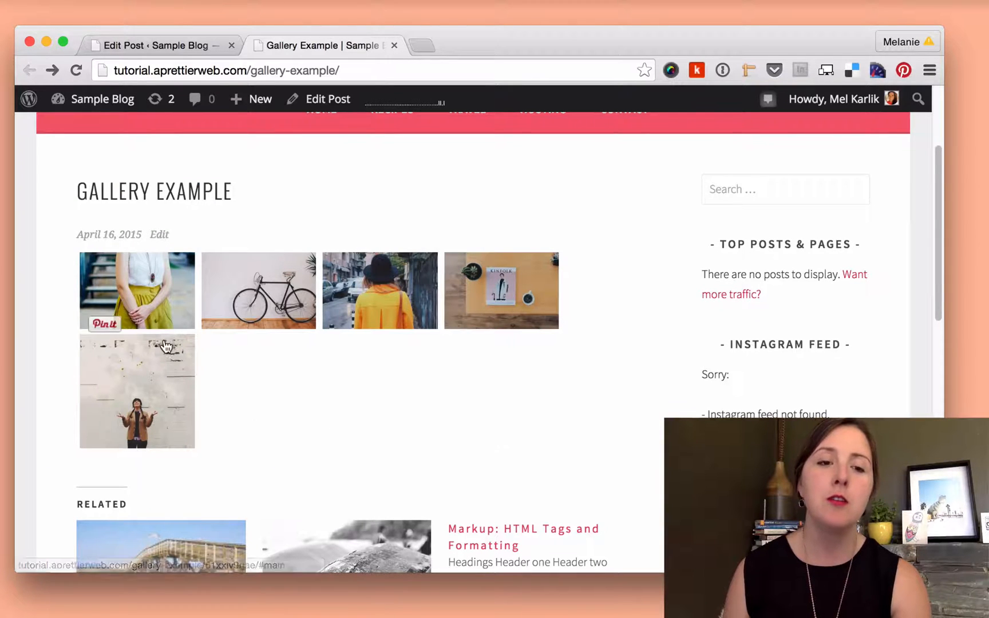
mouse_move(234, 293)
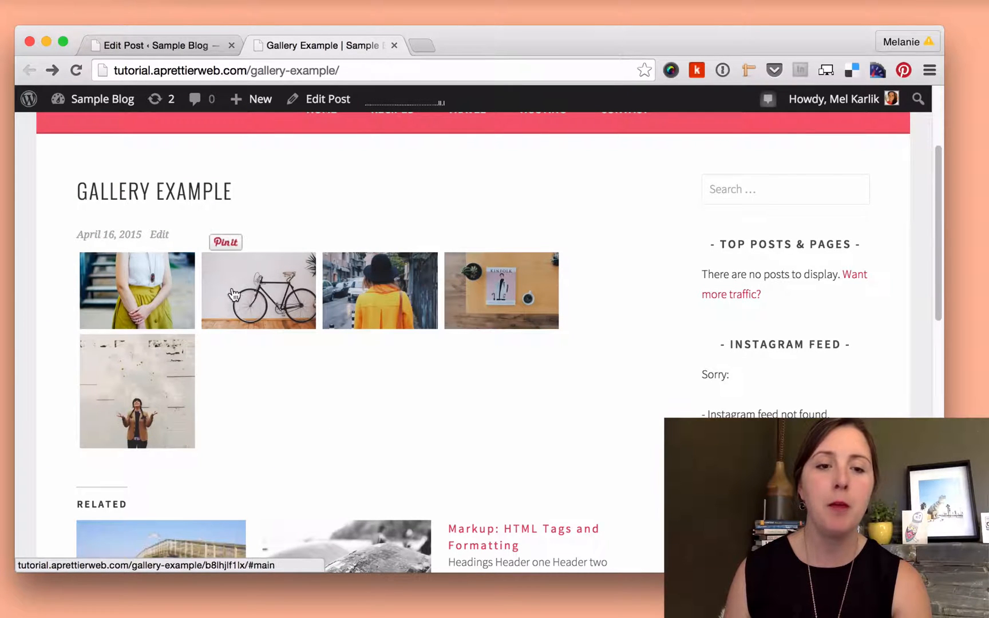
mouse_move(307, 309)
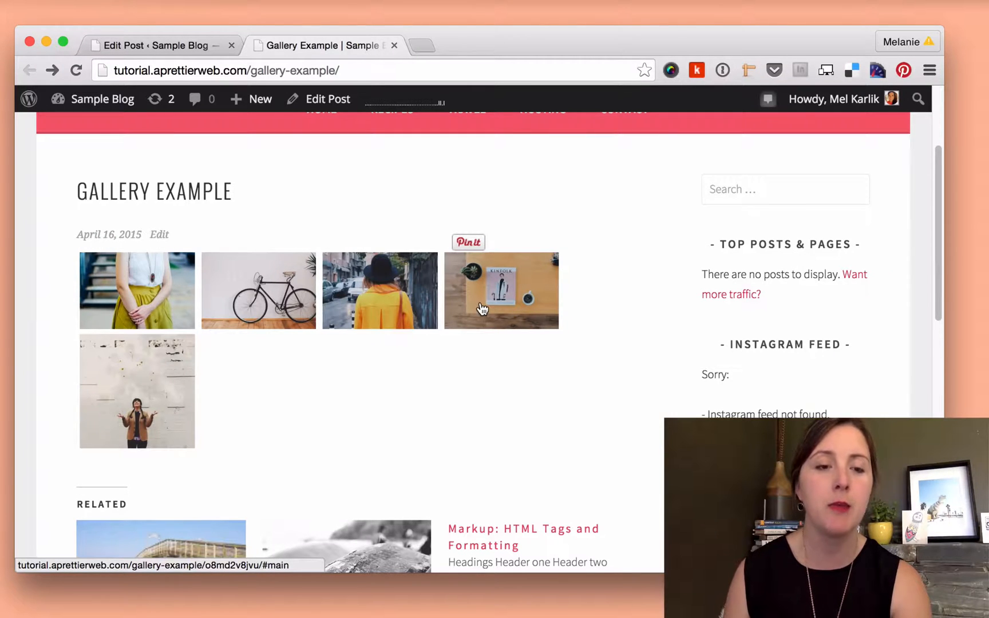
mouse_move(120, 413)
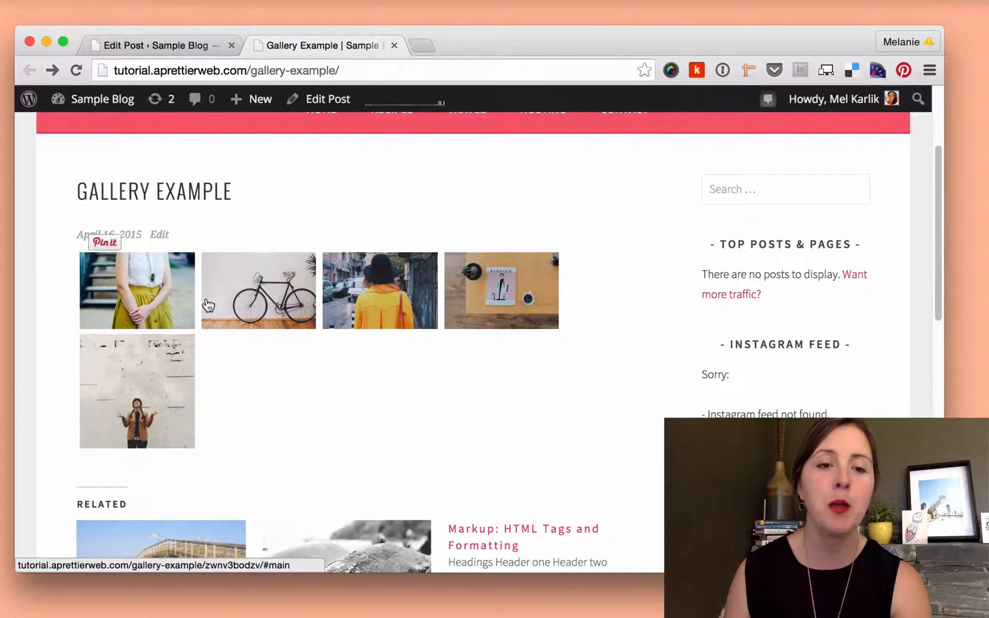
mouse_move(267, 391)
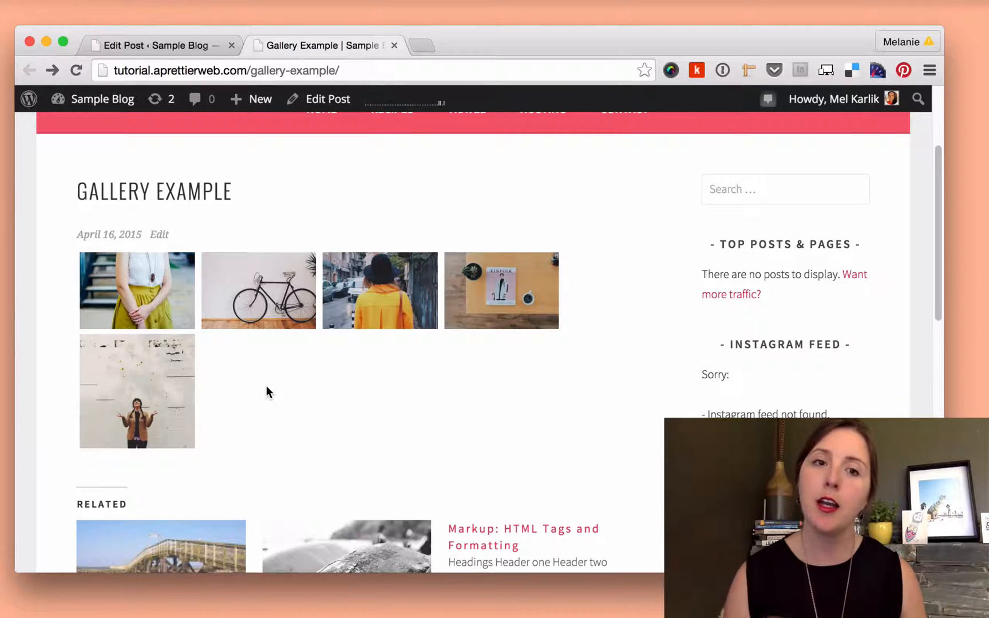
mouse_move(208, 366)
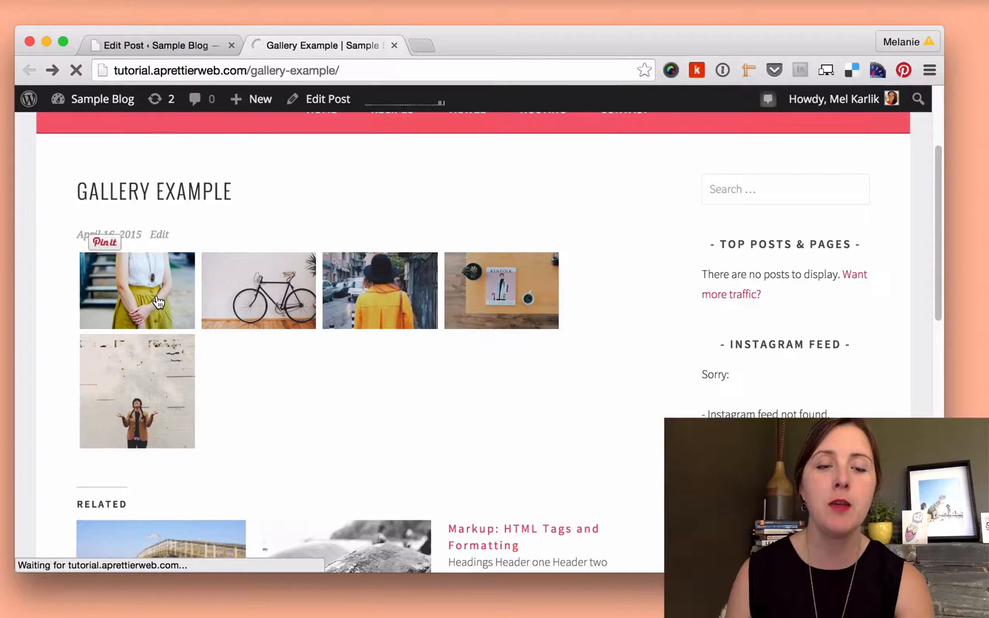
click(137, 291)
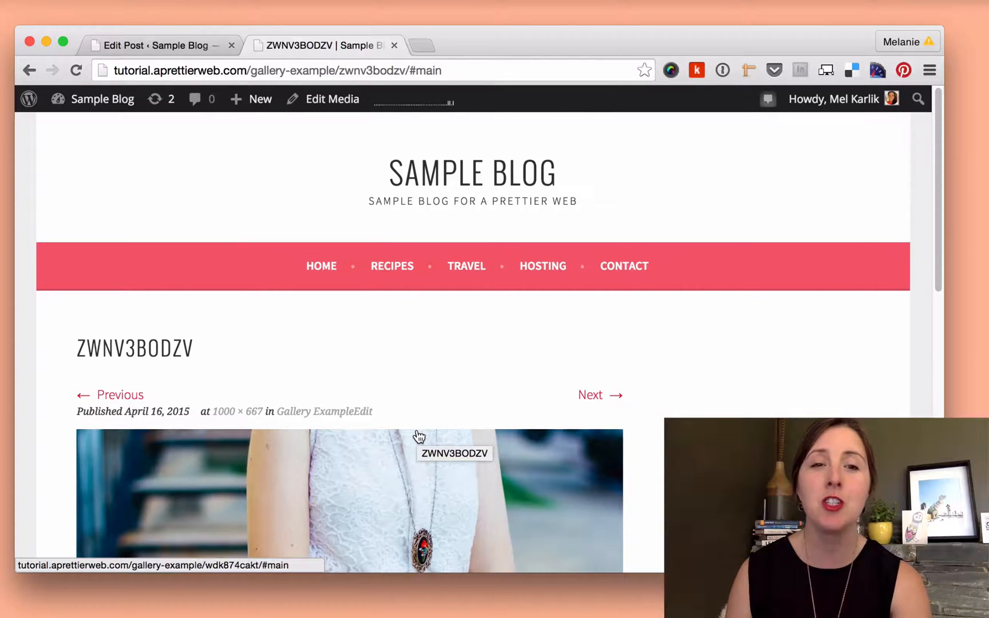
scroll(down, 3)
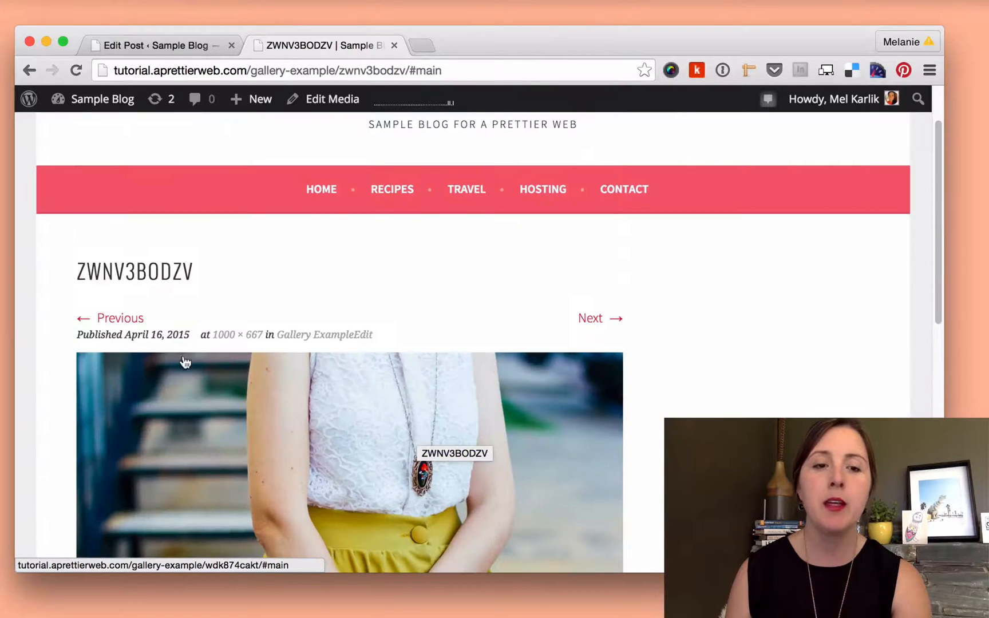
scroll(down, 3)
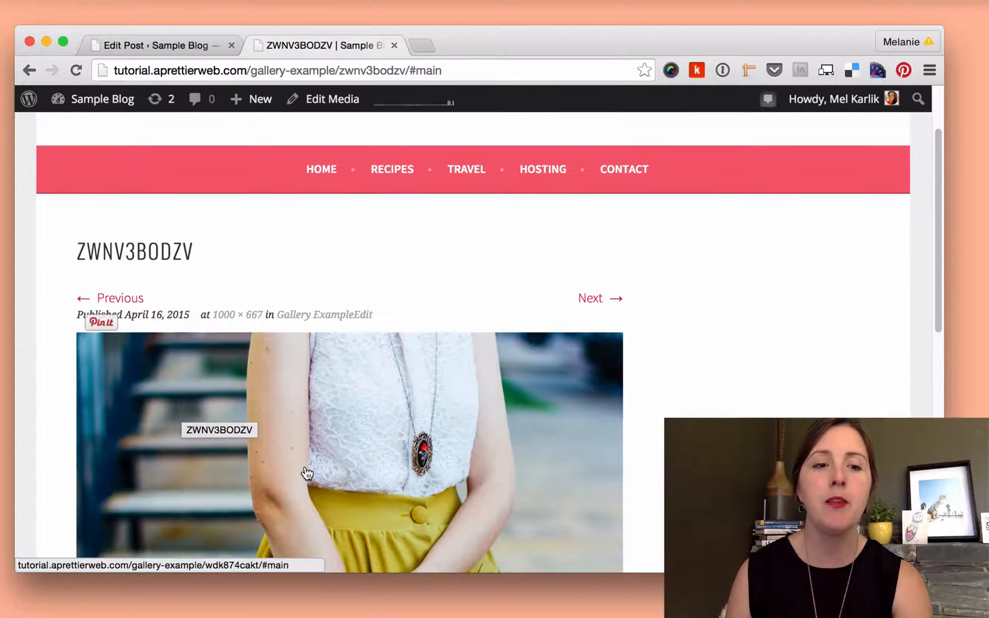
scroll(down, 3)
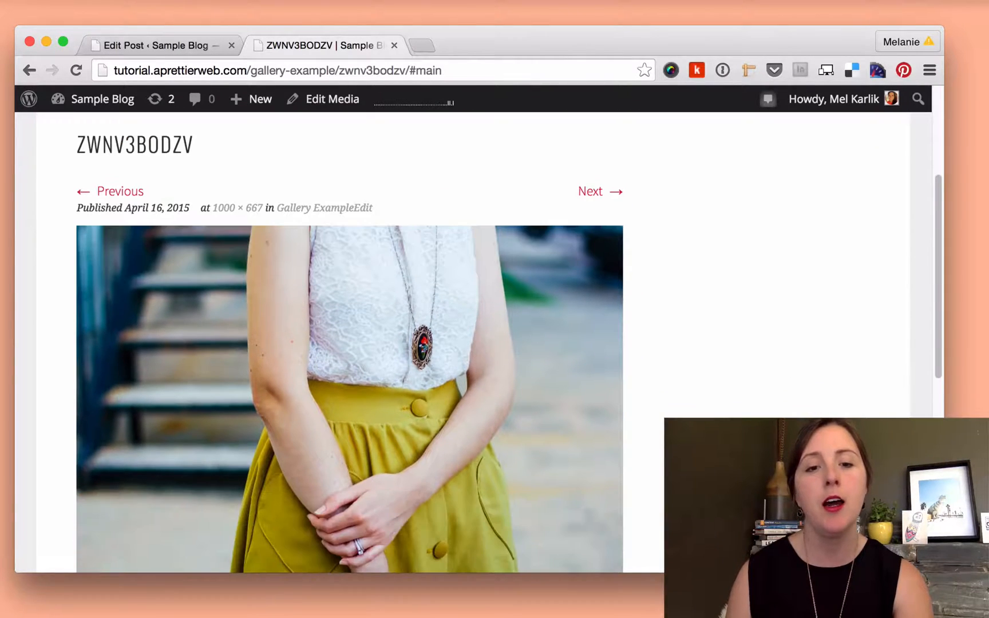
mouse_move(214, 243)
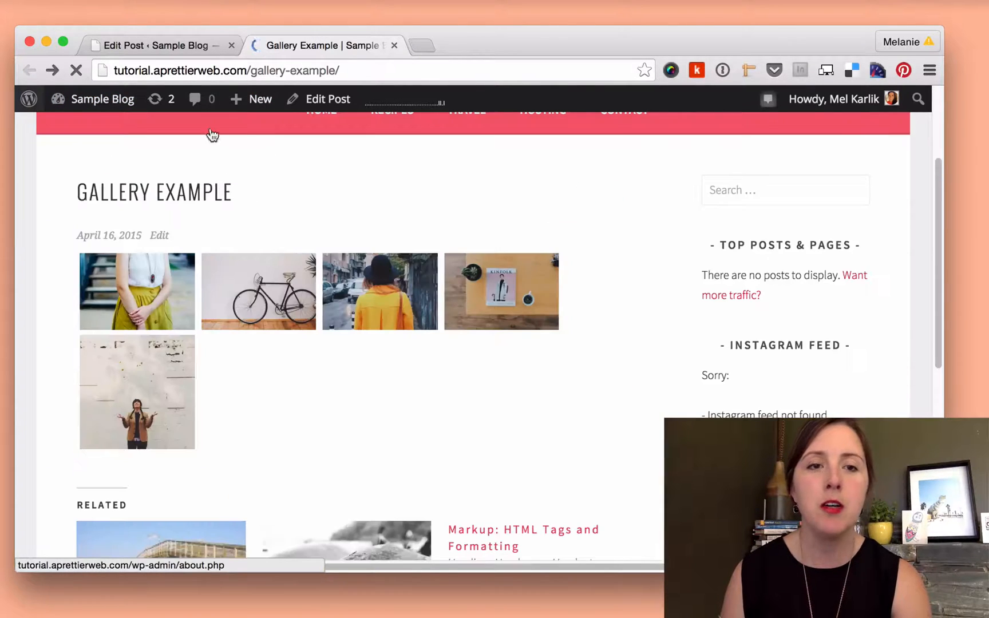
Step: Go to the Installed Plugins list and scroll down to WP Lightbox 2
click(158, 45)
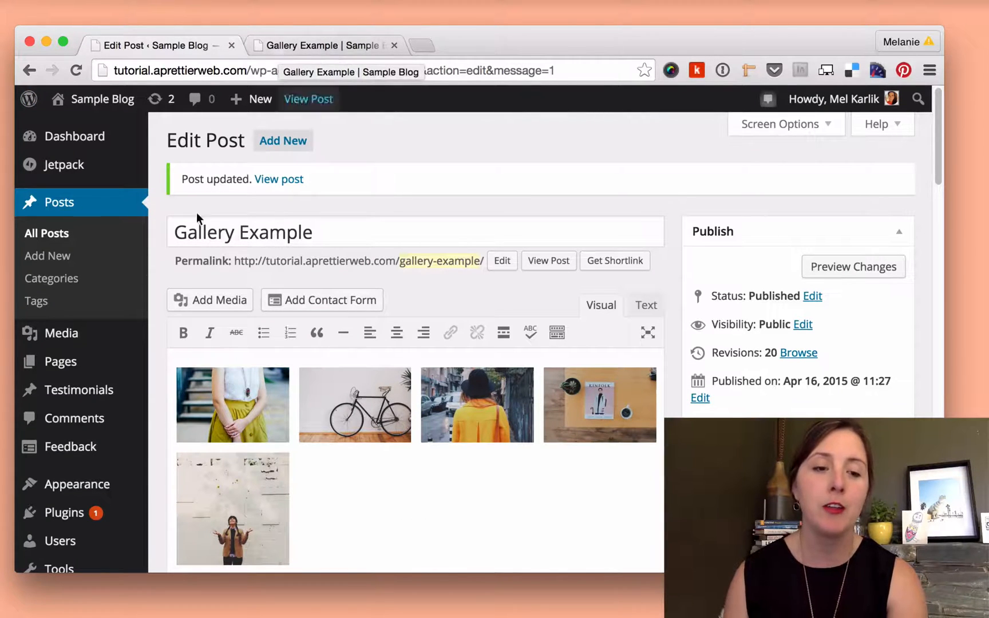
click(64, 459)
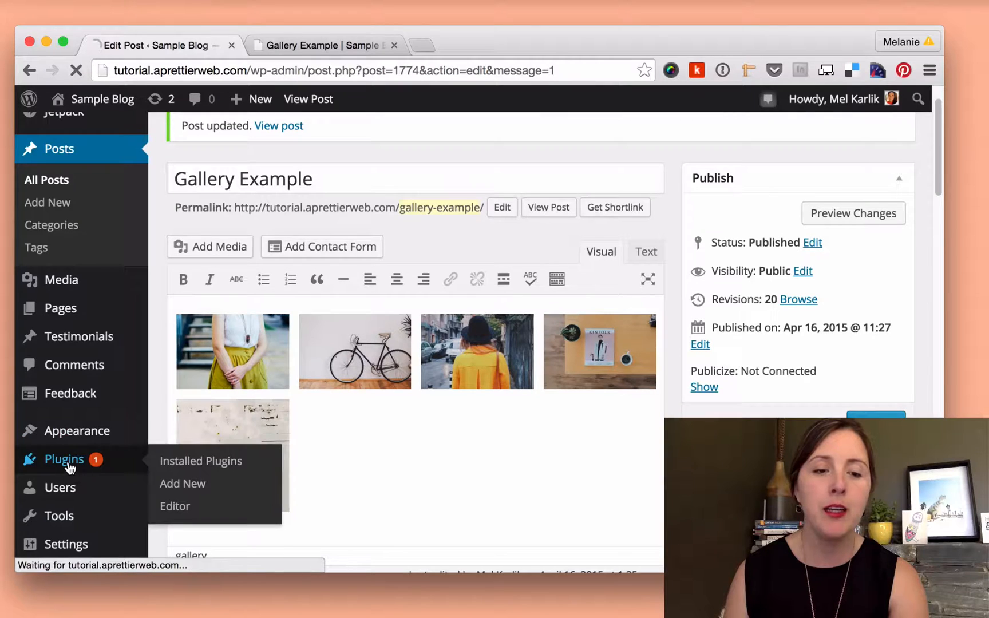
click(200, 461)
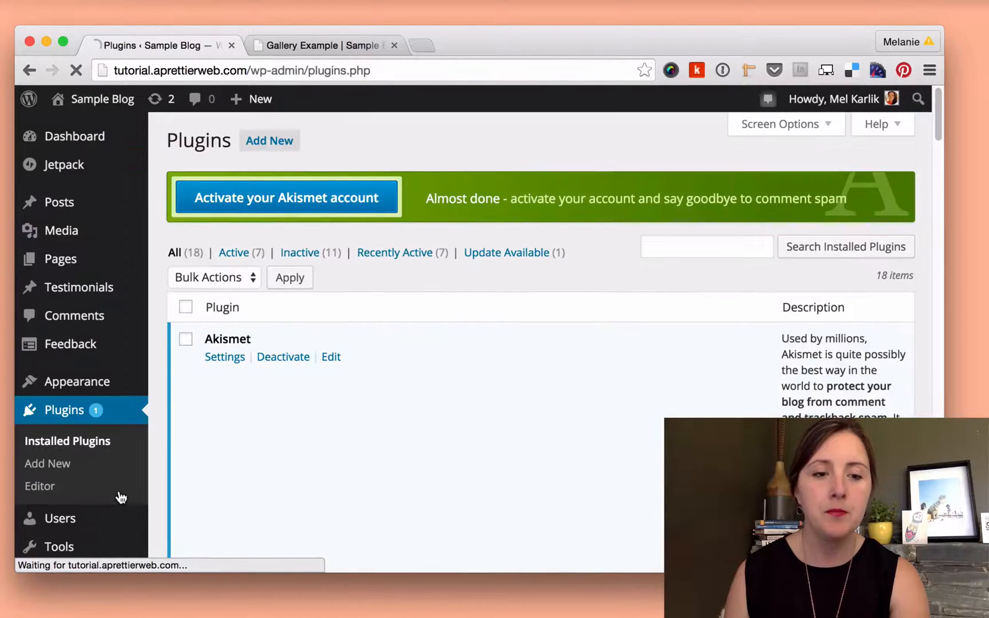
scroll(down, 3)
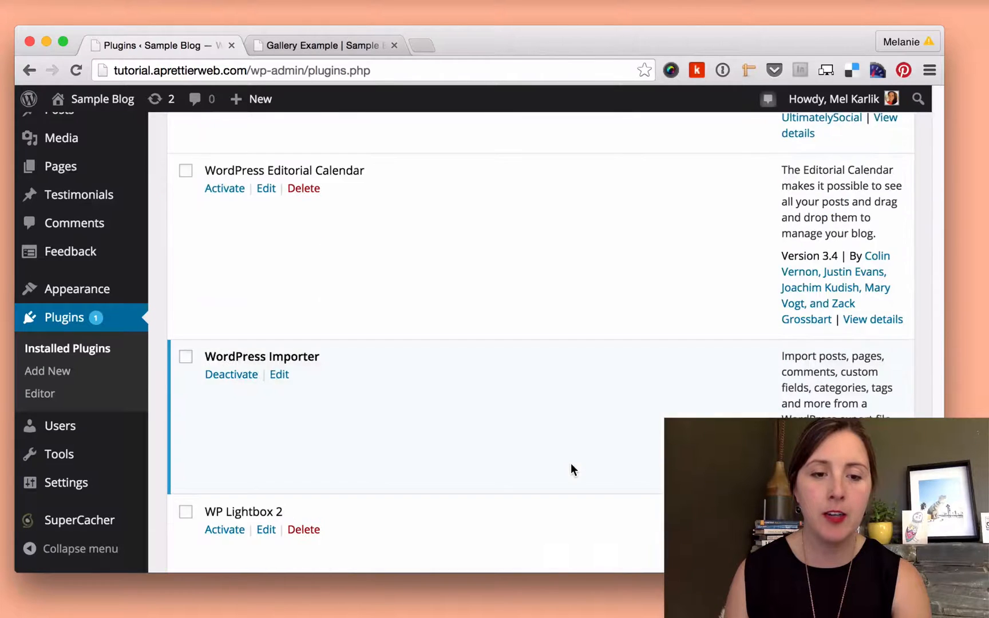
scroll(down, 3)
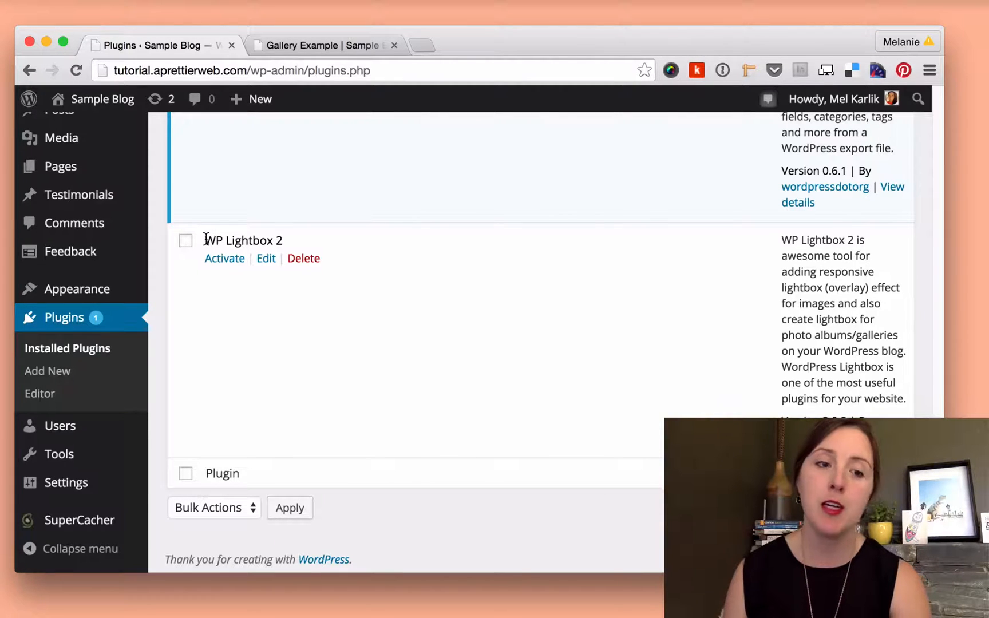
mouse_move(47, 371)
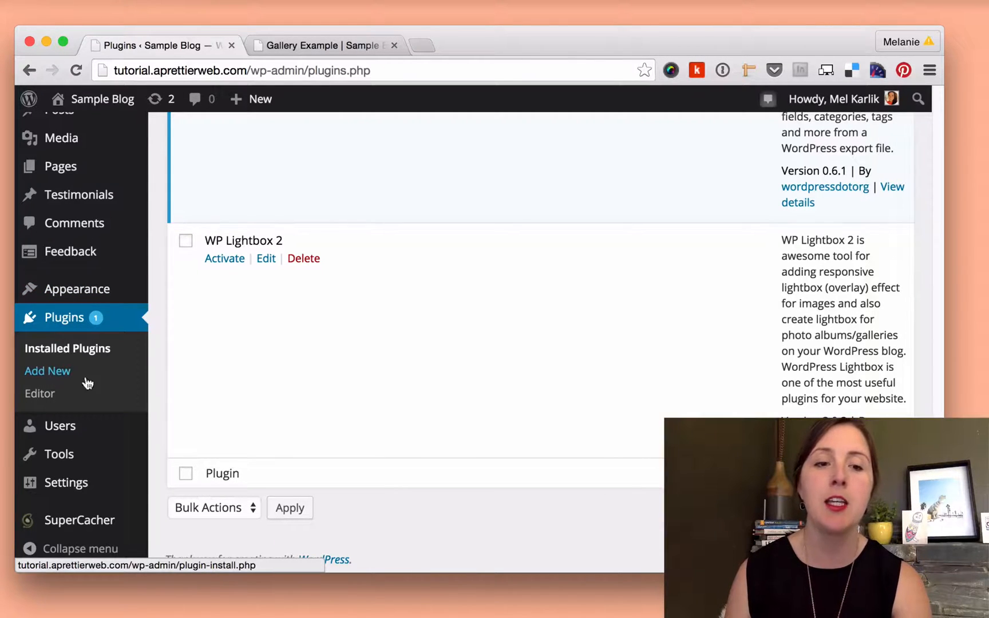
mouse_move(205, 247)
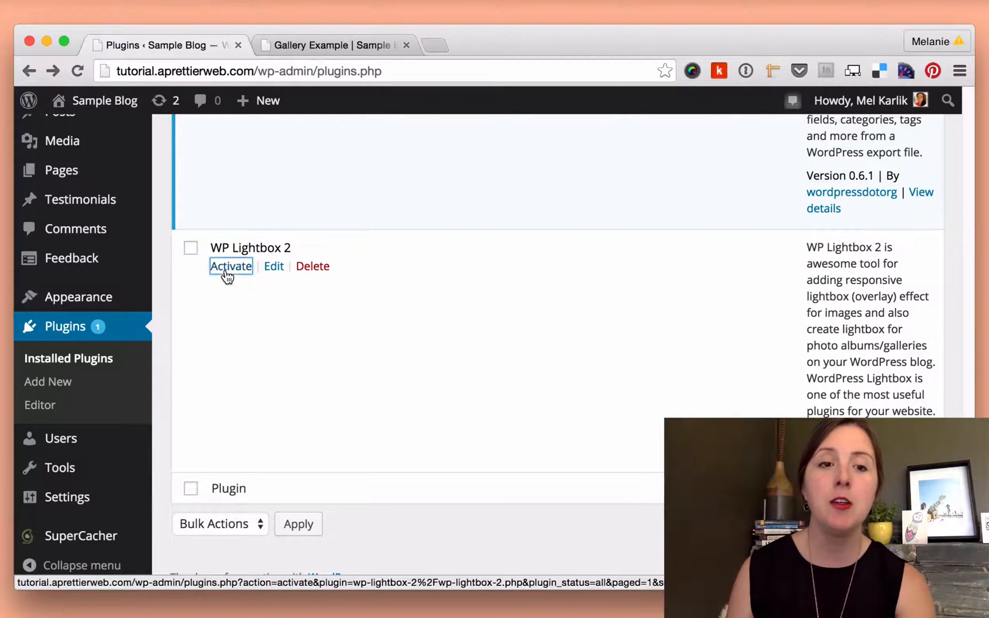
Step: Activate the WP Lightbox 2 plugin on the site
click(230, 265)
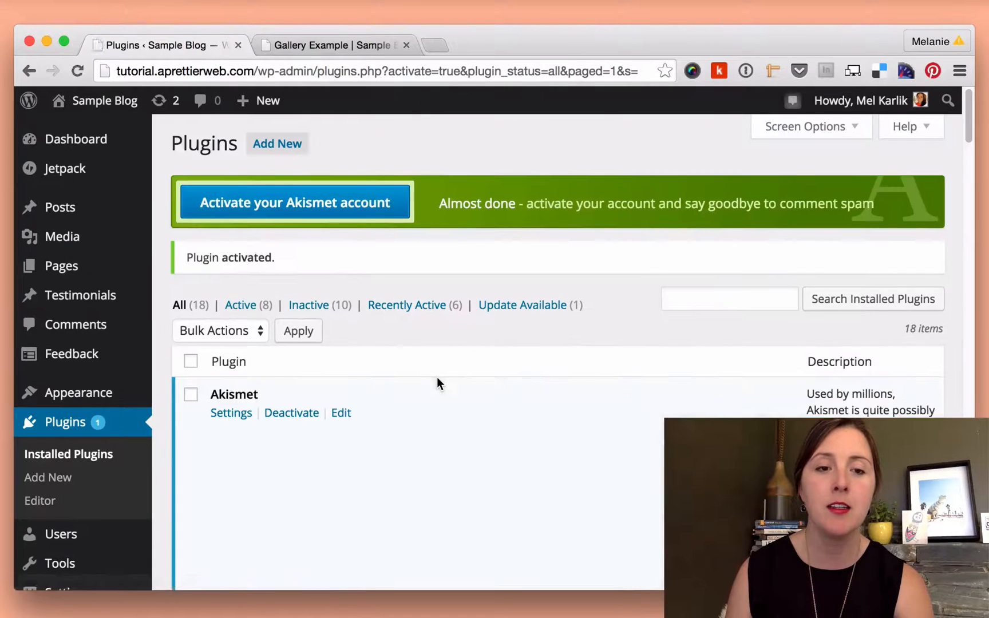
scroll(down, 3)
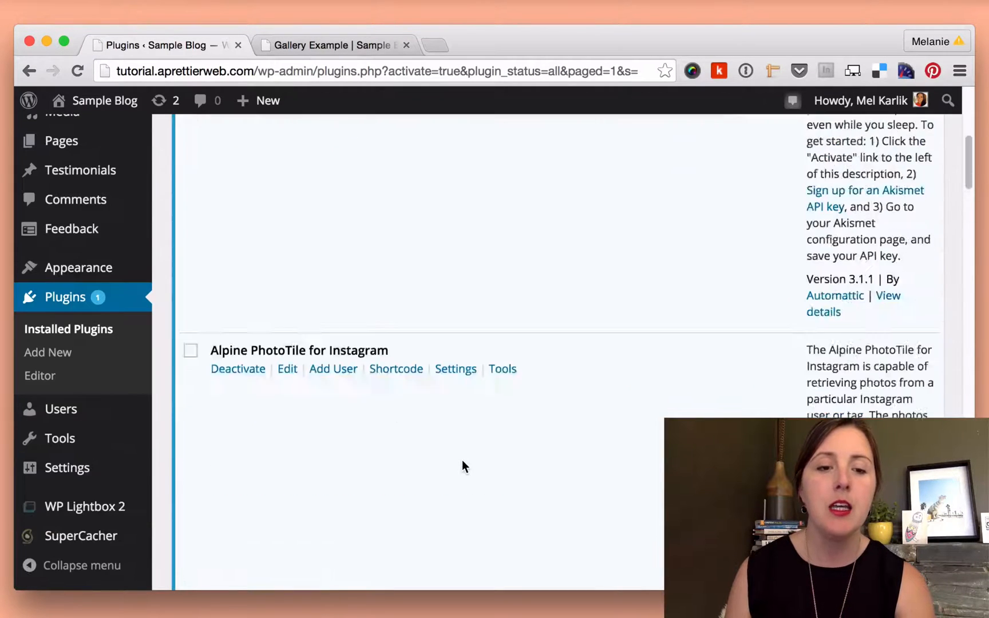
scroll(down, 3)
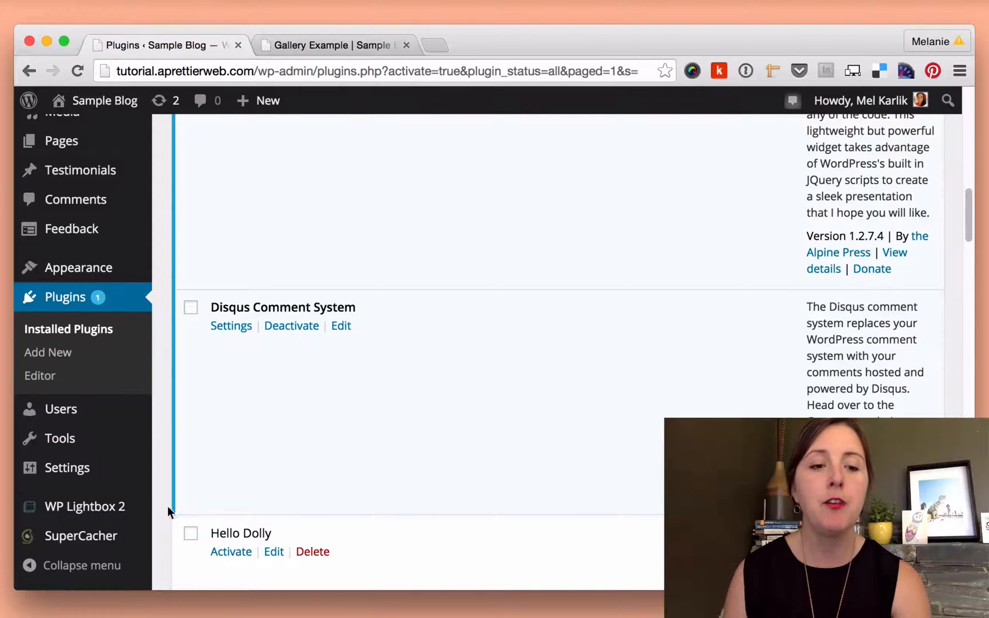
mouse_move(84, 506)
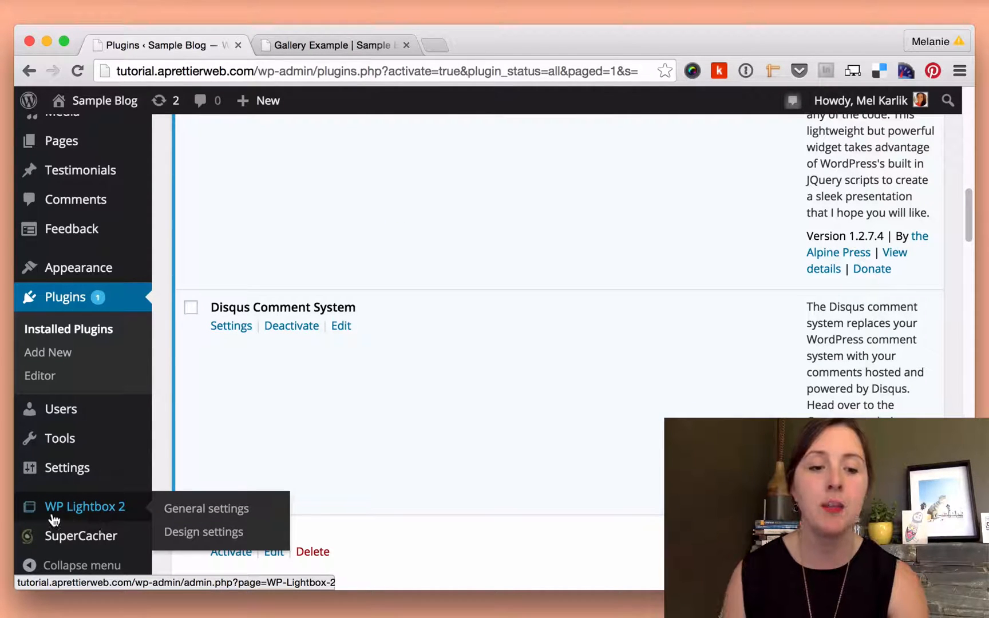
Step: Visit WP Lightbox 2's General Settings, then view the live Gallery Example post's photo grid
click(205, 508)
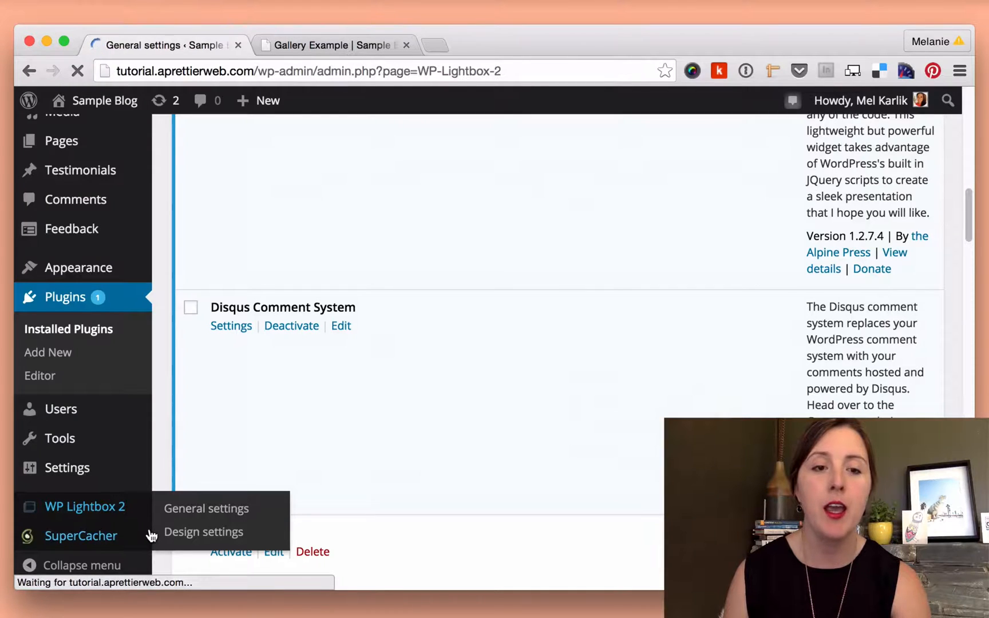
click(204, 508)
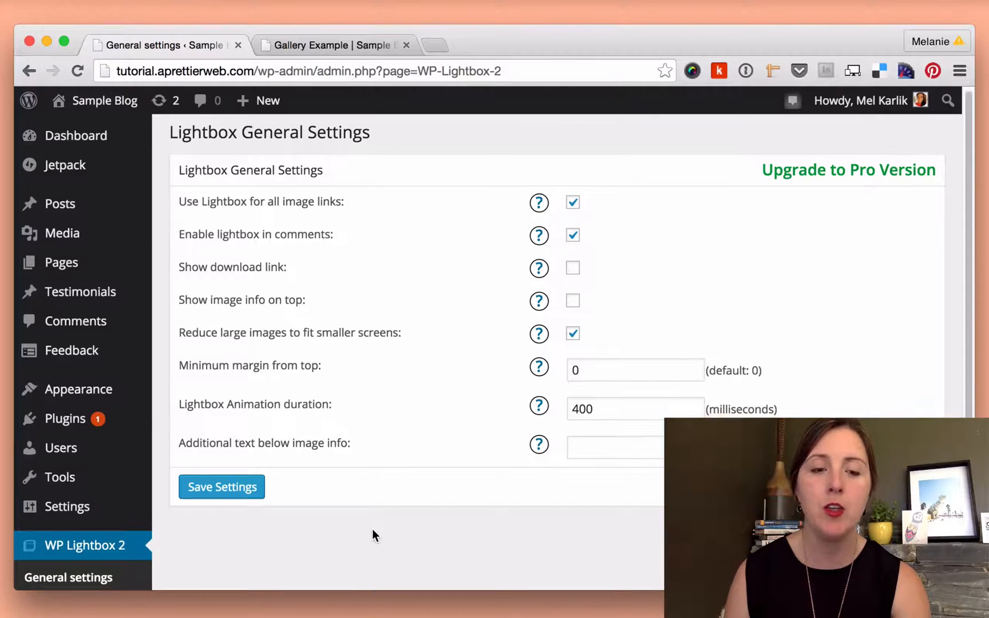
scroll(down, 3)
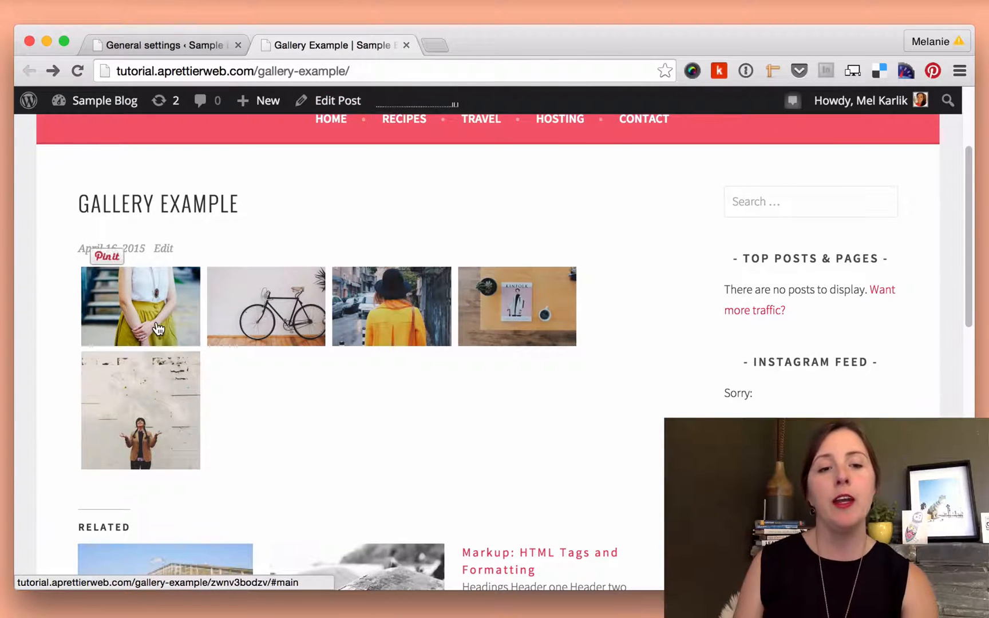
Step: Edit the post's gallery so its images link to their media files and apply the change
click(140, 307)
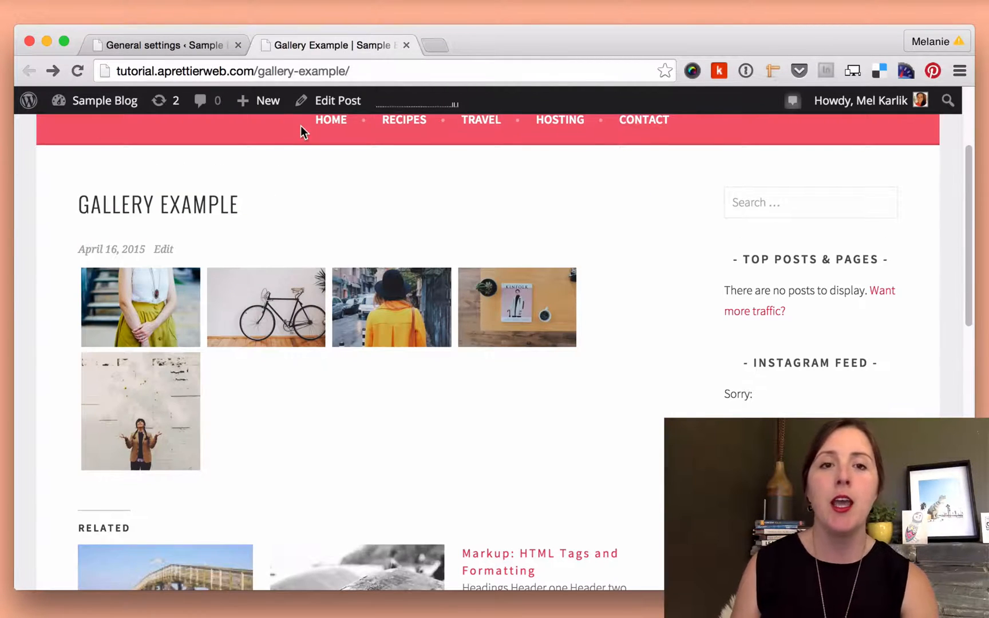
click(336, 101)
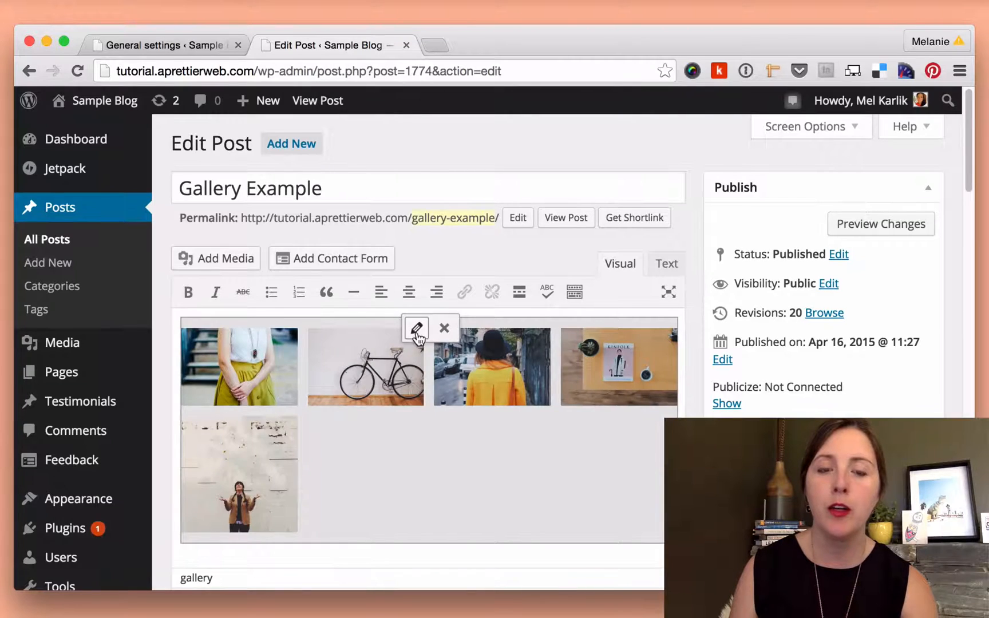
click(416, 328)
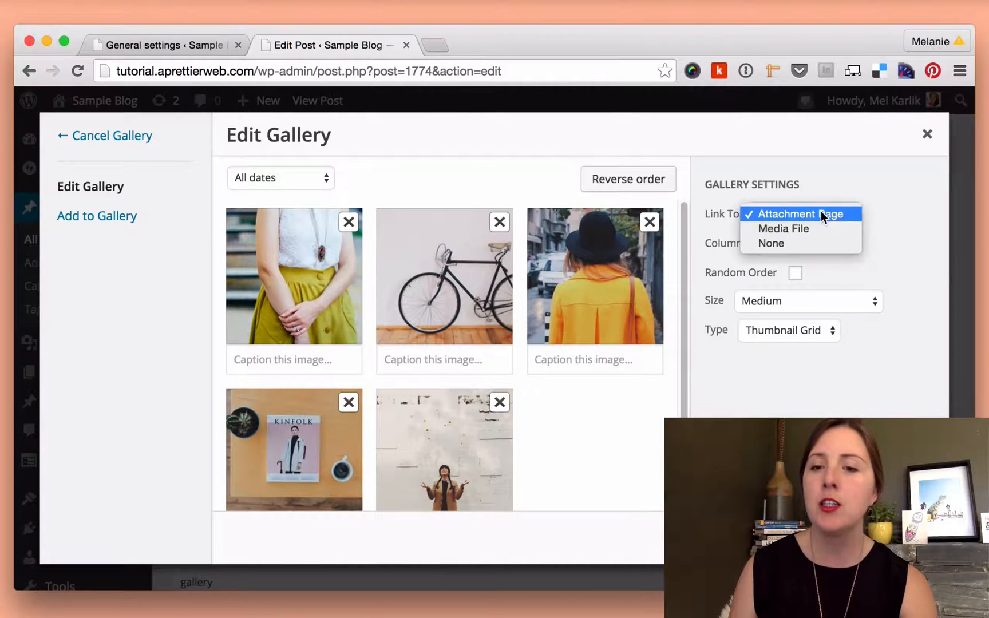
click(783, 229)
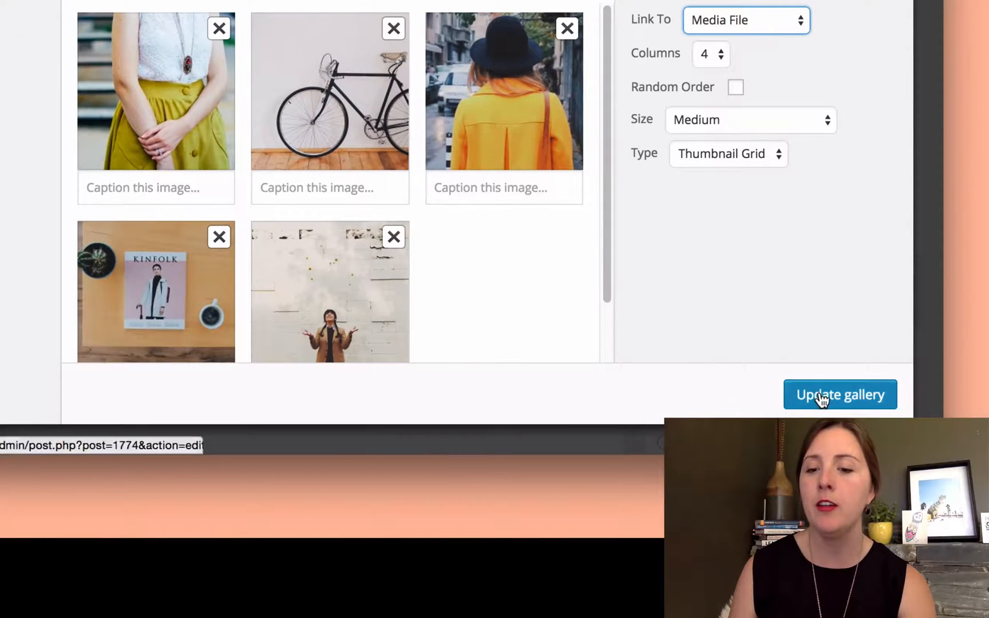
click(839, 394)
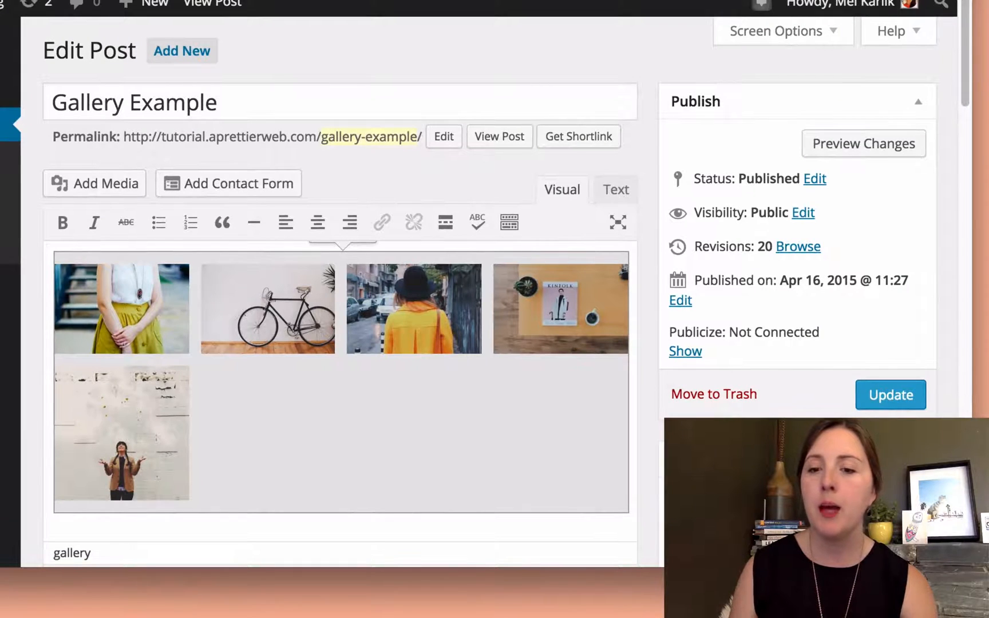
Step: Update the Gallery Example post, reaching revision 21
click(889, 394)
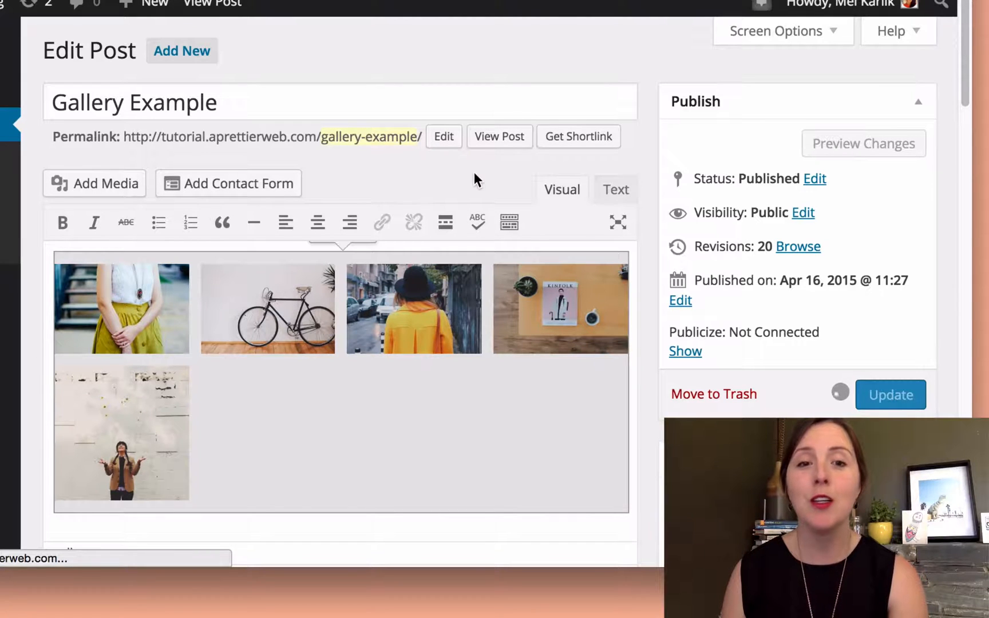
click(889, 393)
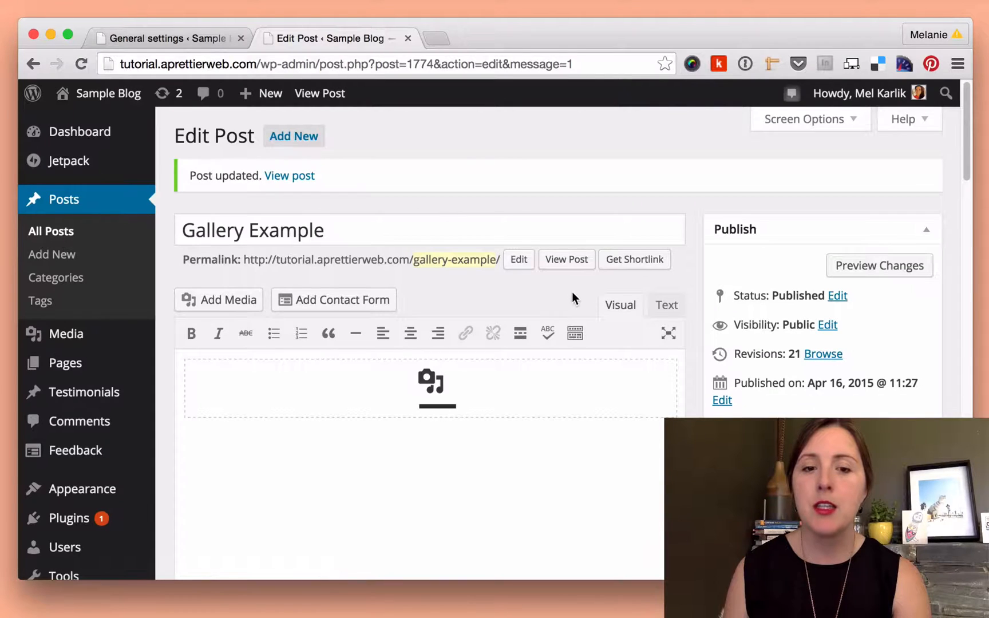
Step: View the published post and open the first gallery thumbnail in the lightbox
click(565, 259)
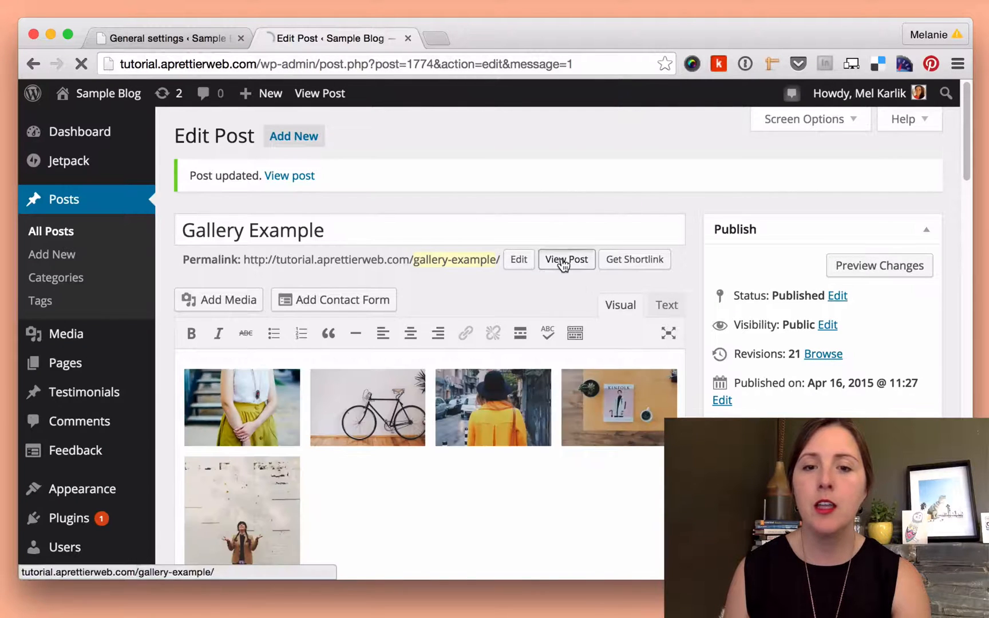
click(565, 259)
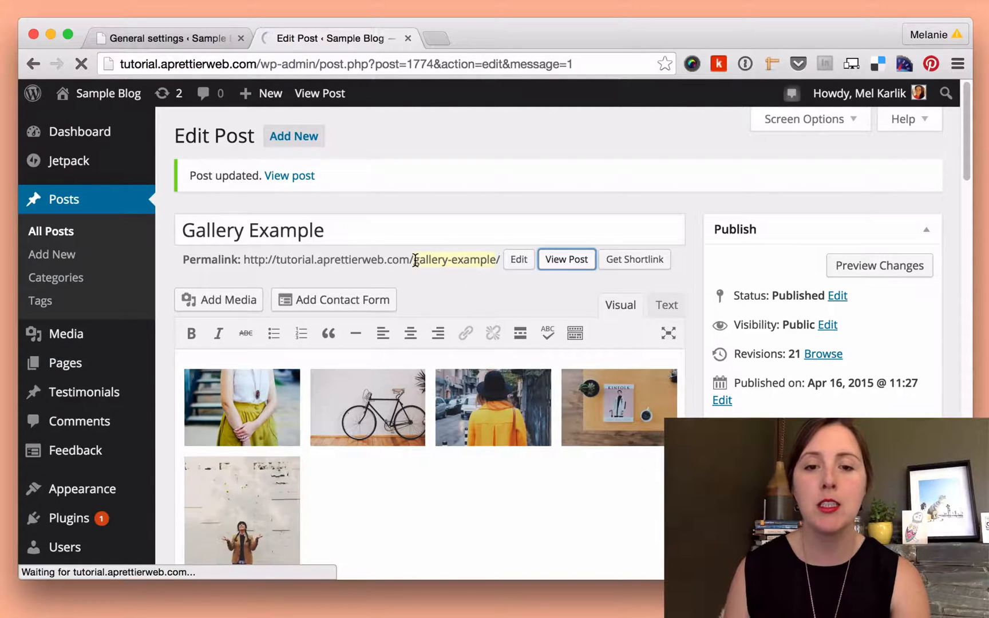
click(565, 259)
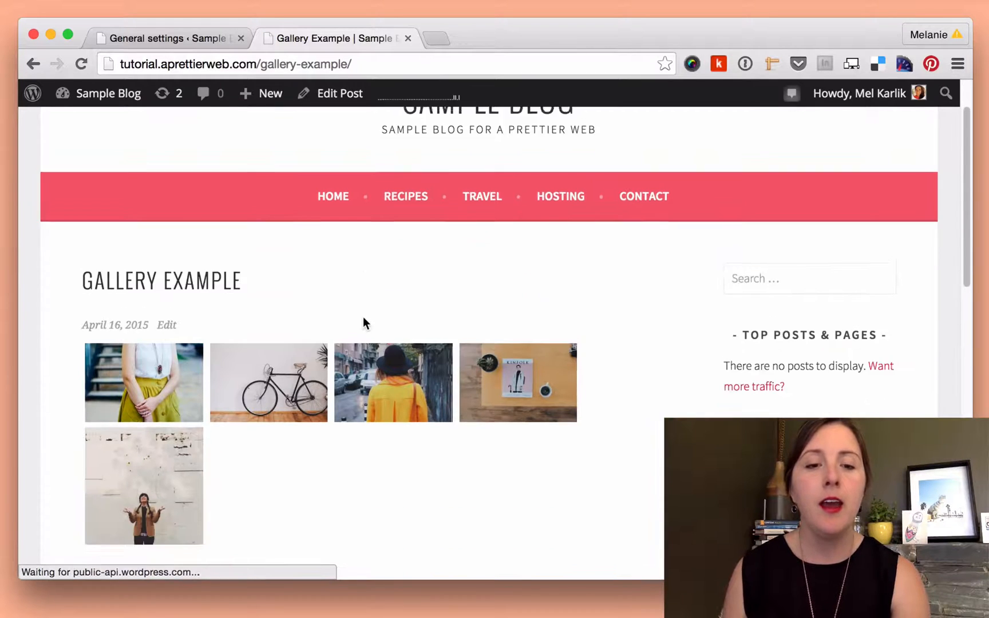
click(144, 382)
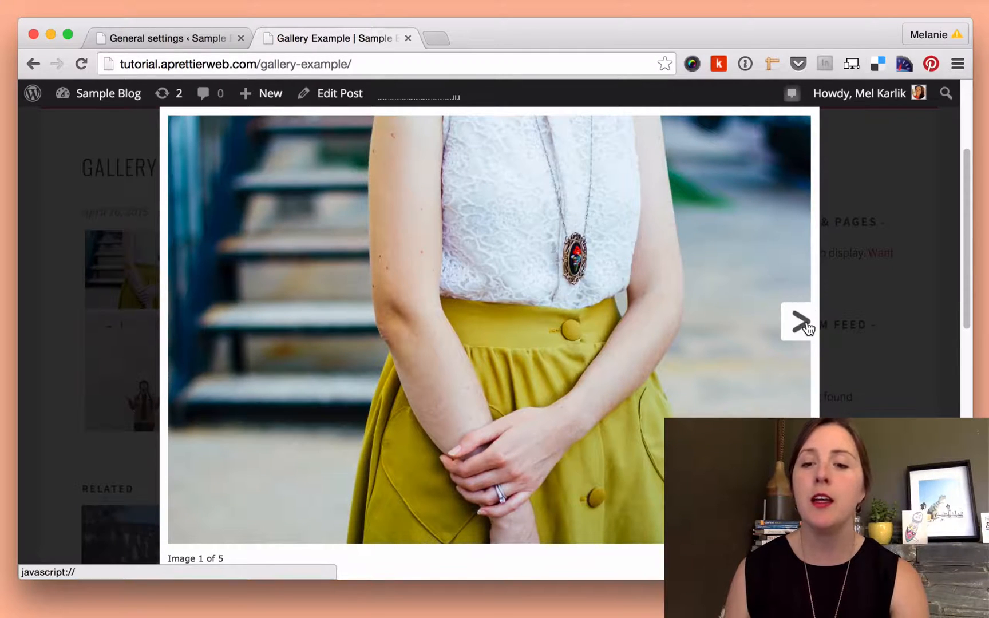
Step: Page through the remaining images to the fifth and close the lightbox
click(799, 323)
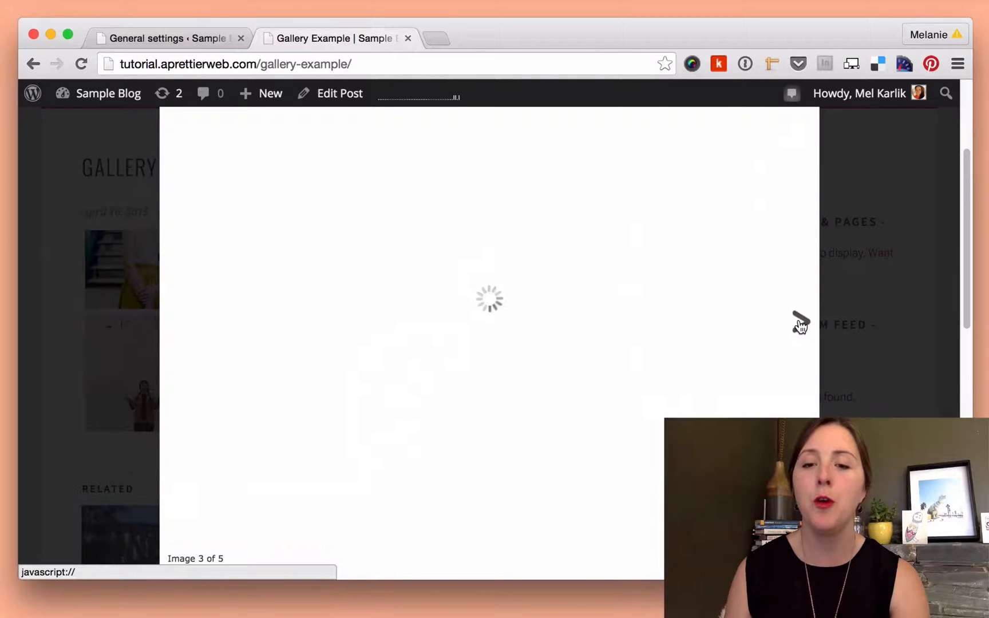
click(795, 322)
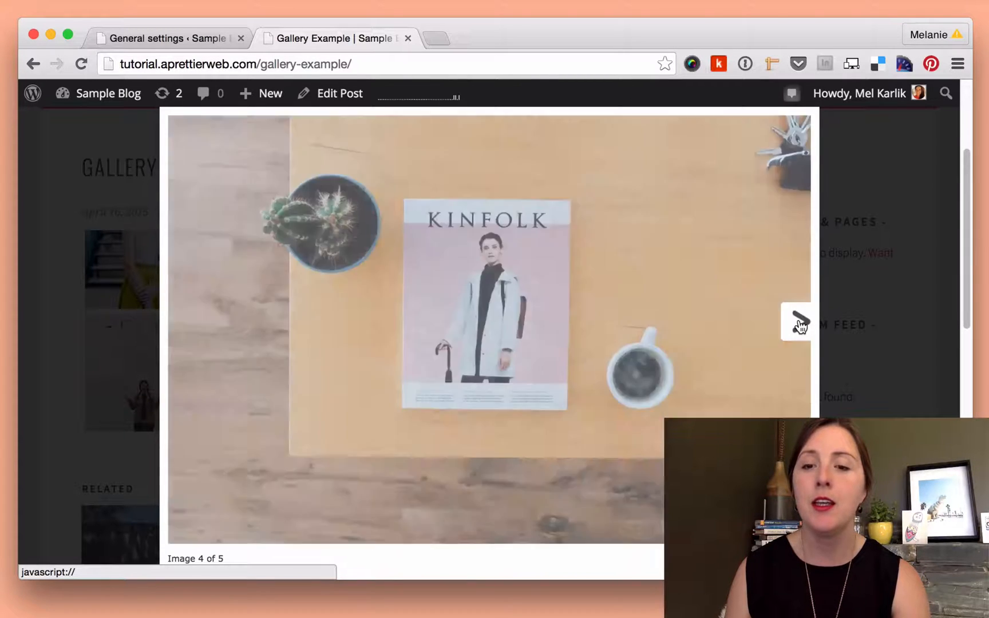
click(796, 323)
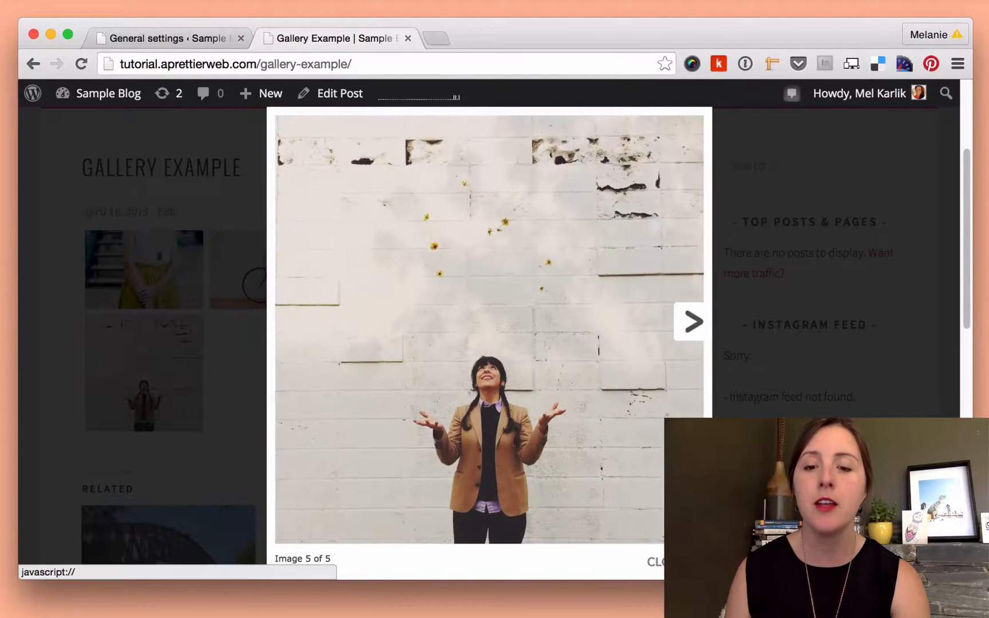
click(656, 561)
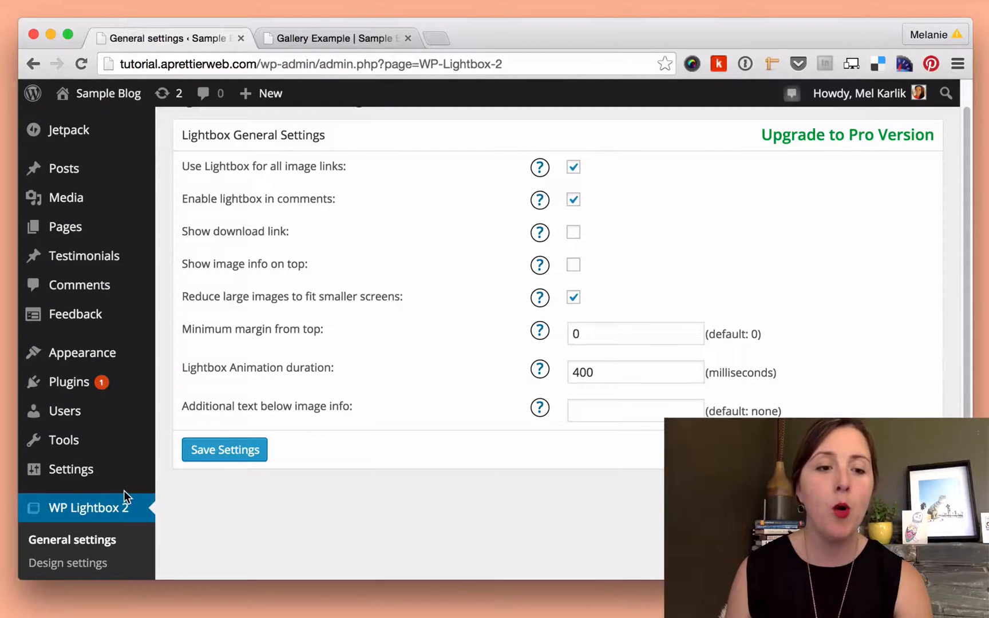
mouse_move(64, 411)
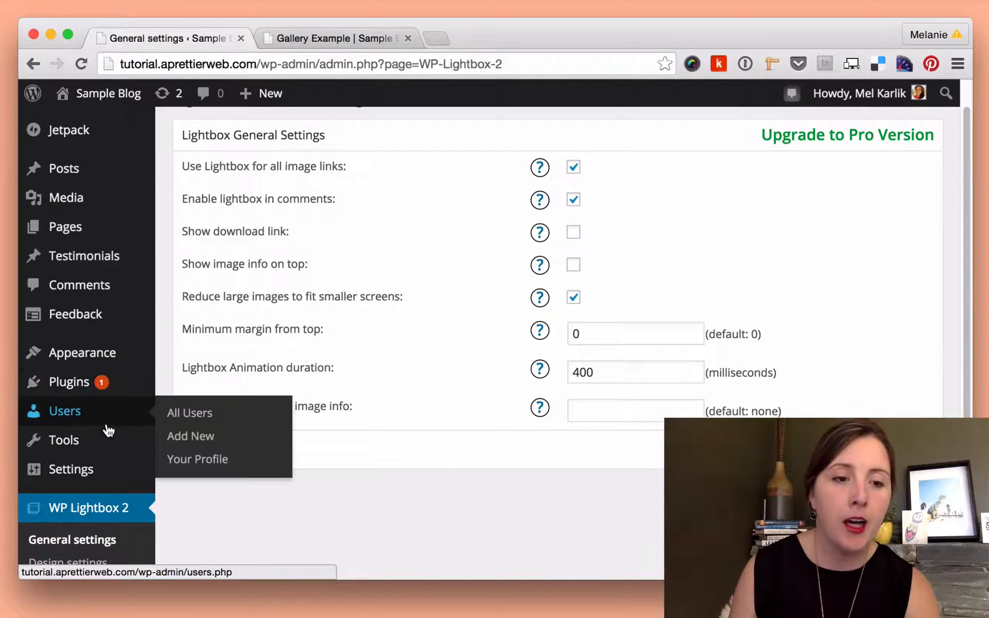
Step: Show the installed plugins list scrolled to the inactive Responsive Lightbox plugin
click(69, 381)
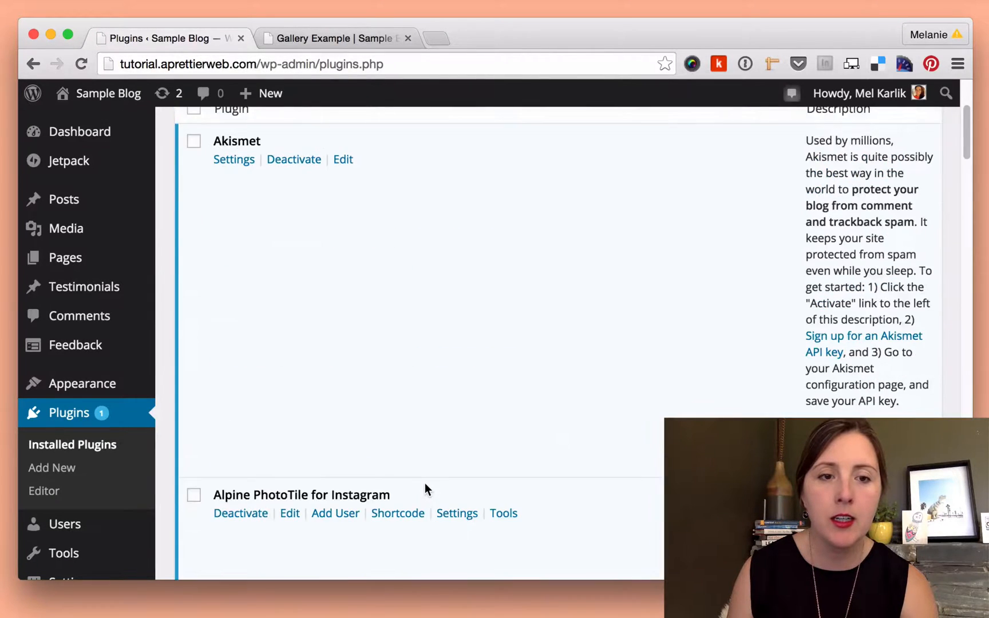
scroll(down, 3)
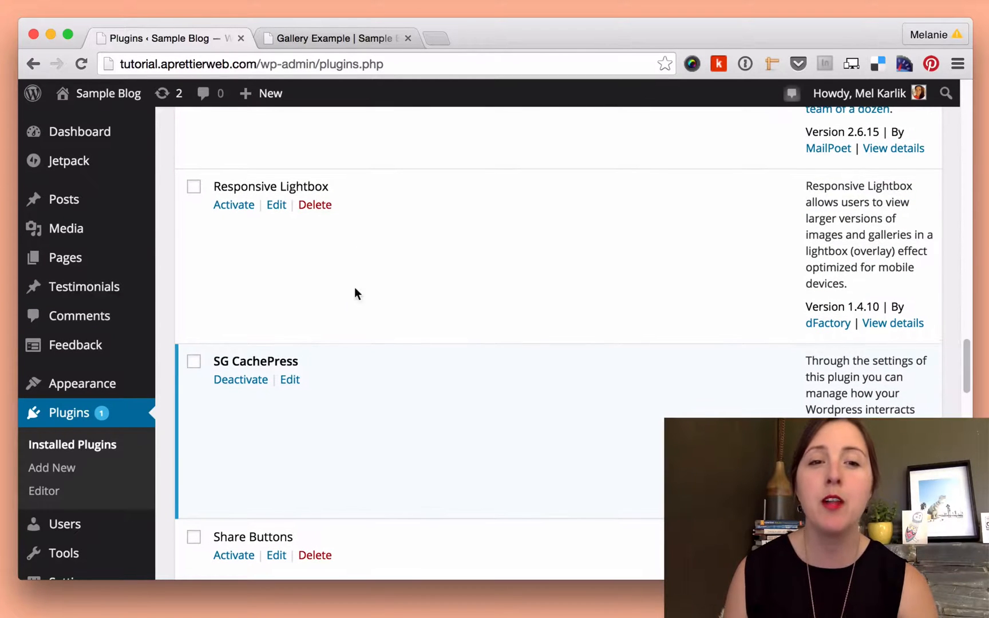
double_click(270, 187)
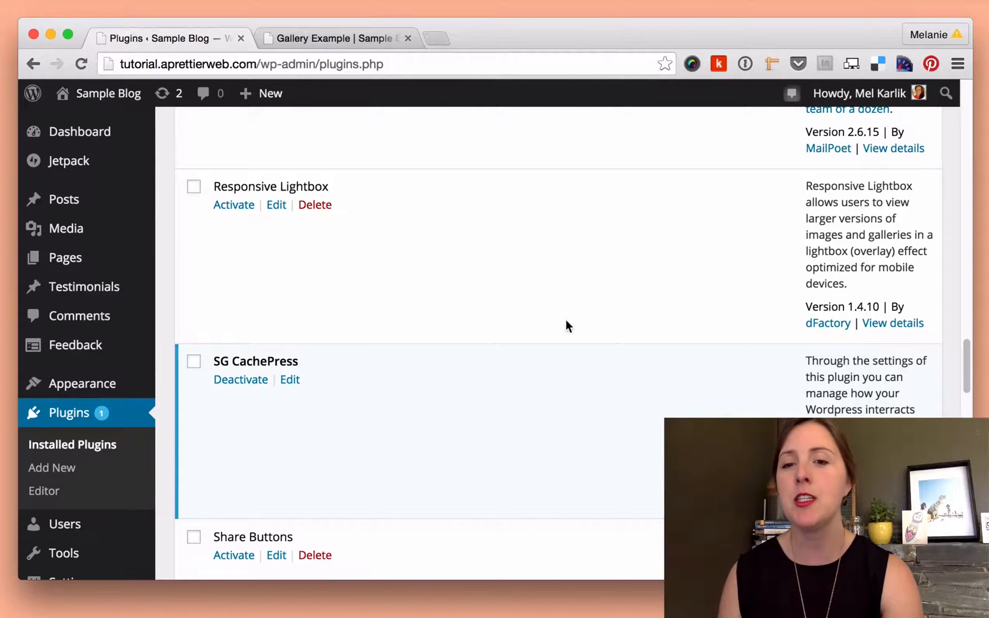
mouse_move(493, 295)
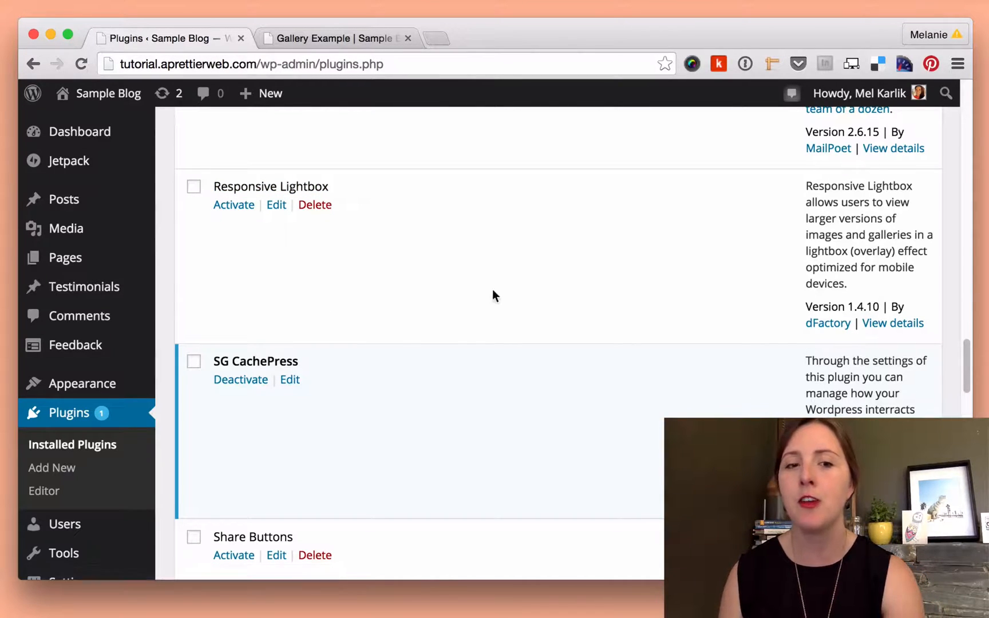
mouse_move(480, 297)
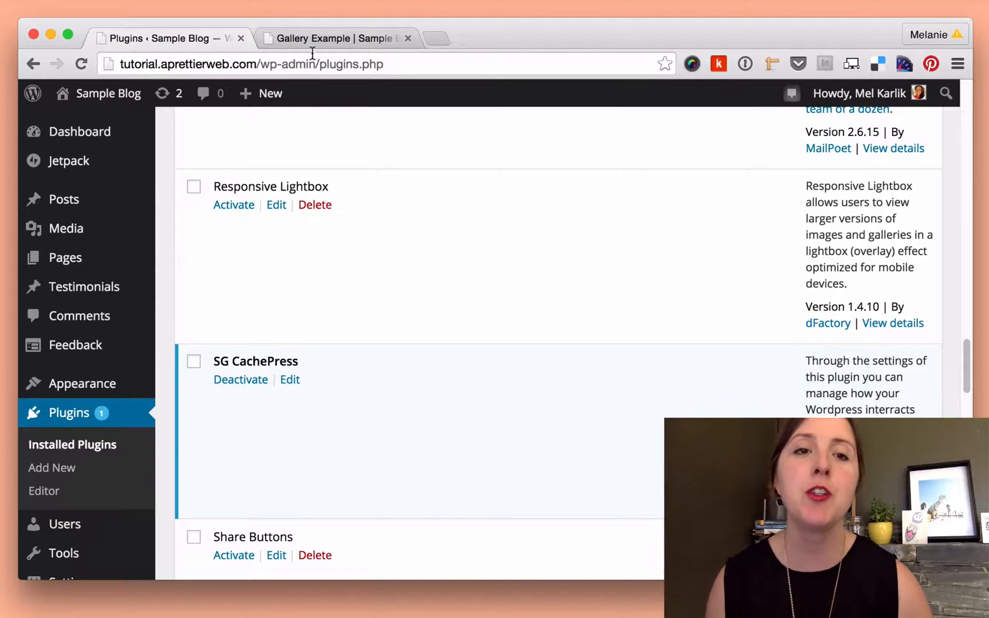
click(334, 39)
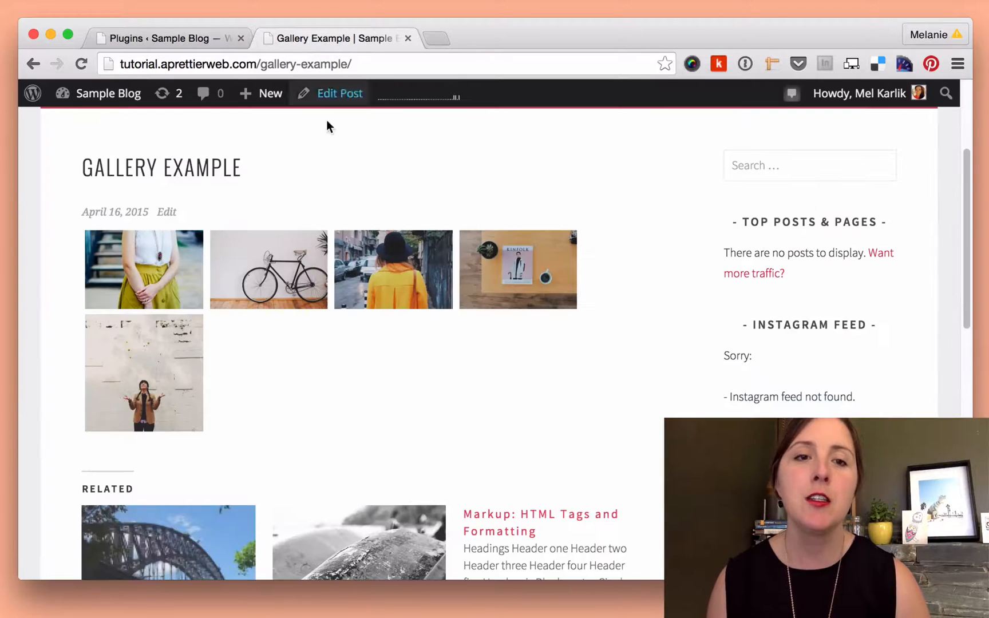
click(339, 94)
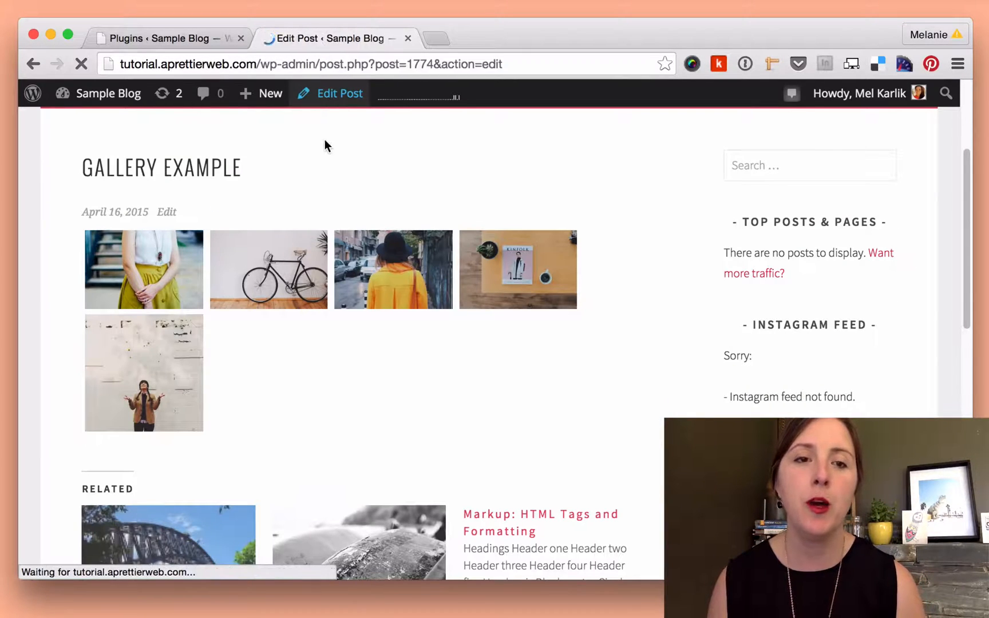
click(339, 94)
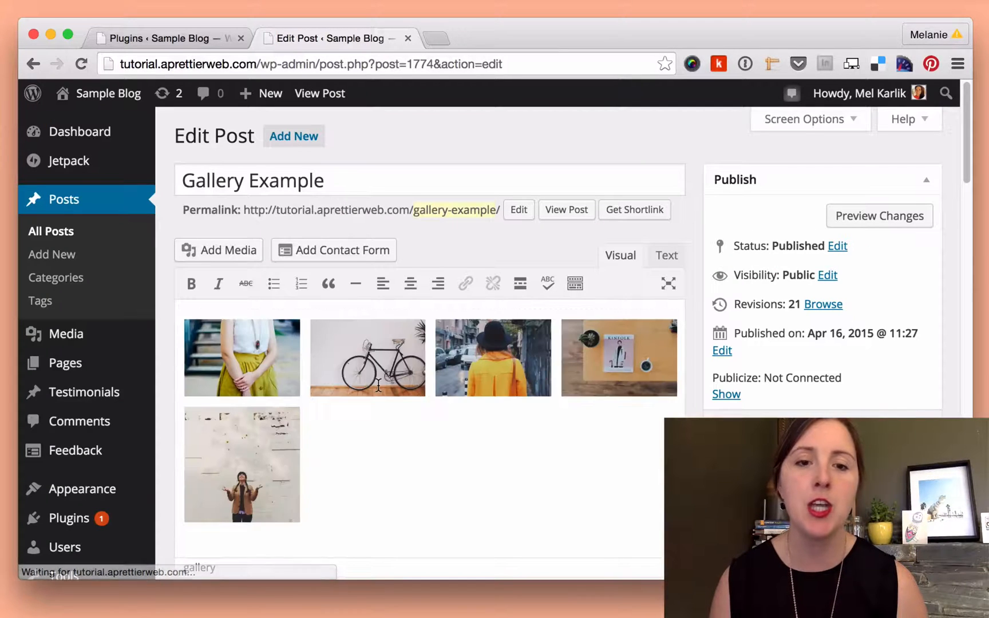
click(367, 357)
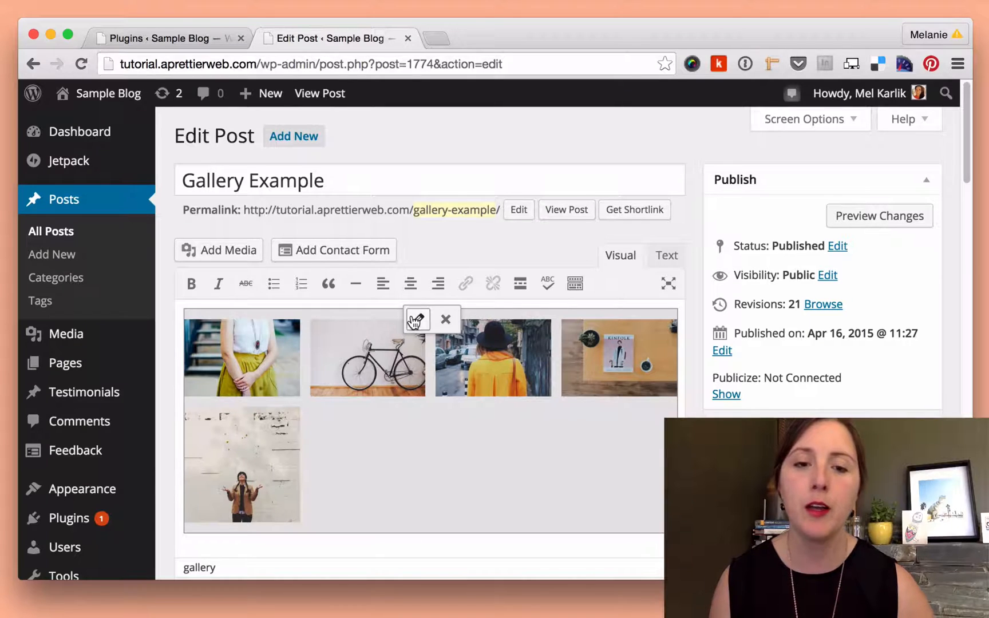
click(416, 319)
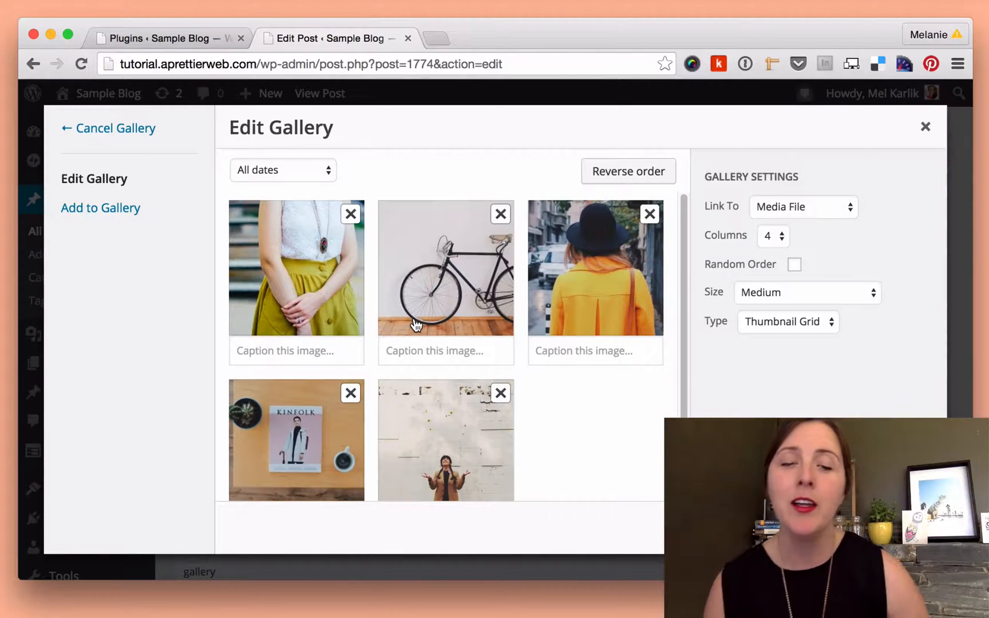
mouse_move(789, 410)
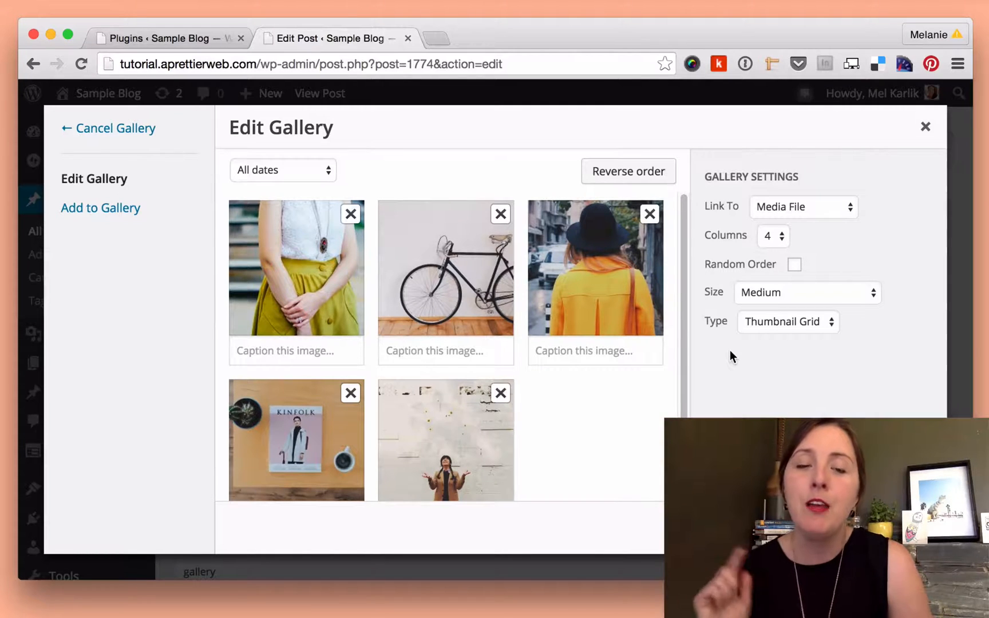
mouse_move(750, 336)
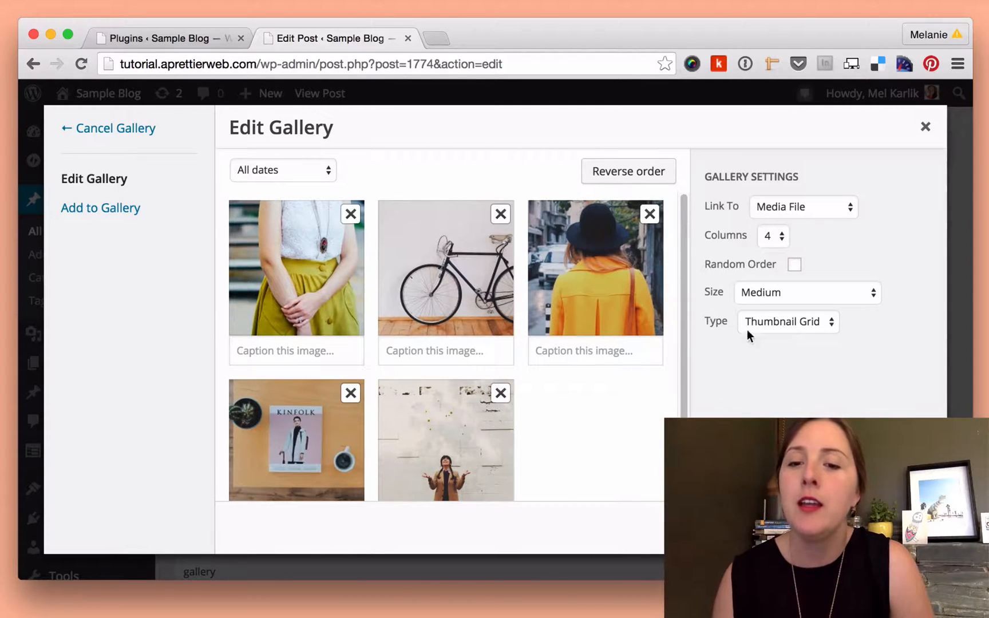
Step: Set the gallery Type to Slideshow
click(786, 321)
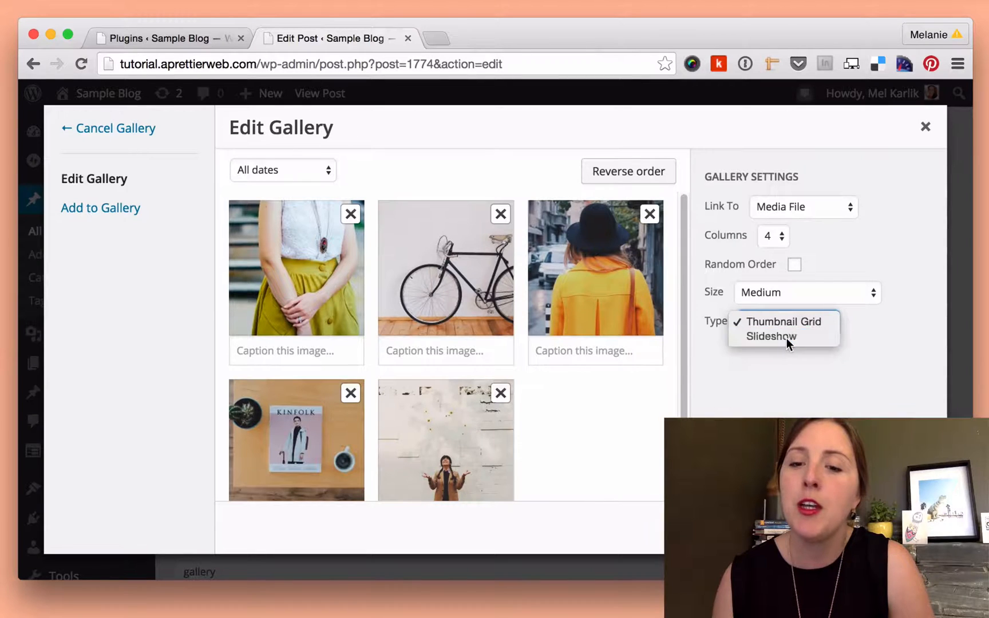
click(770, 336)
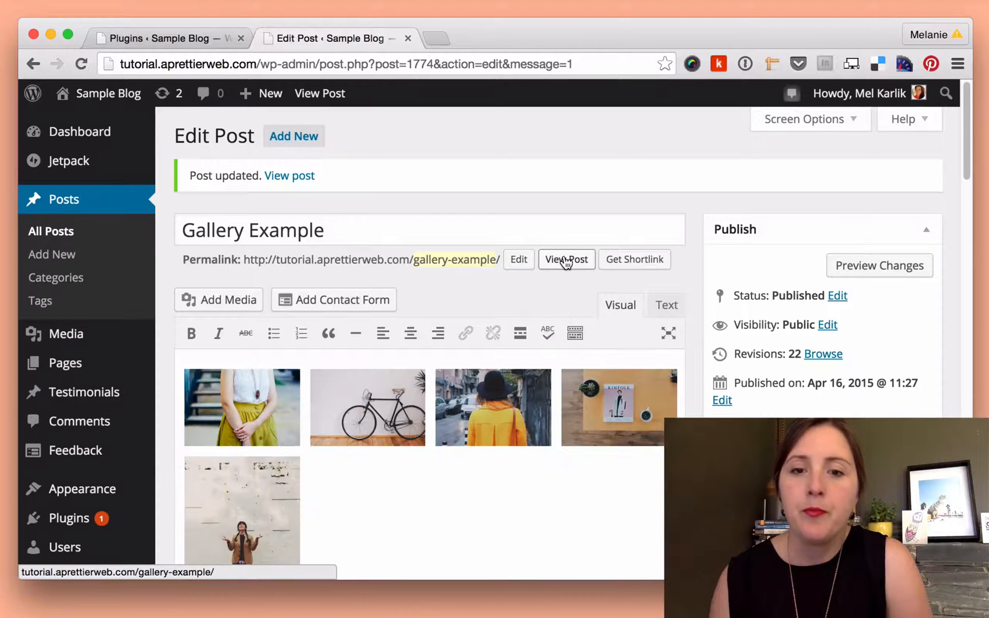
Step: View the live Gallery Example post and bring its slideshow into view
click(565, 258)
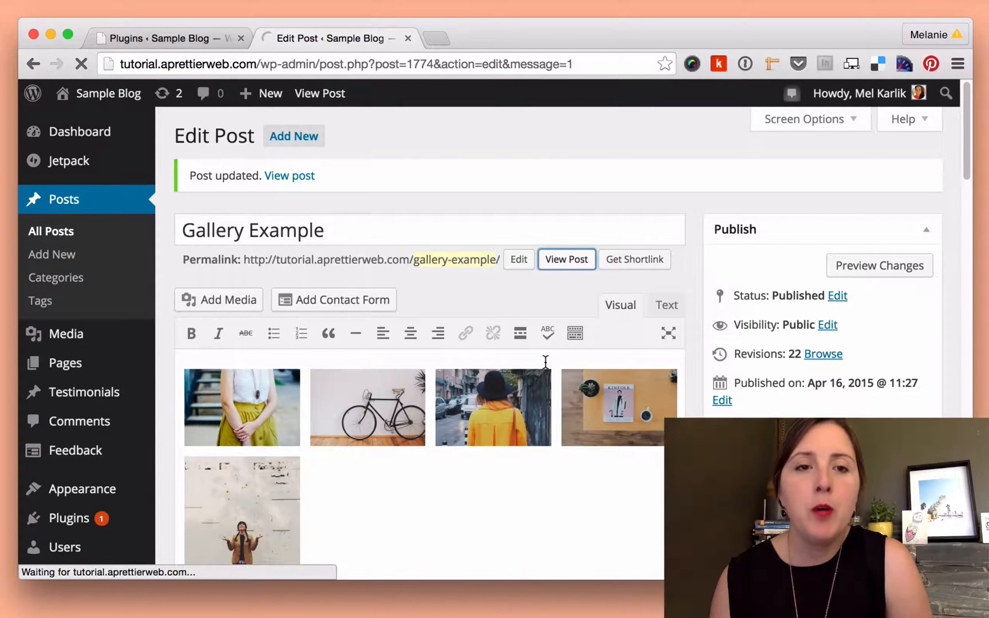
click(565, 259)
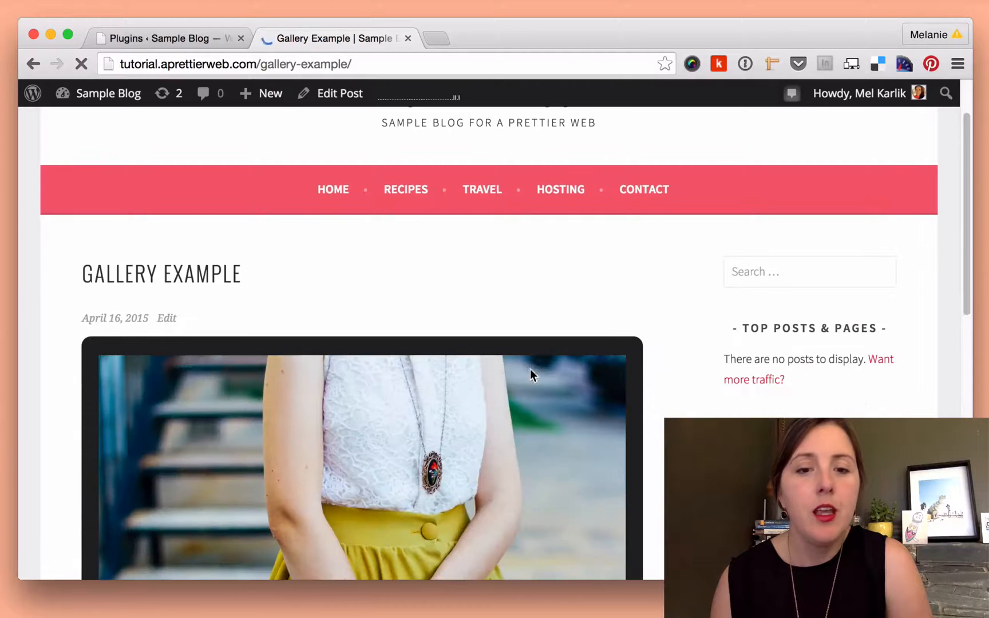
scroll(down, 3)
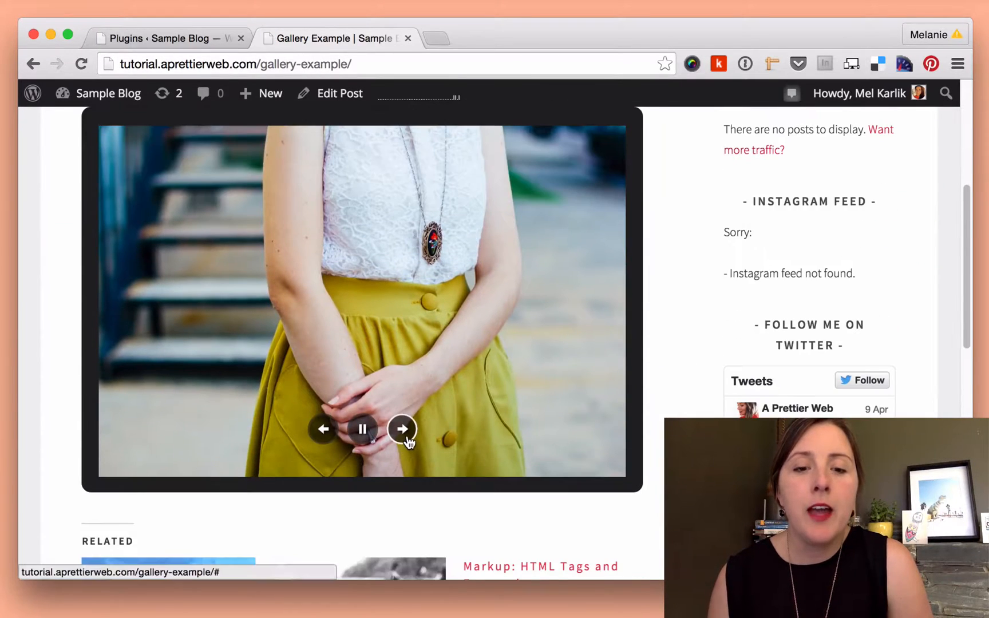
Step: Advance the slideshow through its next four photos with the next arrow
click(401, 429)
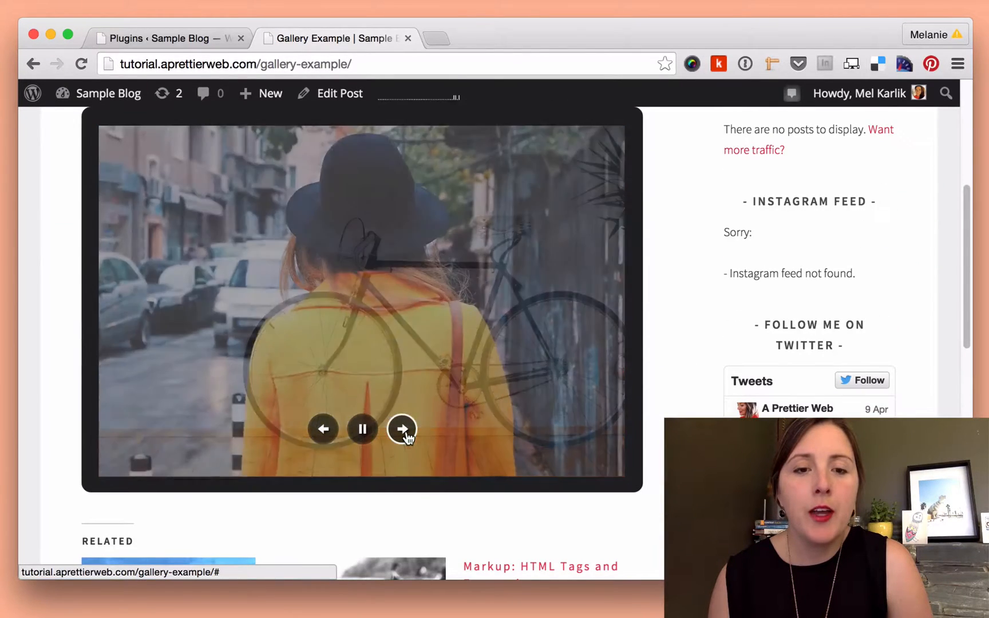
click(402, 430)
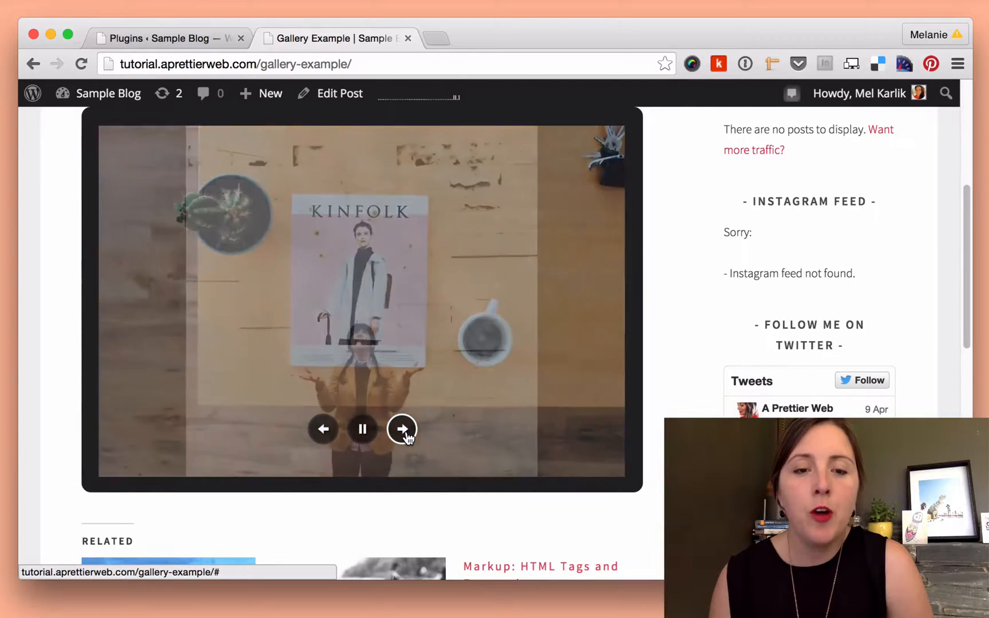
click(402, 430)
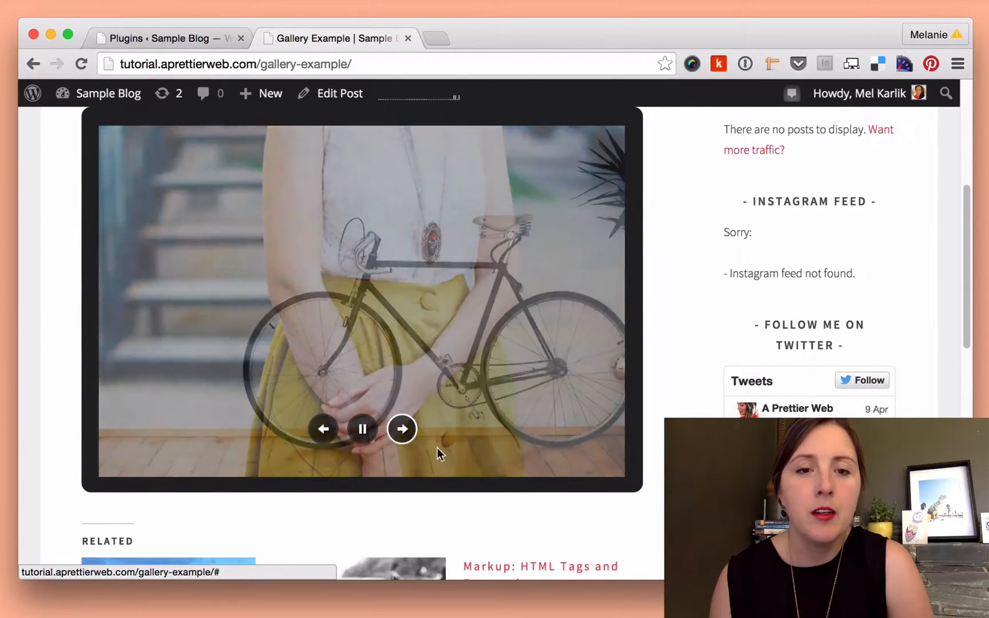
click(402, 429)
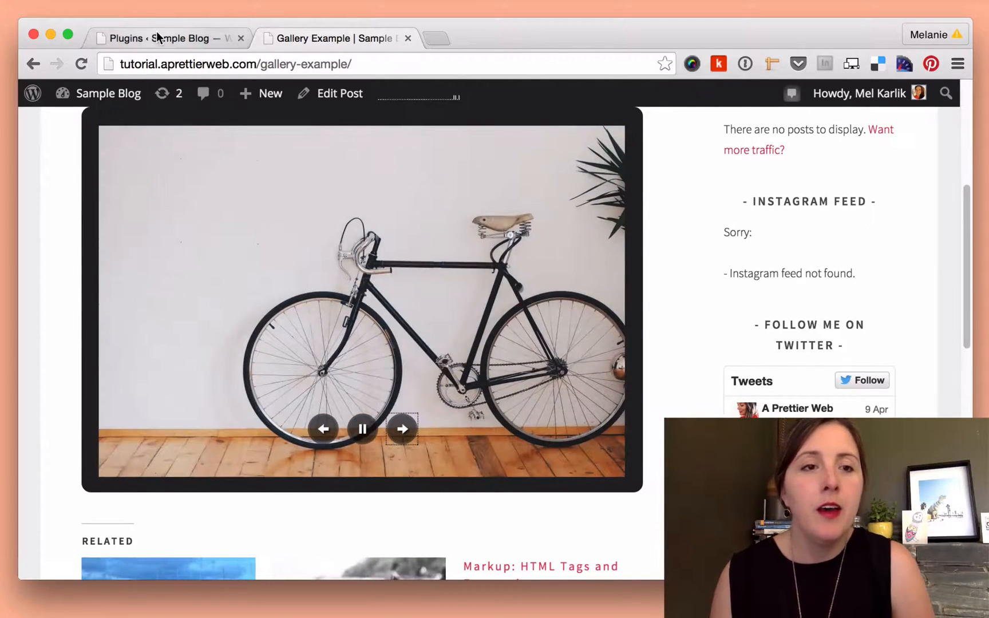
Step: Show Jetpack's full feature list from the installed plugins page
click(167, 38)
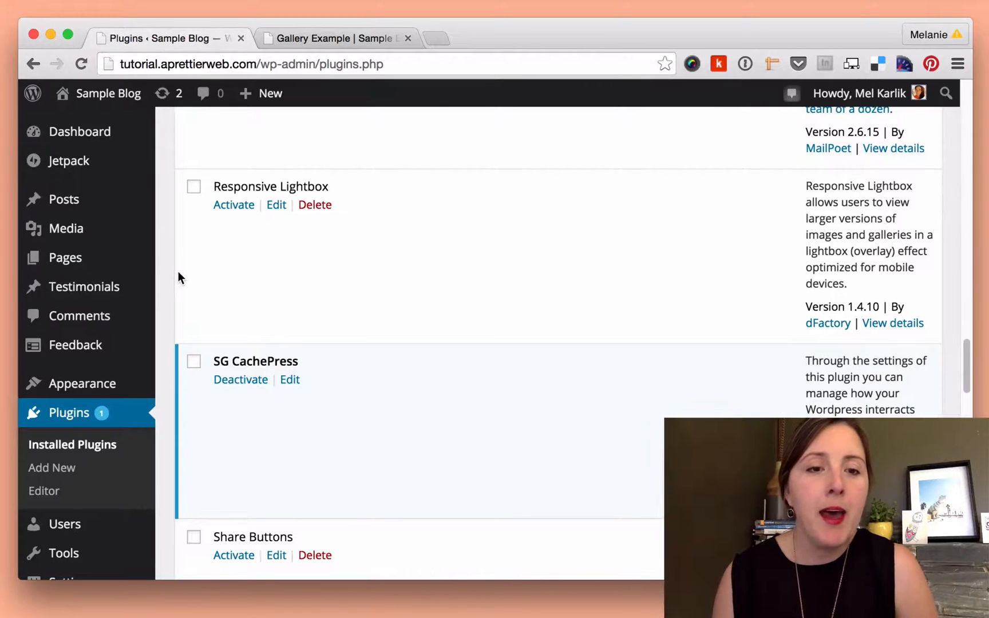
mouse_move(69, 160)
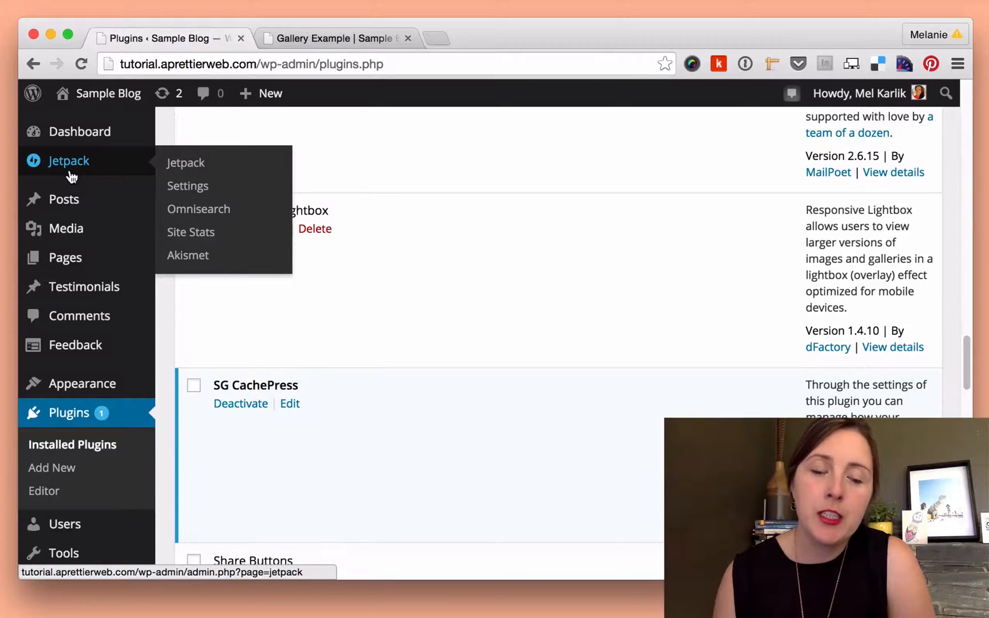
click(186, 162)
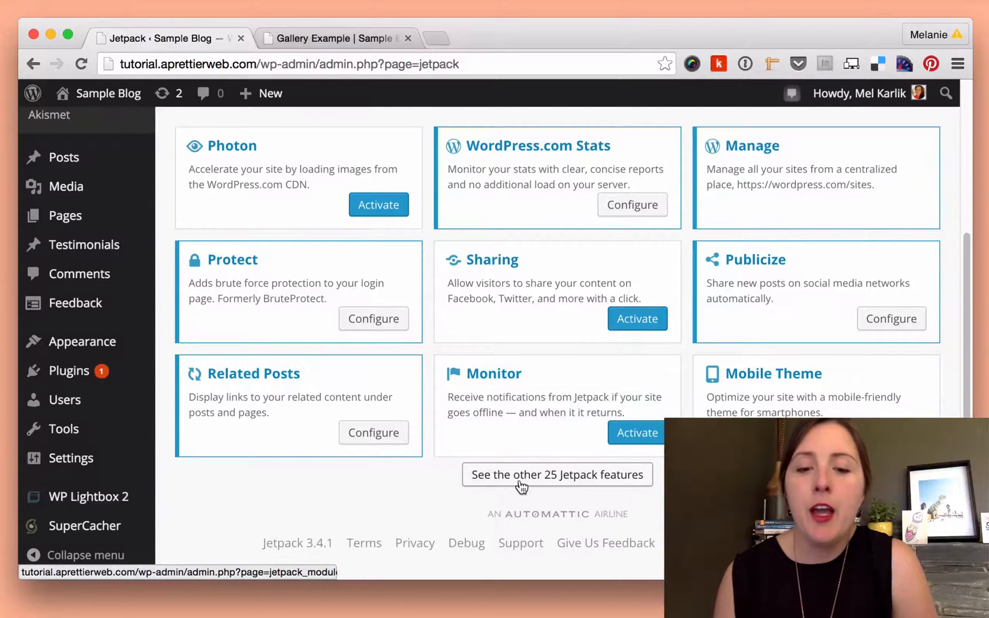
click(556, 473)
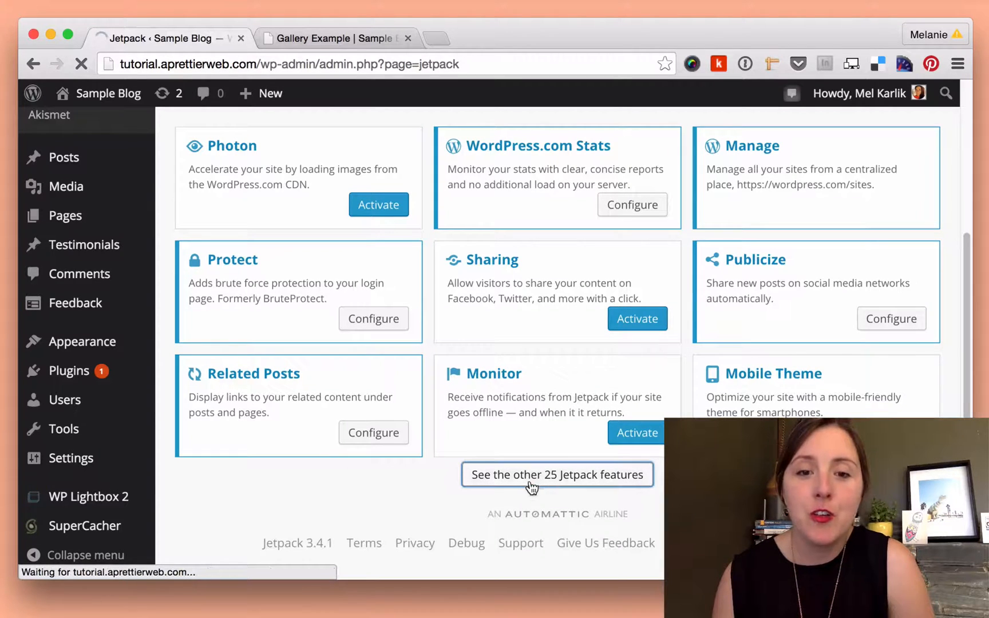
click(556, 474)
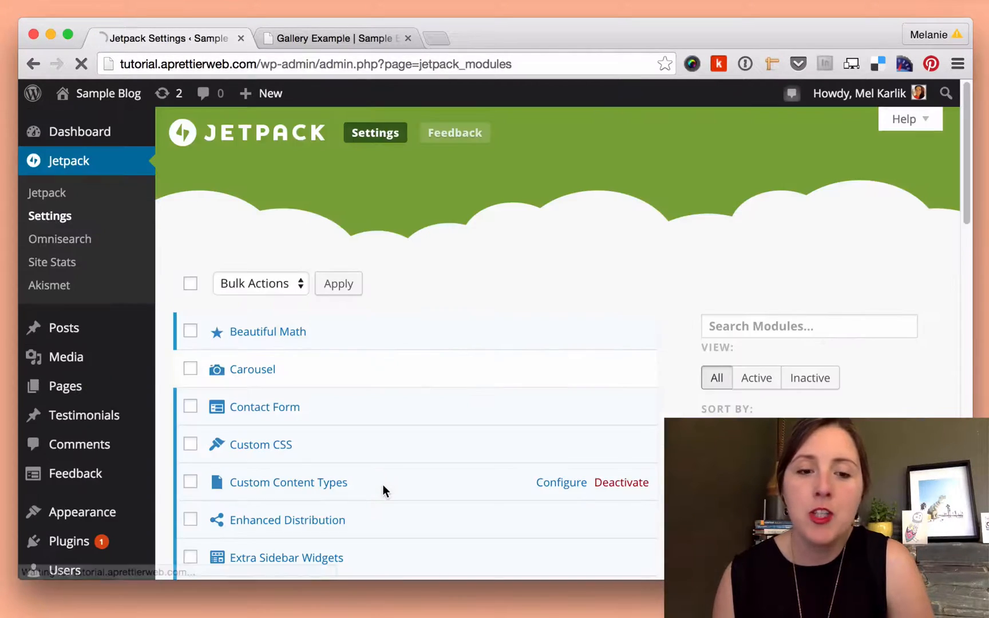
Step: Activate the Tiled Galleries module in the Jetpack feature list
scroll(down, 3)
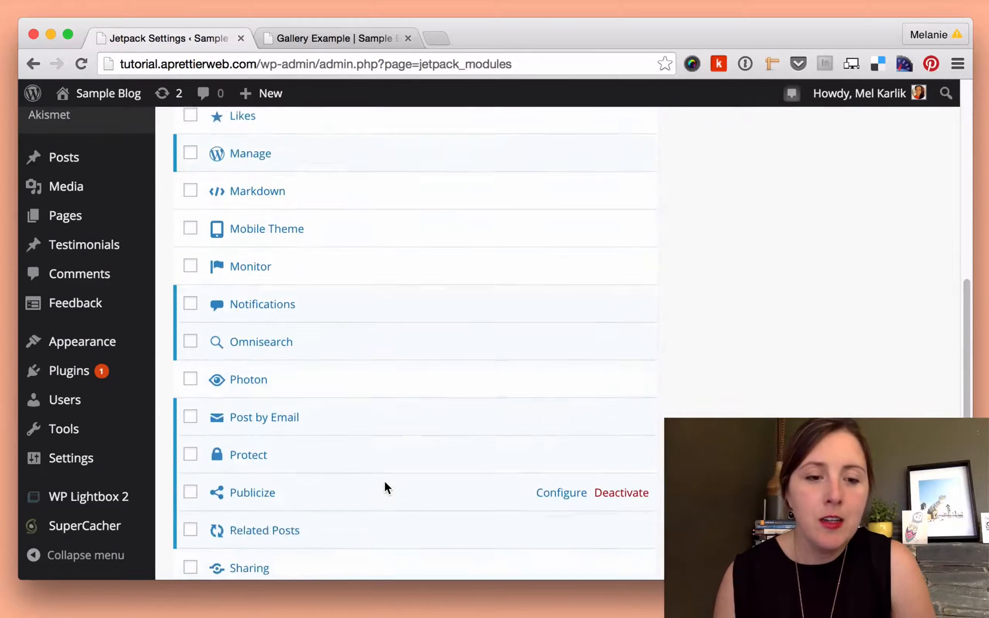
scroll(down, 3)
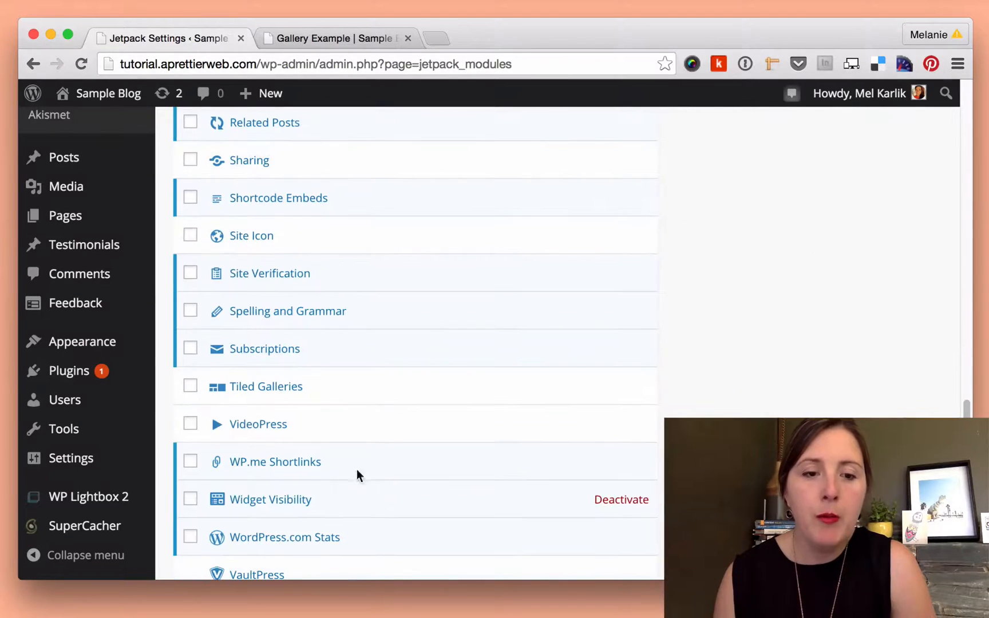
mouse_move(266, 386)
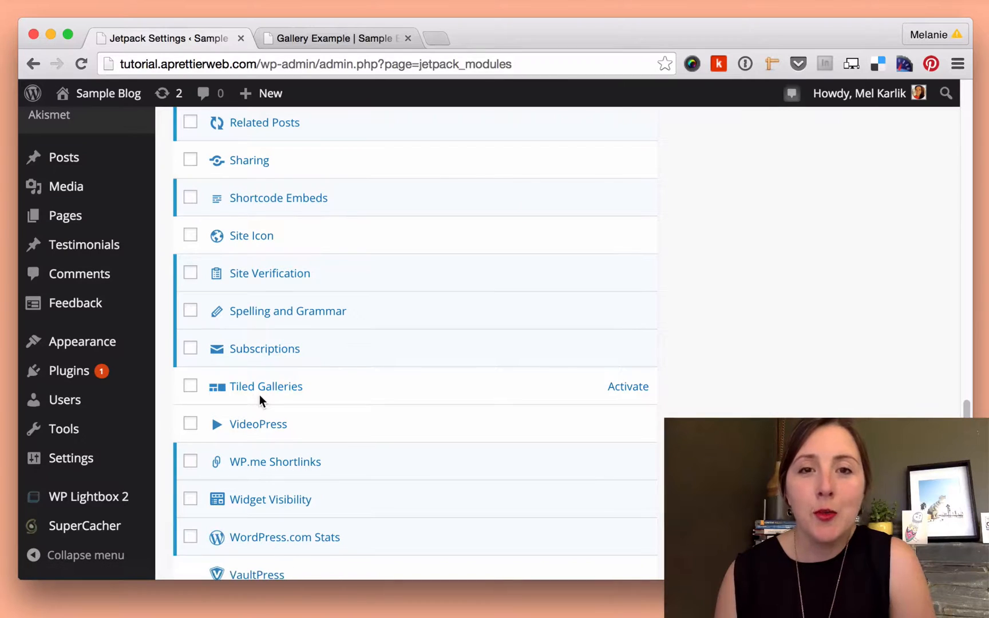
mouse_move(334, 392)
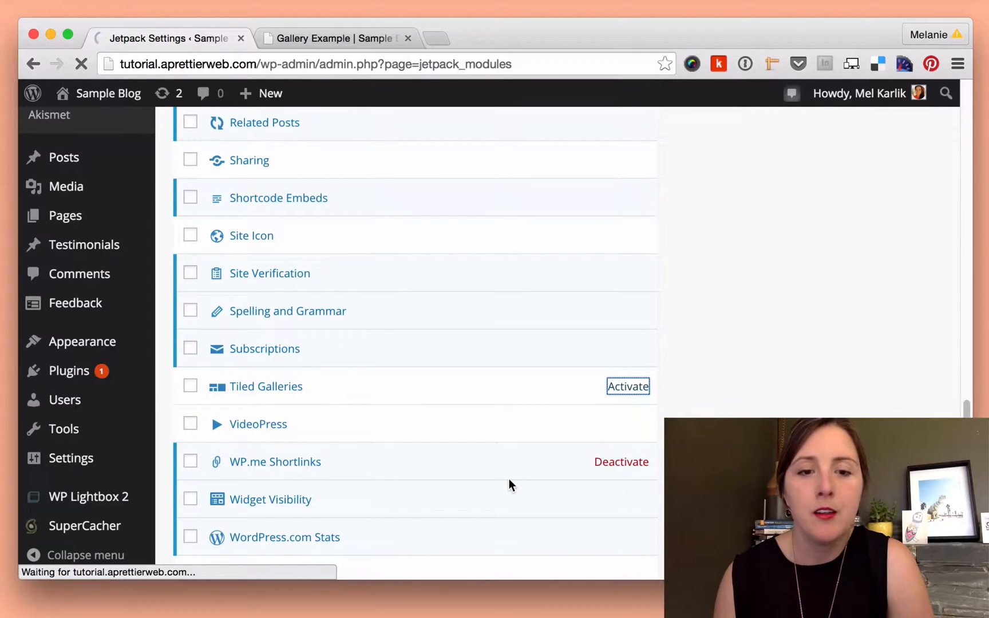
click(627, 386)
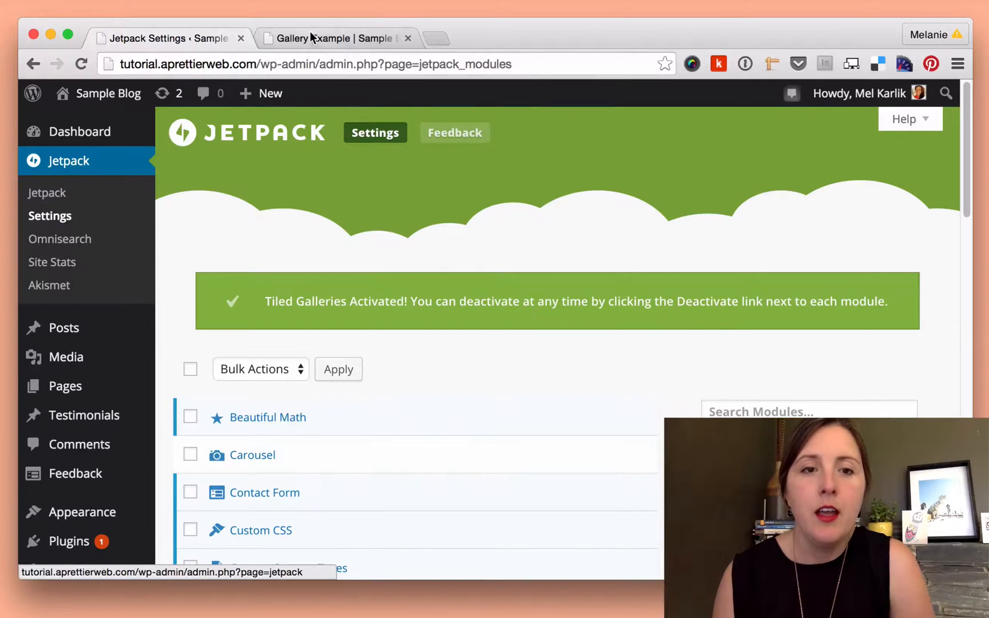
Step: Reopen the Gallery Example post's gallery settings in the editor
click(329, 39)
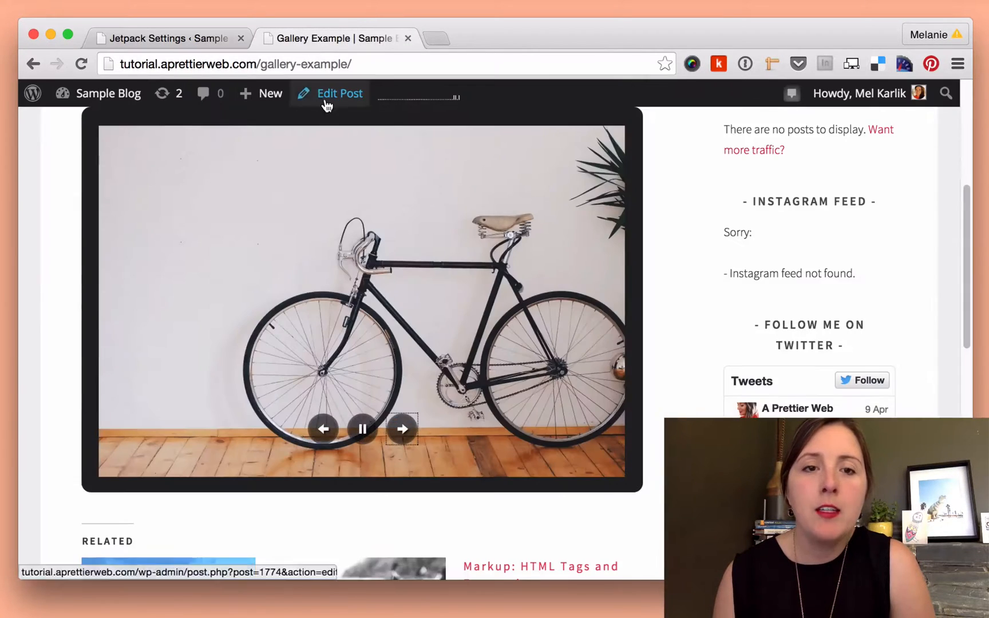
click(339, 94)
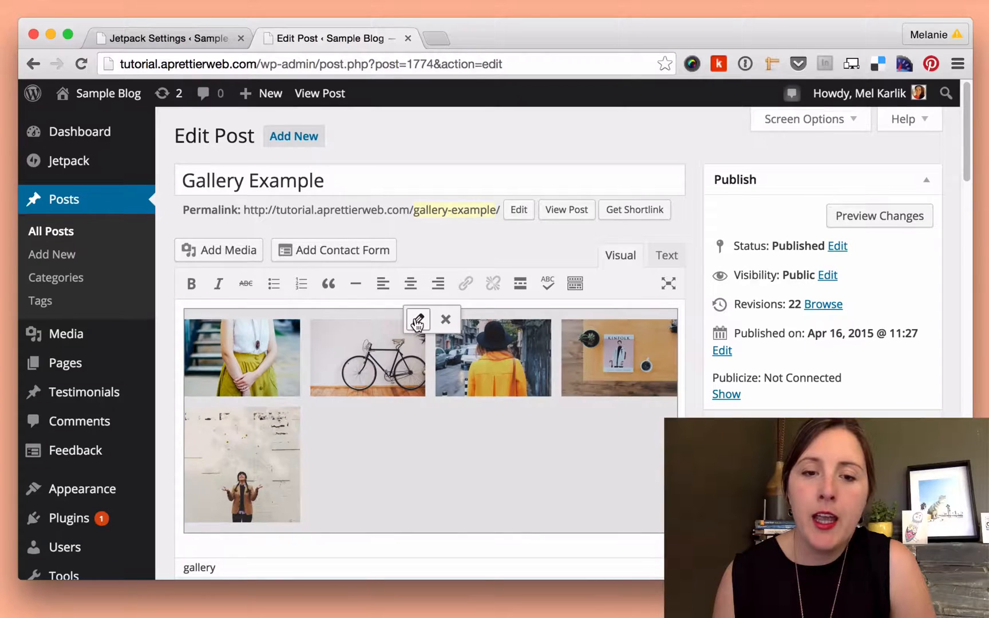
click(418, 319)
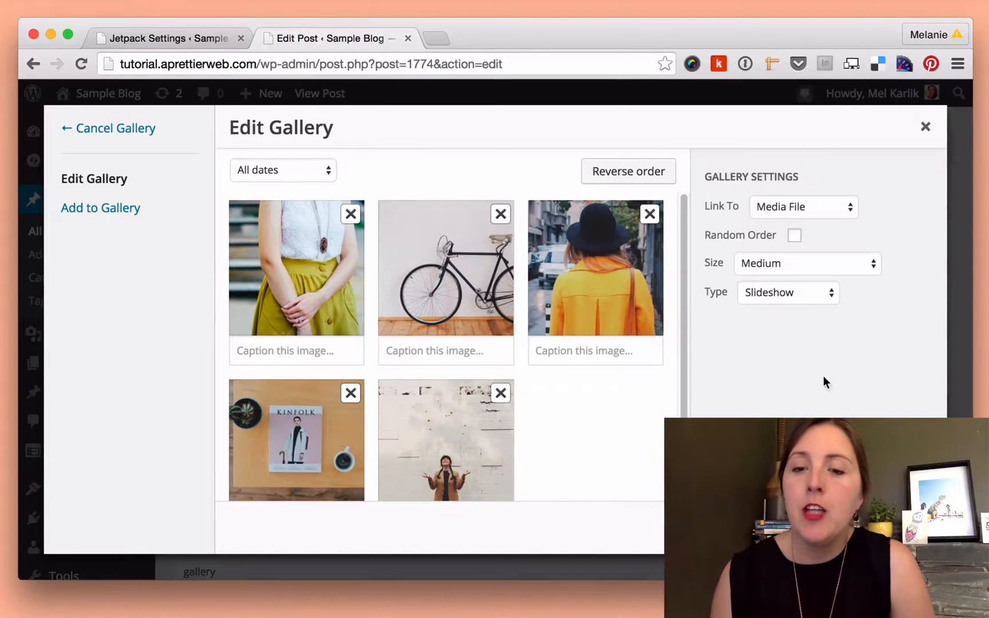
Step: Set the gallery Type to Tiled Mosaic
click(787, 292)
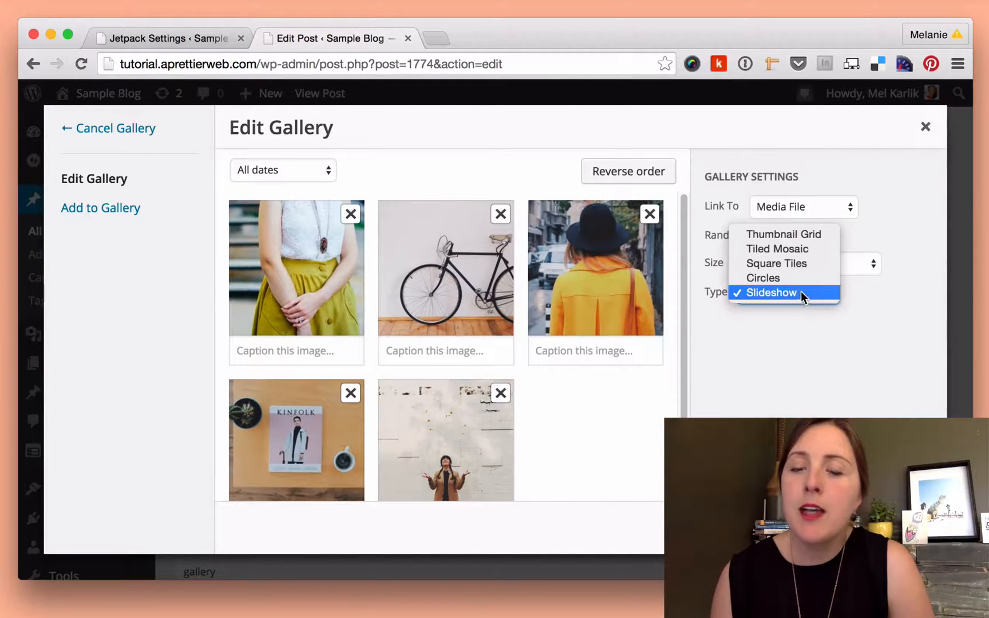
mouse_move(777, 249)
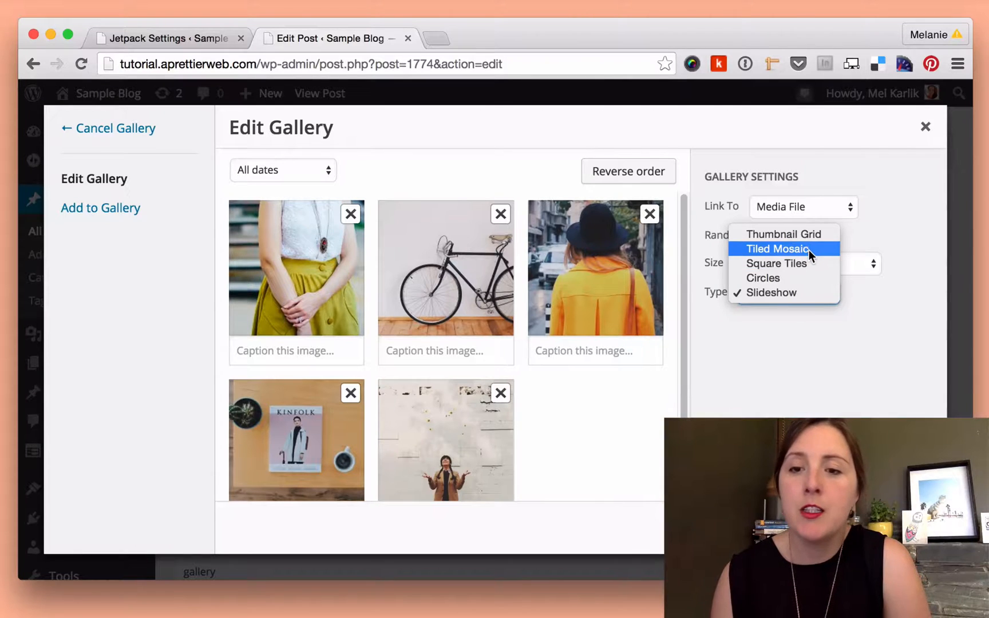
mouse_move(776, 263)
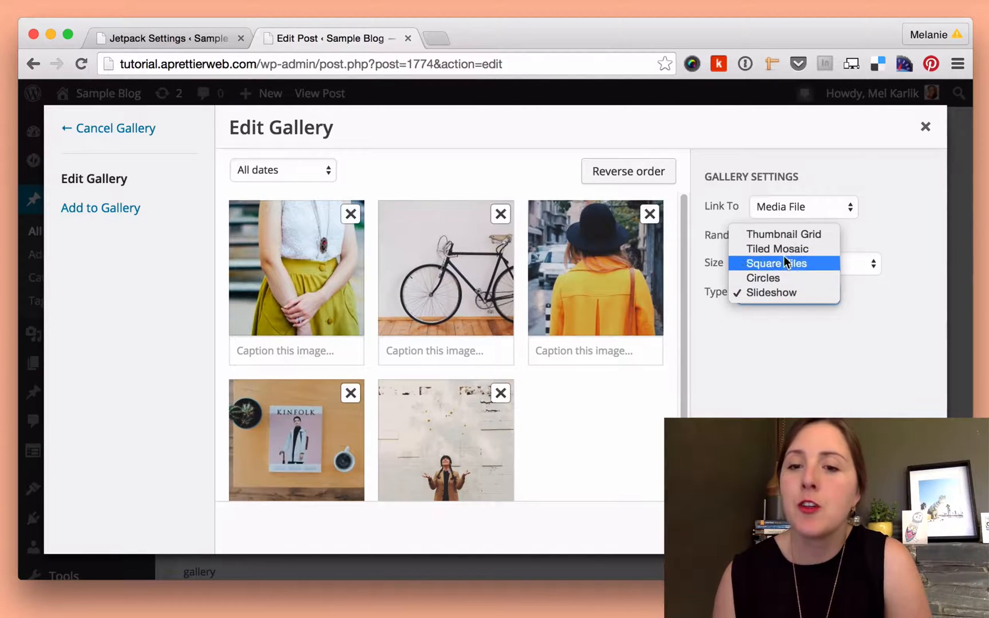
click(779, 249)
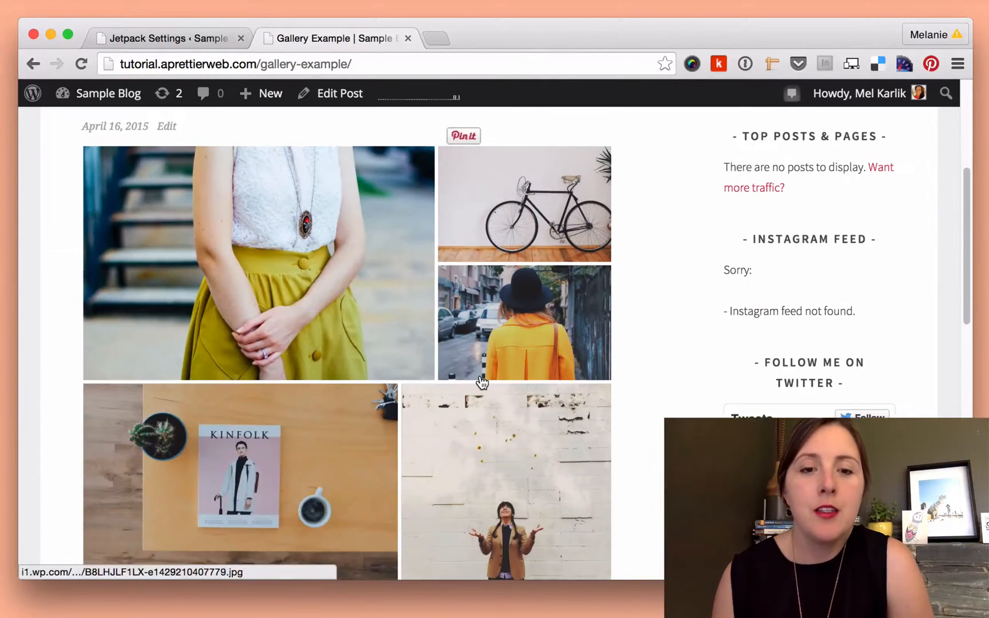
scroll(down, 3)
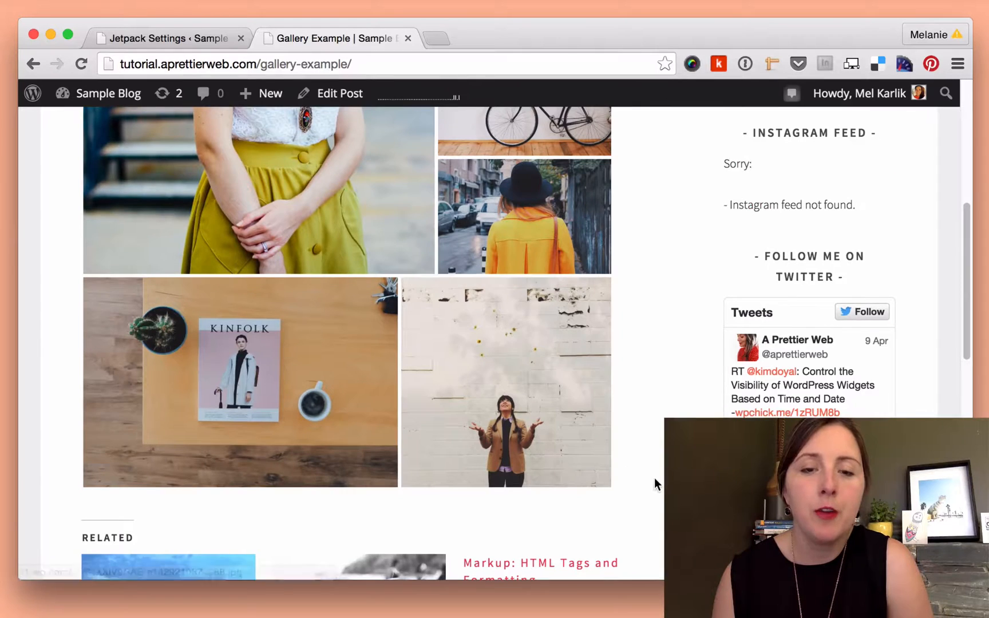
scroll(down, 3)
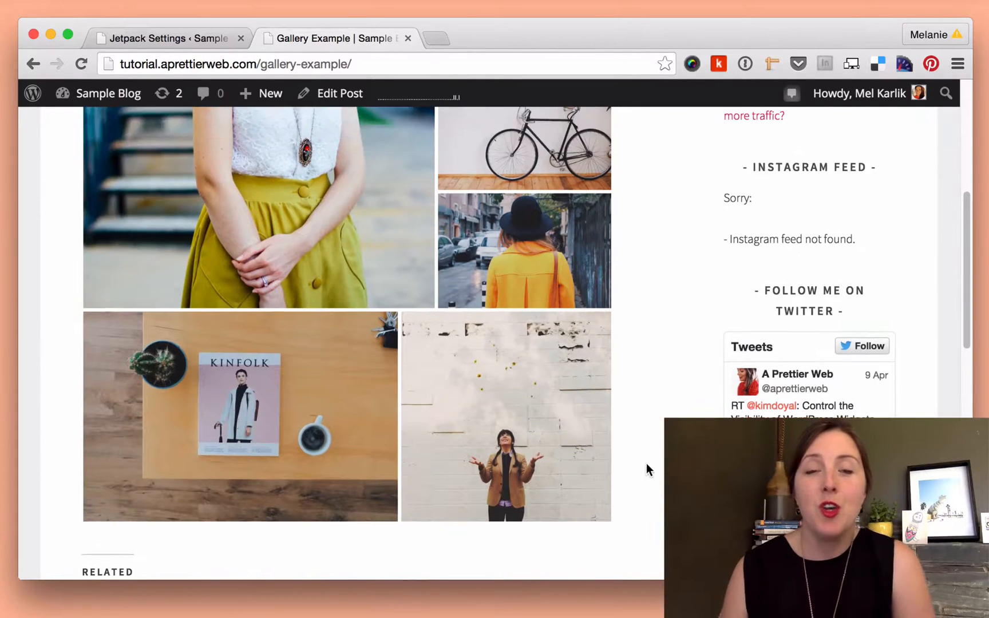
scroll(up, 3)
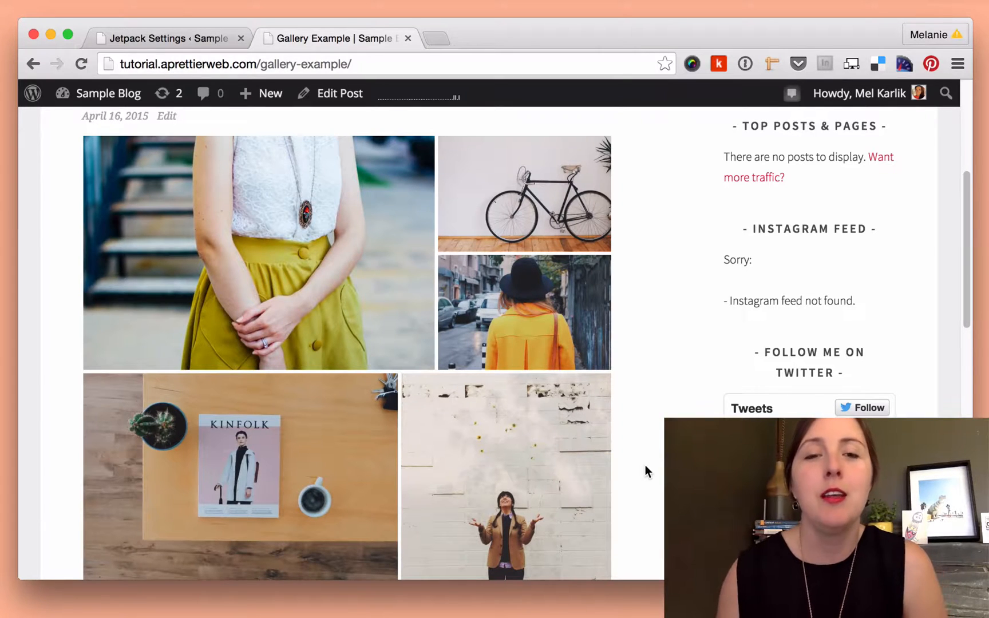
scroll(down, 3)
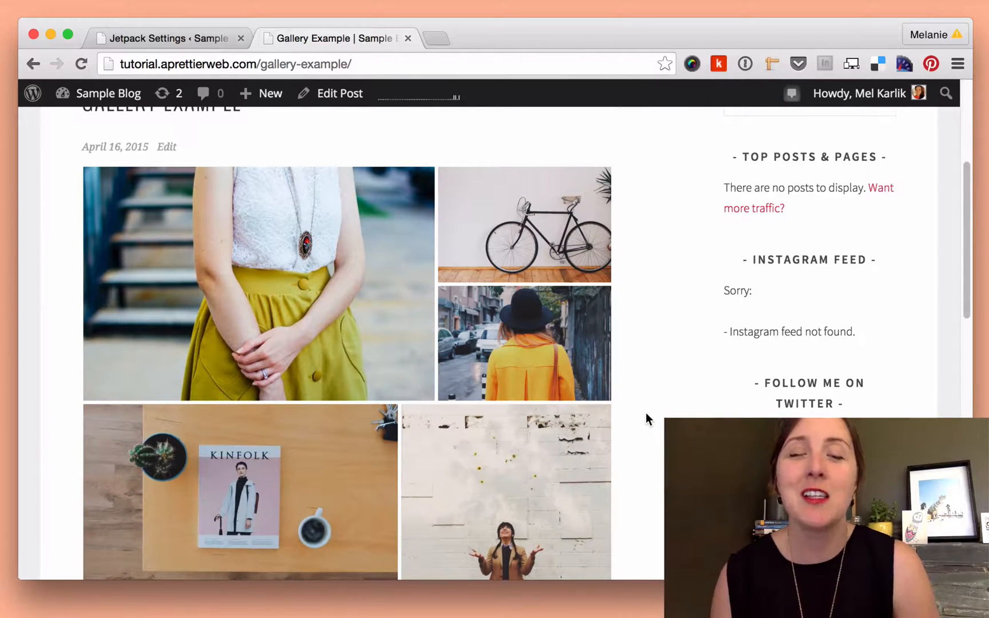
mouse_move(223, 267)
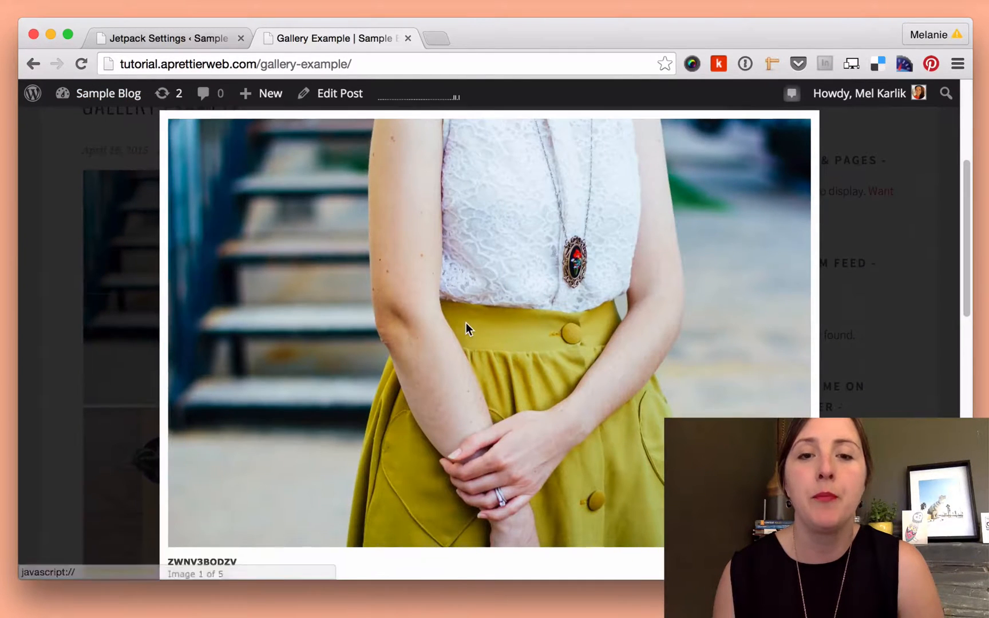
scroll(down, 3)
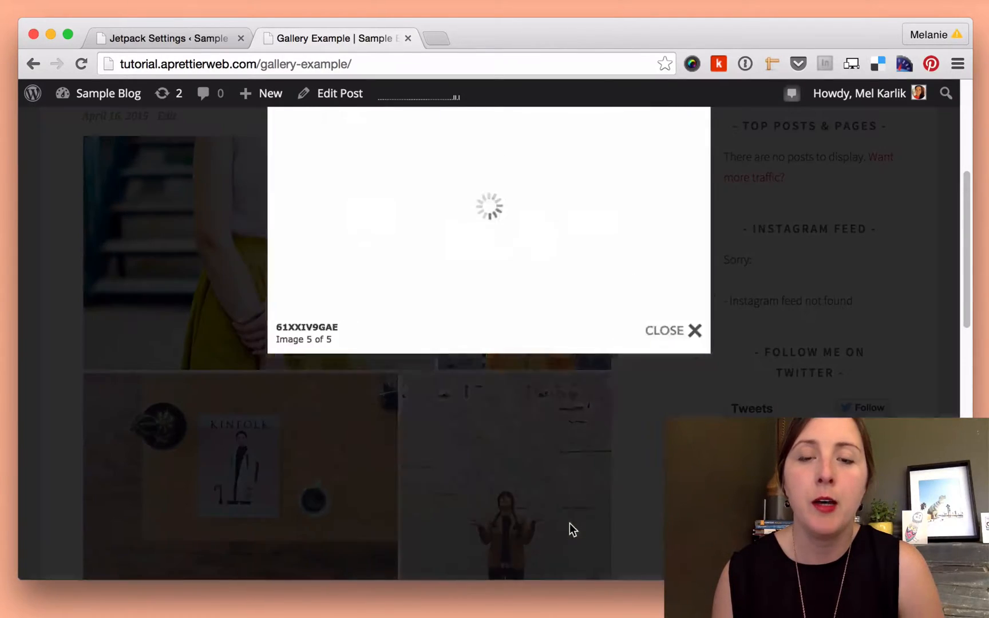
click(664, 329)
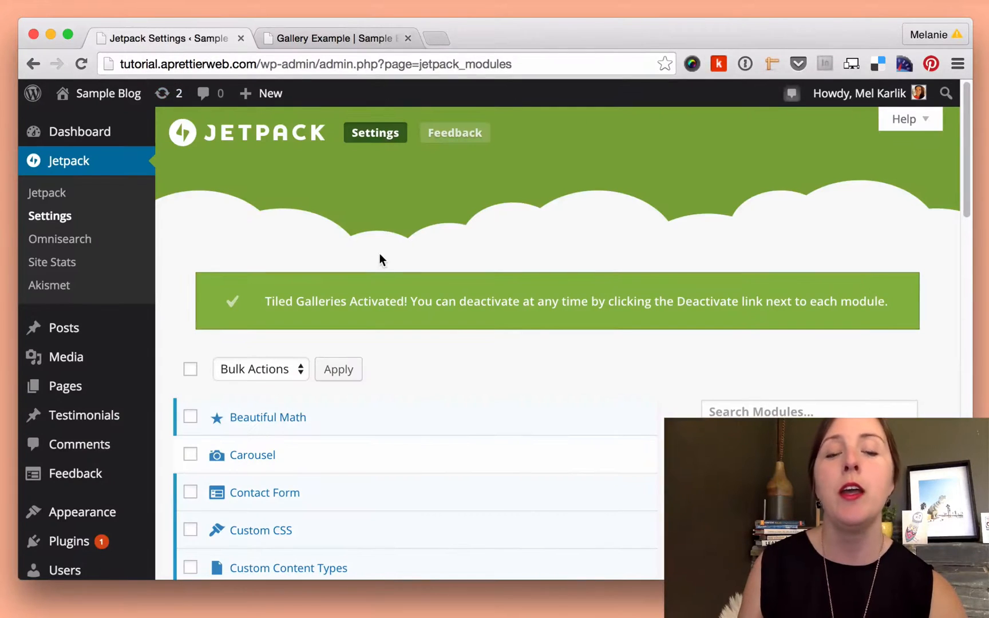
mouse_move(63, 327)
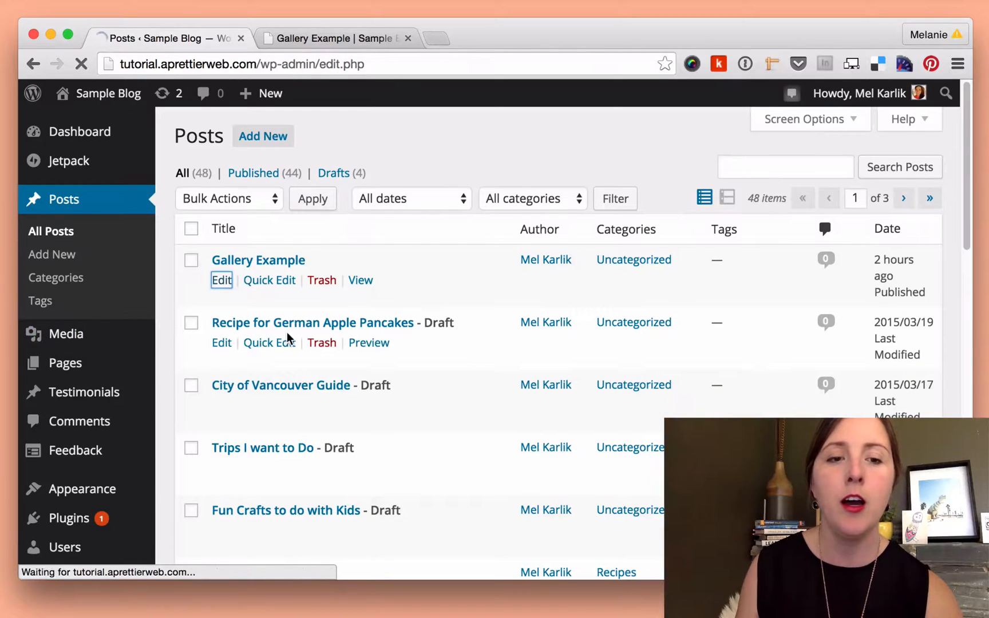
Step: Edit the Gallery Example post and bring up its gallery settings window
click(221, 280)
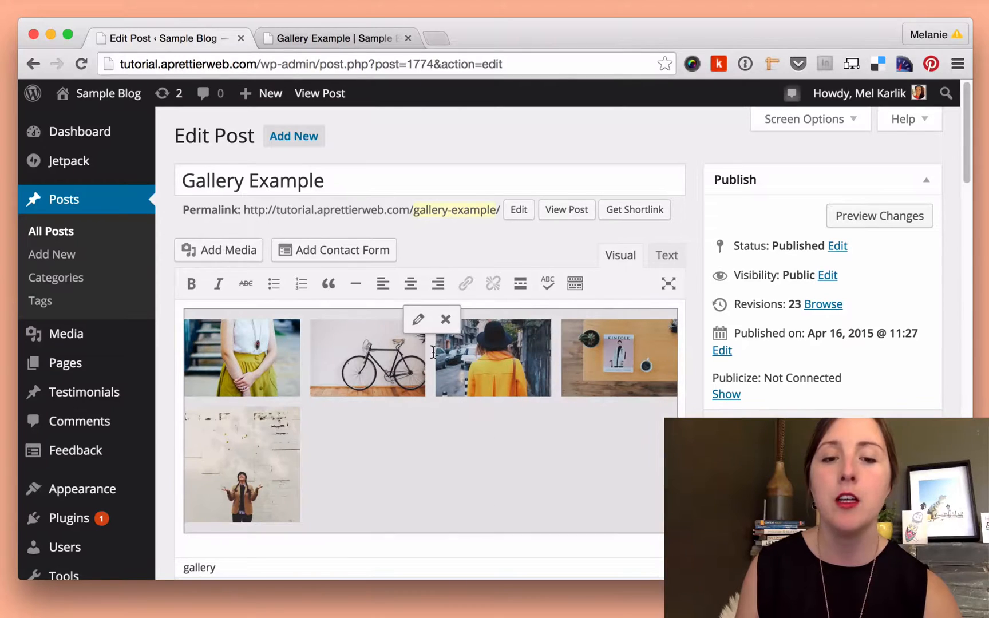
click(417, 319)
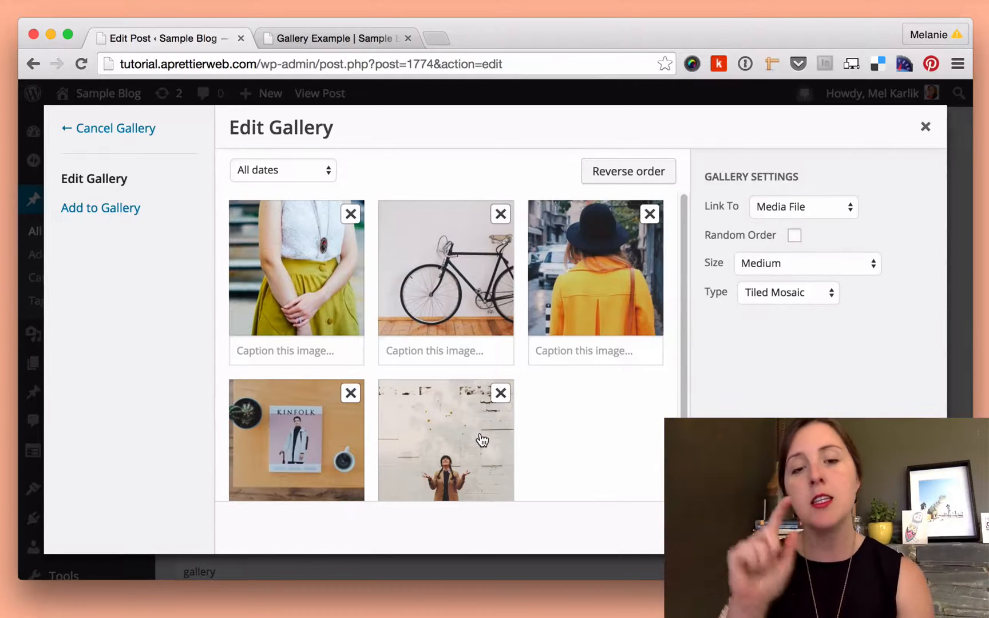
mouse_move(446, 432)
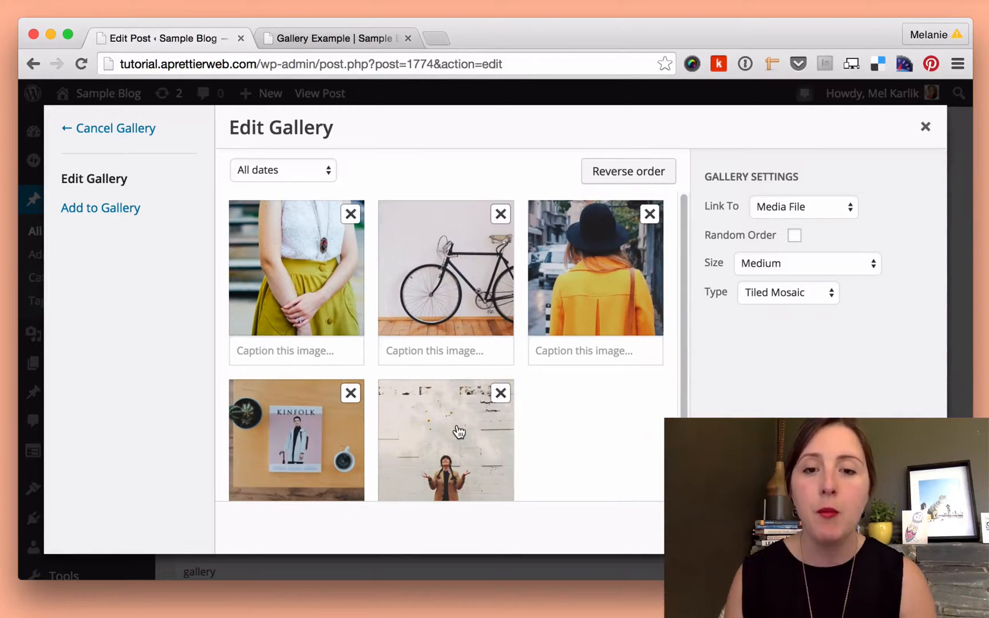
Step: Show the yellow-coat photo's 2 MB, 2760×1840 details and compare with the bicycle's 106 kB
click(594, 283)
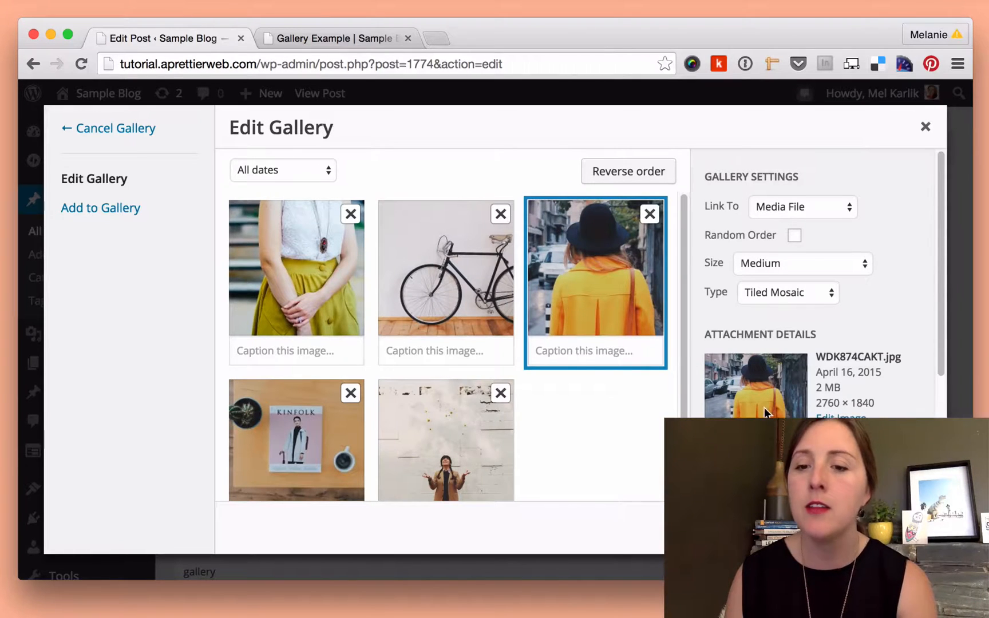
scroll(down, 3)
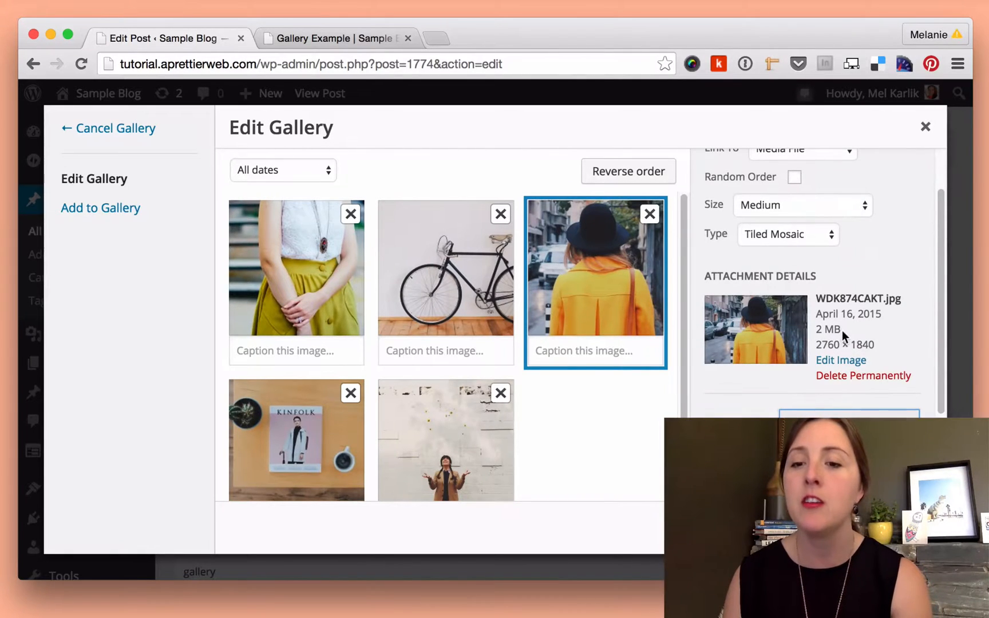
double_click(826, 329)
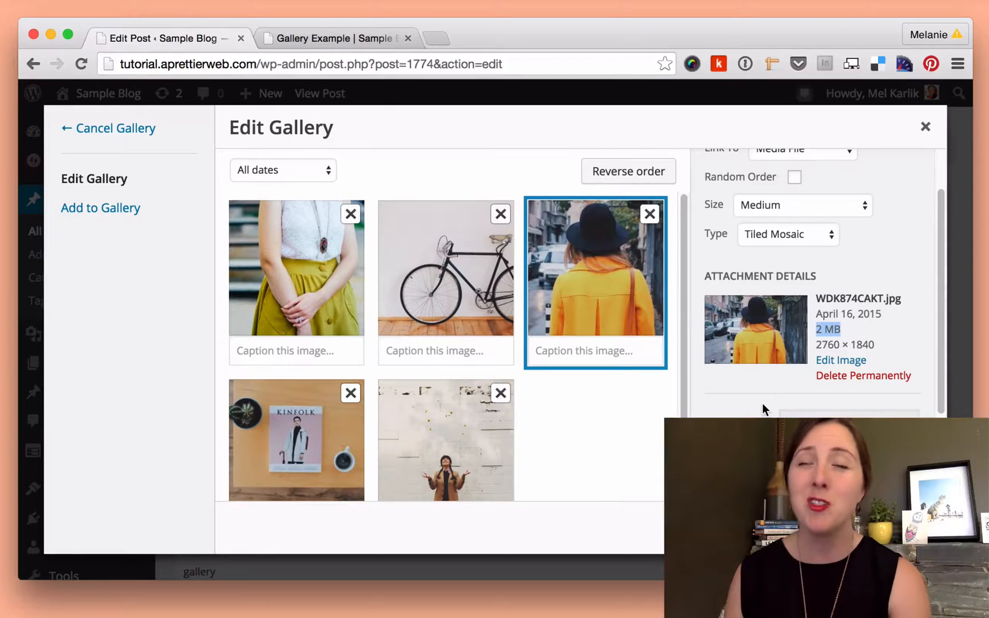
mouse_move(532, 366)
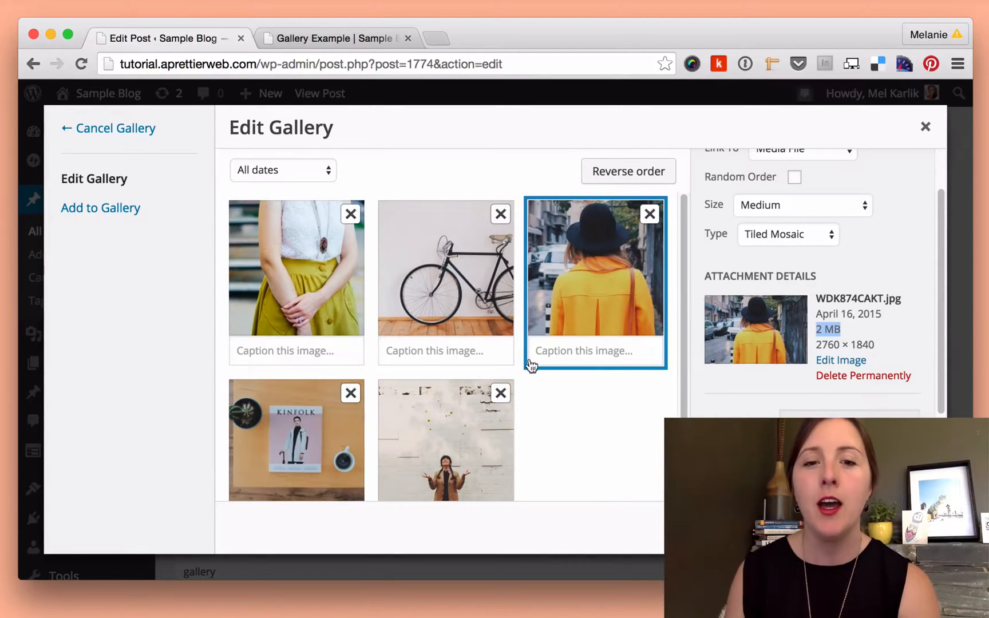
click(444, 281)
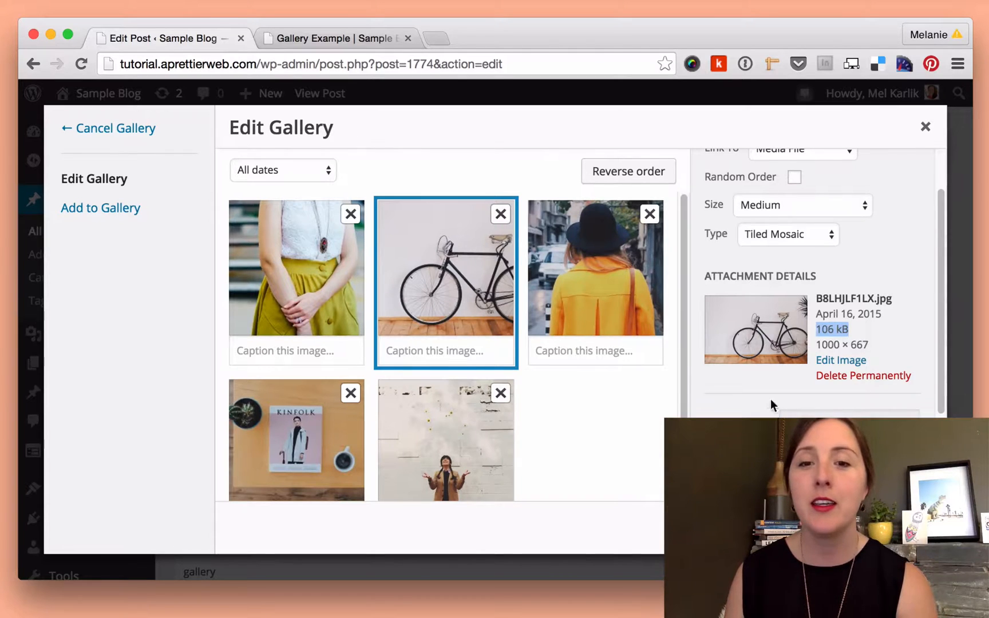
click(595, 283)
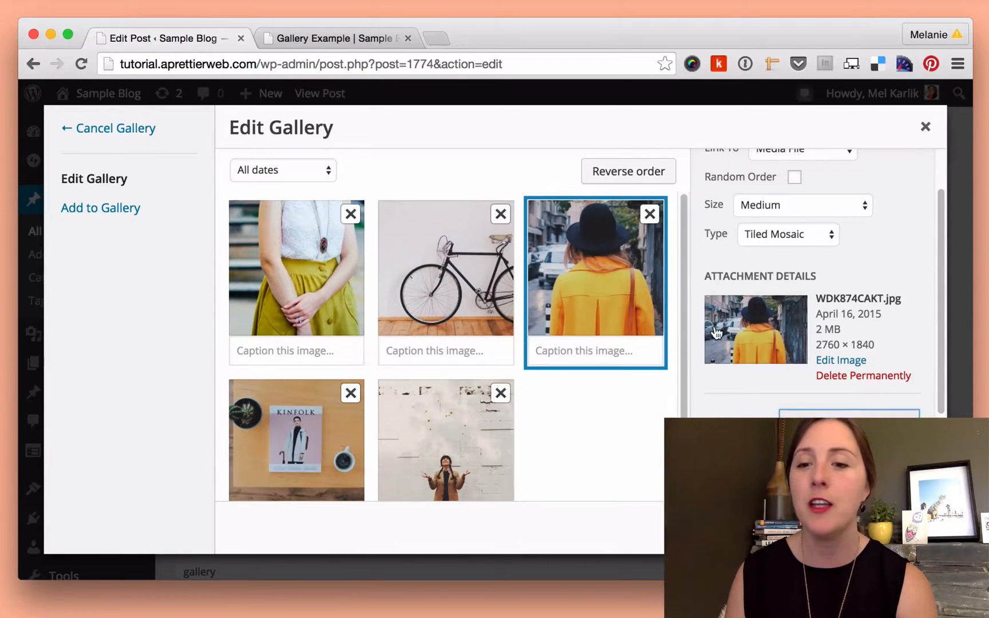
mouse_move(766, 369)
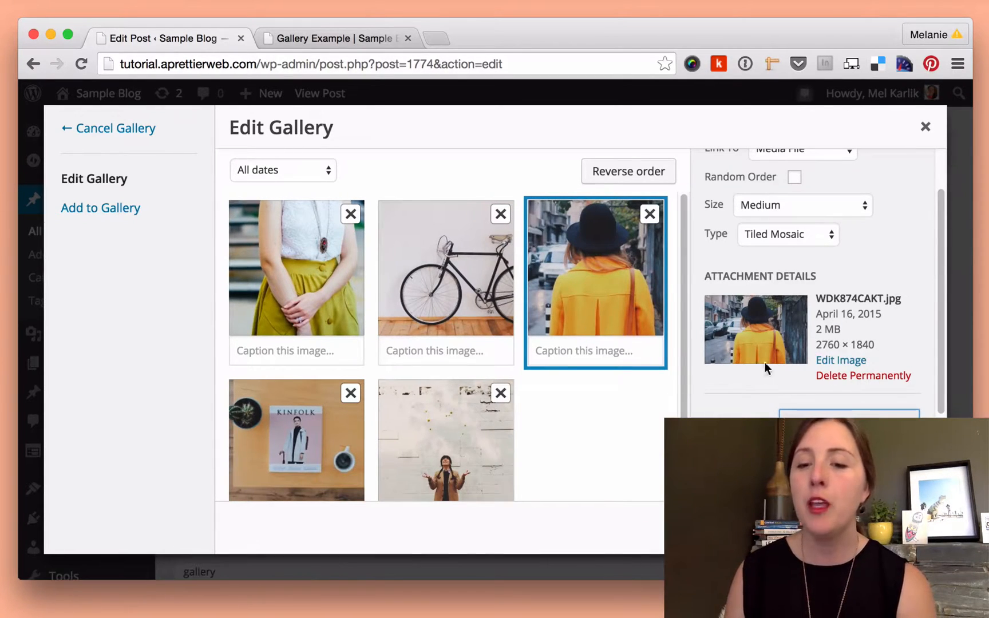
Step: Scale the yellow-coat photo to 1000 × 667 in the image editor and update the post
click(840, 359)
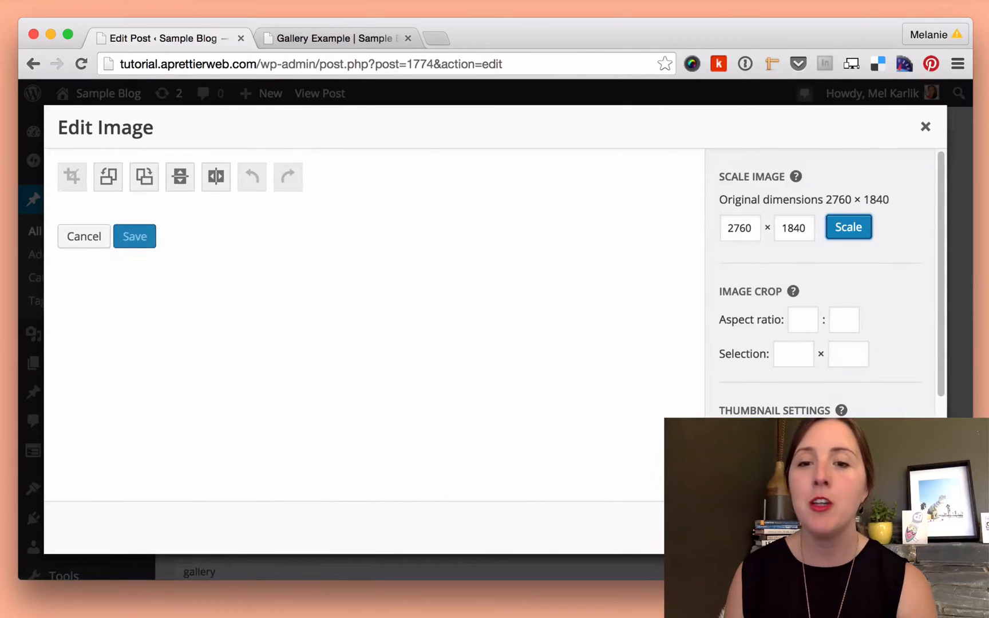
click(739, 228)
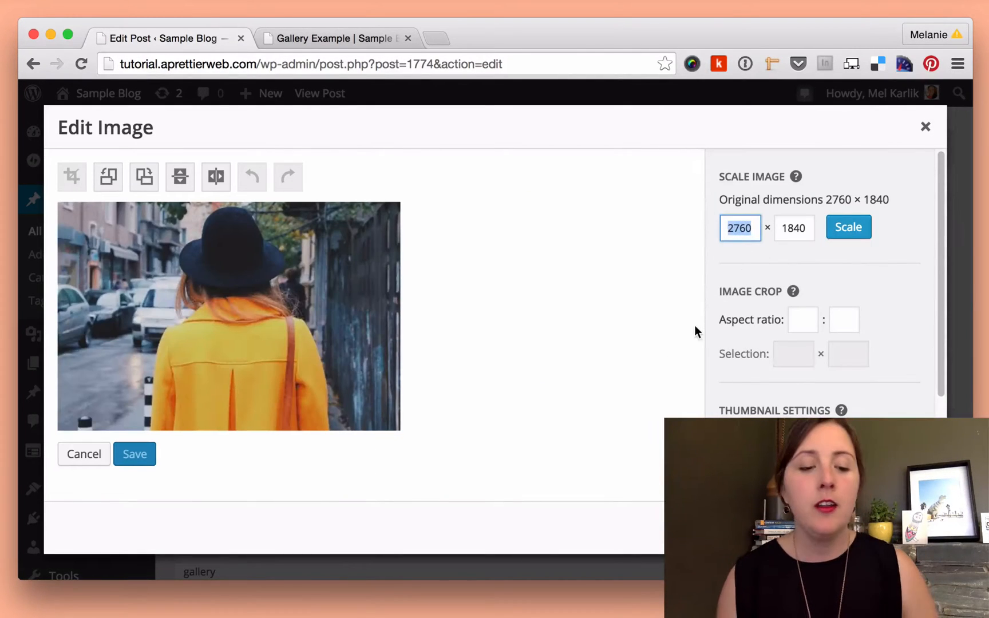
text(1000)
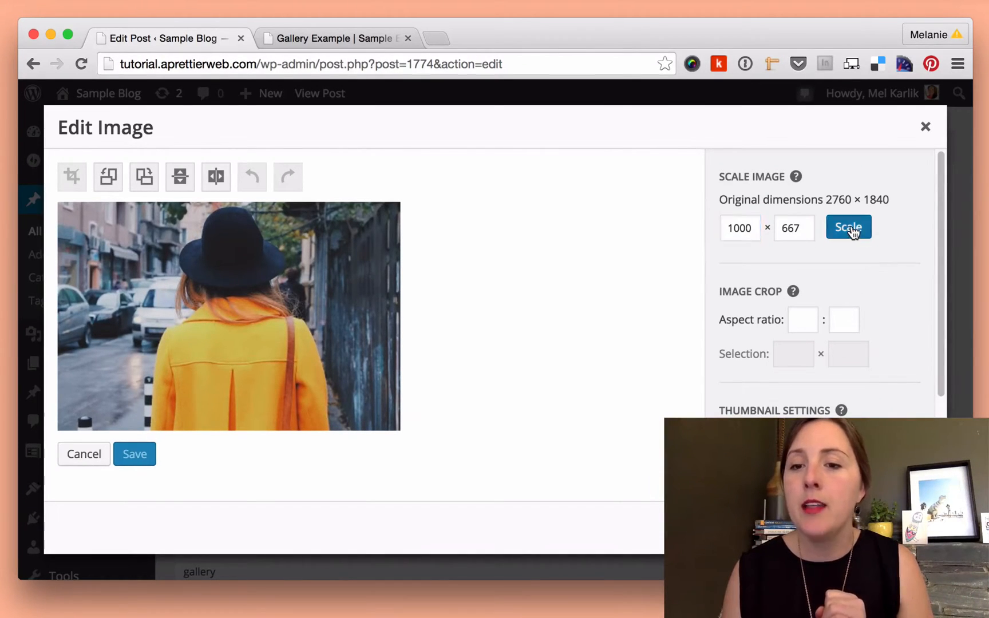
click(848, 227)
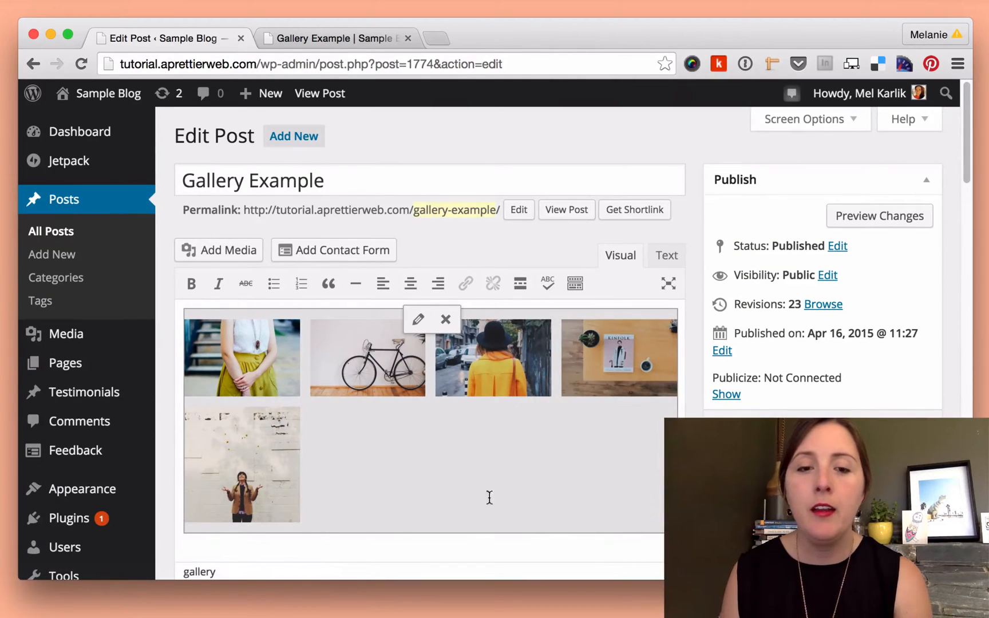
click(879, 215)
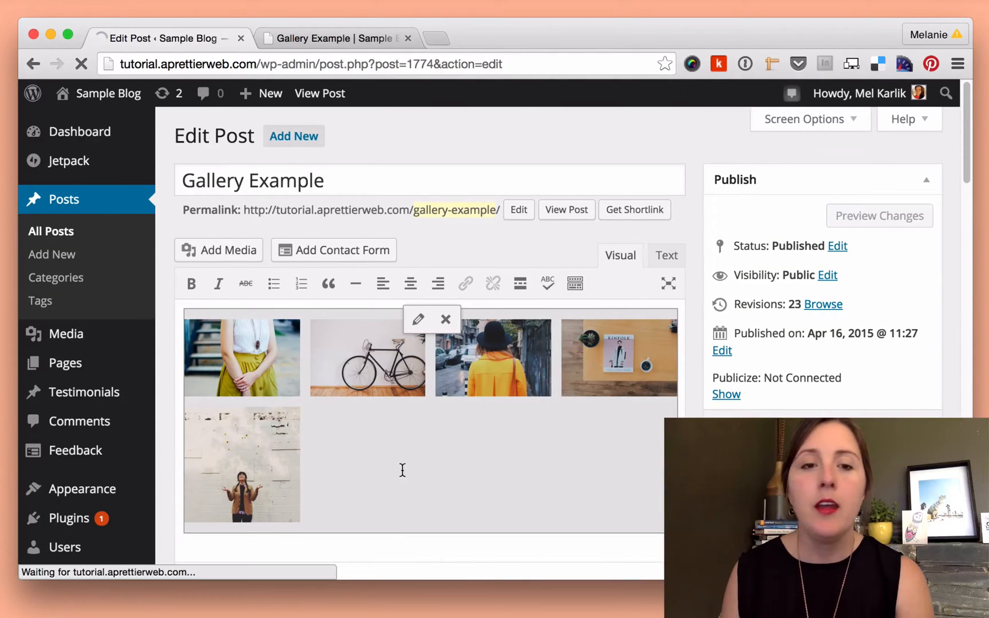